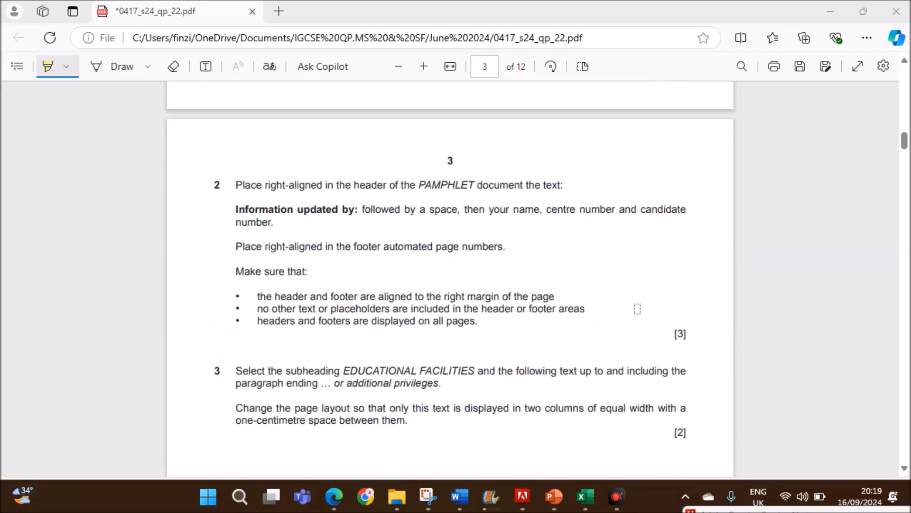
Scroll the exam paper to Task 5 and highlight question 18's six-slide presentation requirement.
{"action": "scroll", "scroll_direction": "down", "scroll_amount": 3}
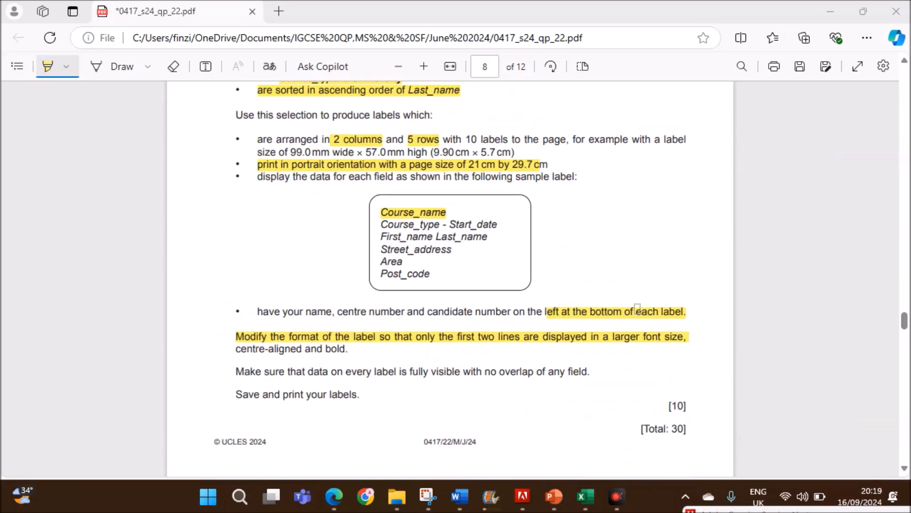
{"action": "scroll", "scroll_direction": "down", "scroll_amount": 3}
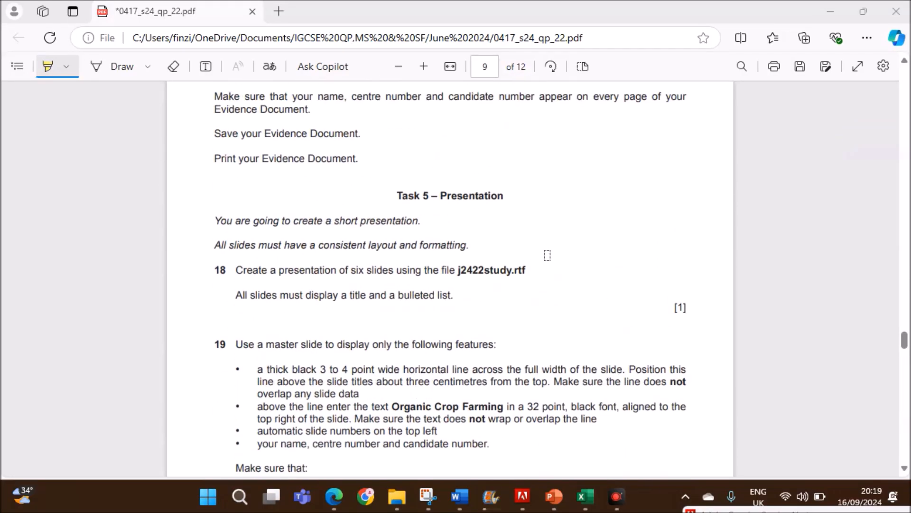
{"action": "scroll", "scroll_direction": "down", "scroll_amount": 3}
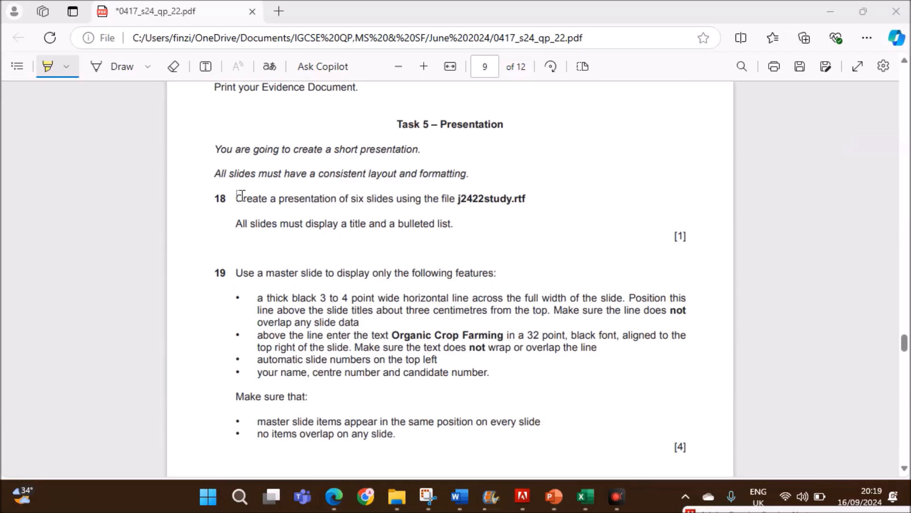
{"action": "left_click_drag", "start_coordinate": [237, 198], "coordinate": [523, 199]}
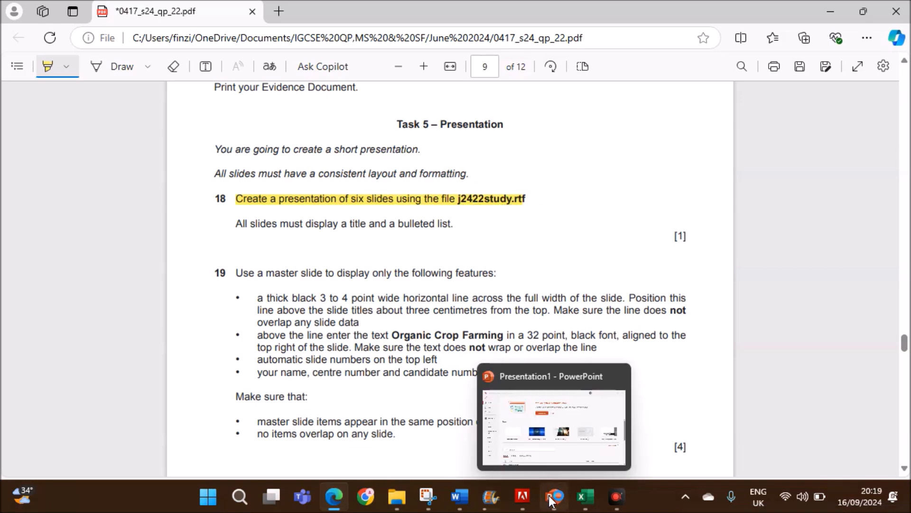
Start a blank PowerPoint presentation and show the New Slide choices.
{"action": "left_click", "coordinate": [552, 496]}
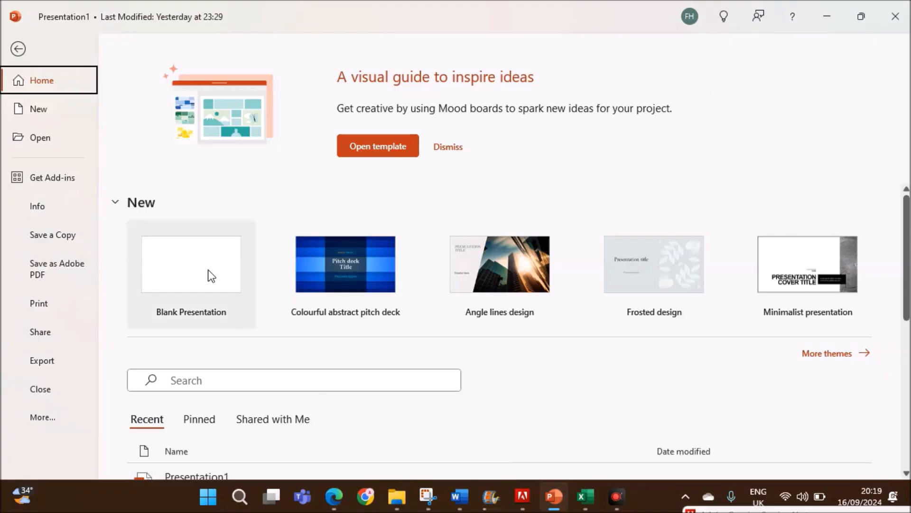
{"action": "left_click", "coordinate": [191, 264]}
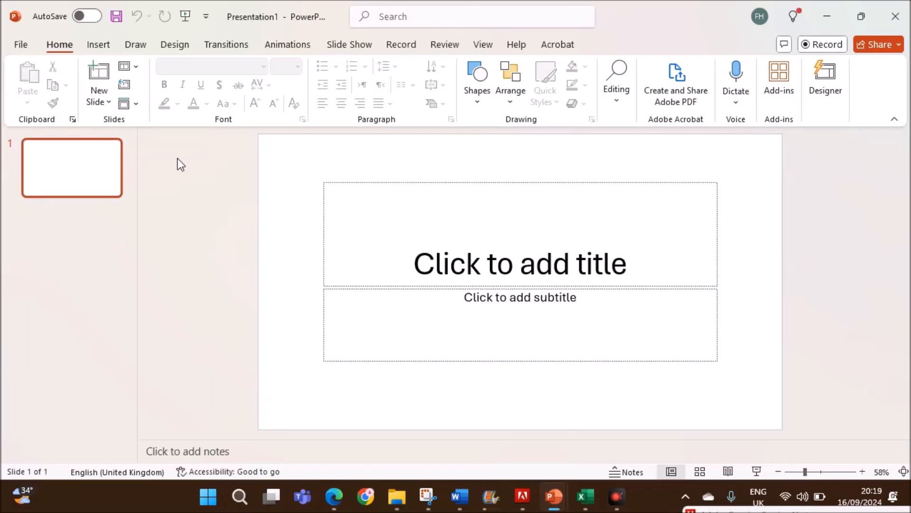
{"action": "mouse_move", "coordinate": [99, 90]}
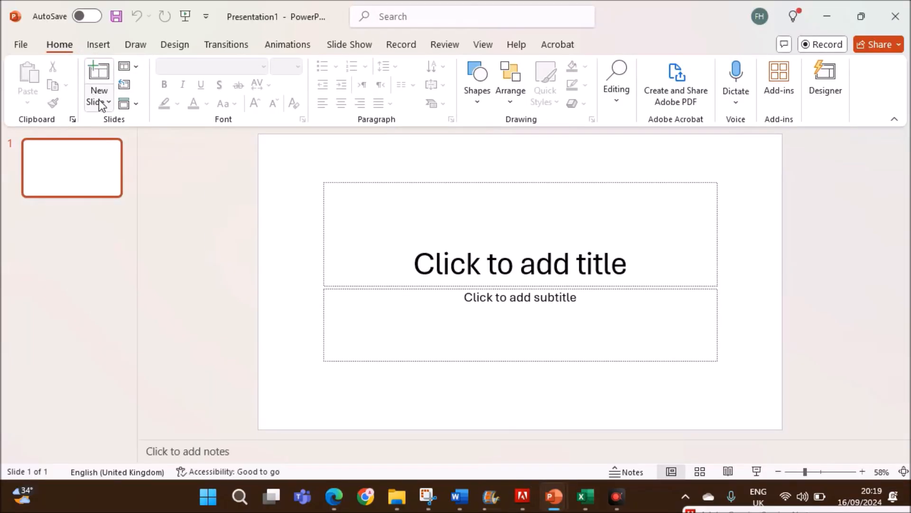
{"action": "left_click", "coordinate": [825, 82]}
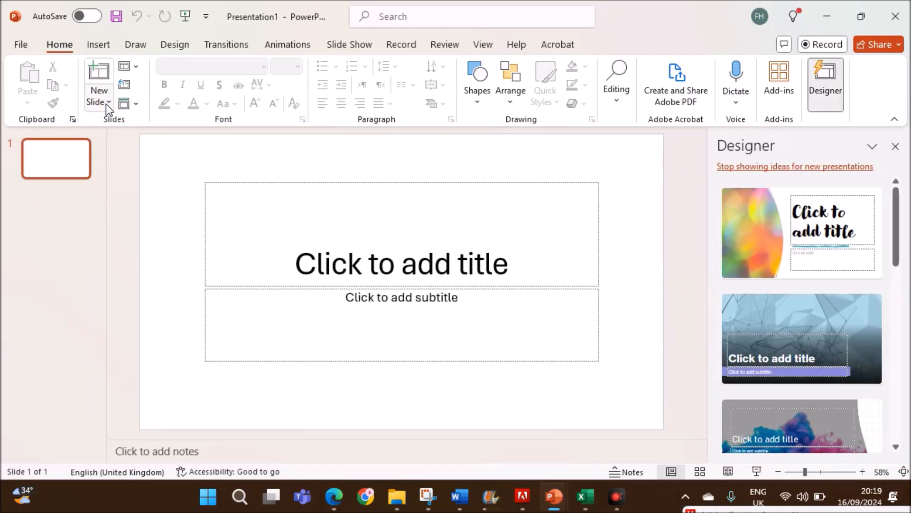
{"action": "left_click", "coordinate": [895, 146]}
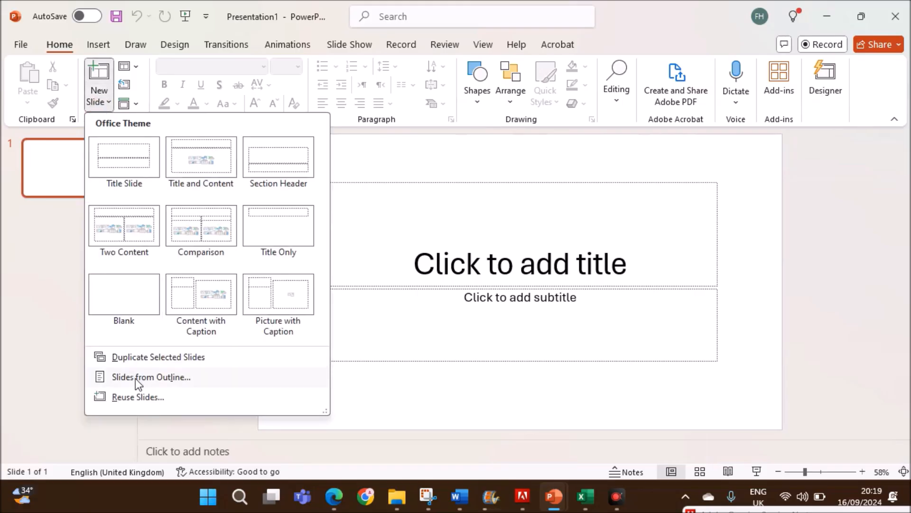
Insert slides from the j2422study outline file, giving 'Why study organic farming?' and the rest.
{"action": "left_click", "coordinate": [151, 377]}
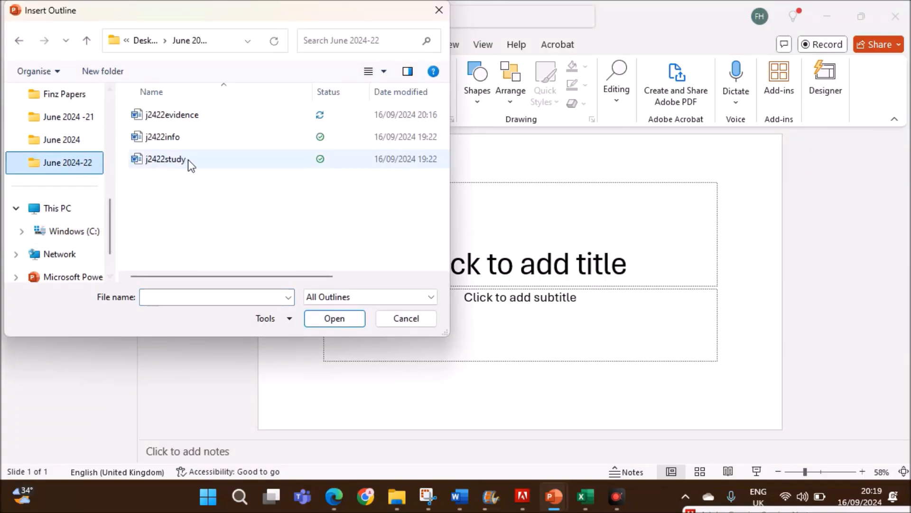
{"action": "left_click", "coordinate": [165, 158]}
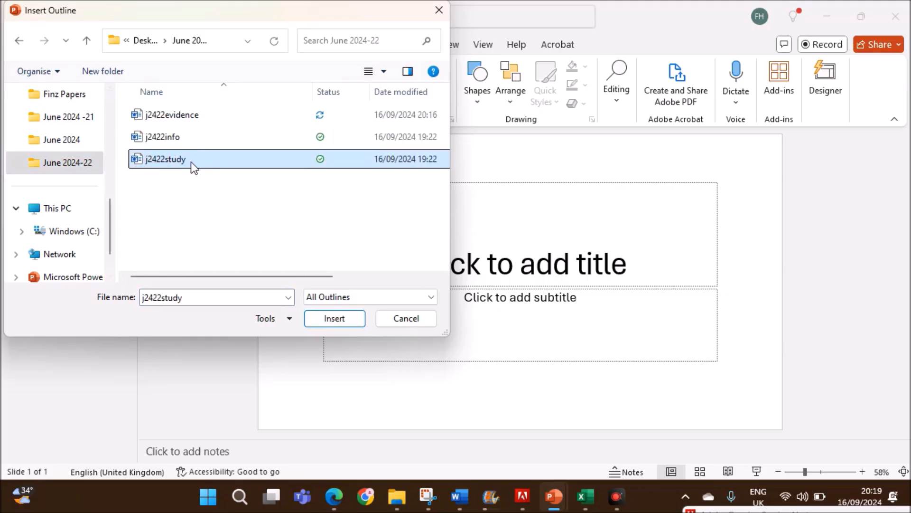
{"action": "left_click", "coordinate": [334, 318]}
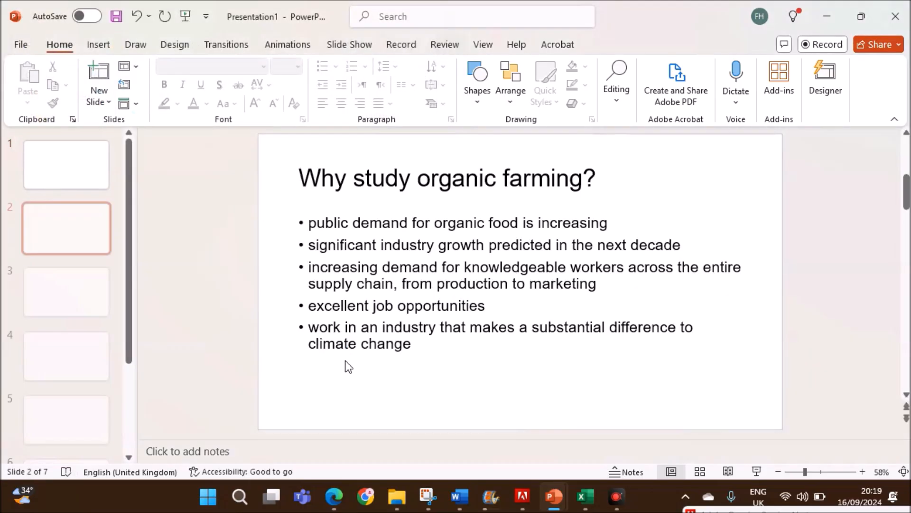
Delete the blank first slide, then highlight the title-and-bulleted-list requirement in the exam paper.
{"action": "left_click", "coordinate": [67, 165]}
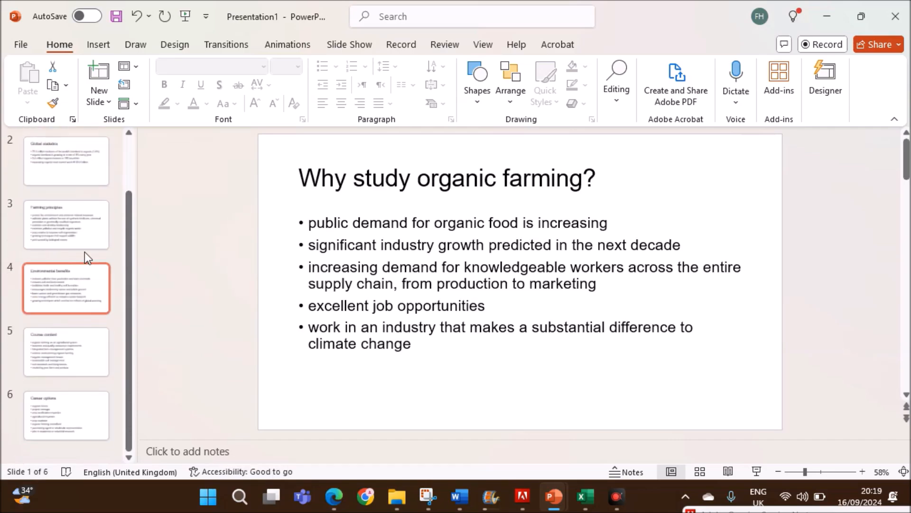
{"action": "left_click", "coordinate": [333, 496]}
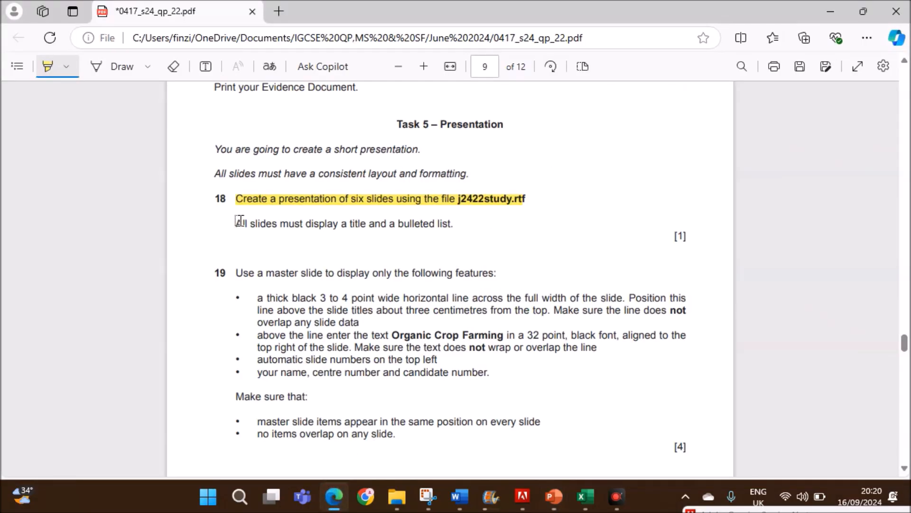
{"action": "left_click_drag", "start_coordinate": [235, 224], "coordinate": [451, 223]}
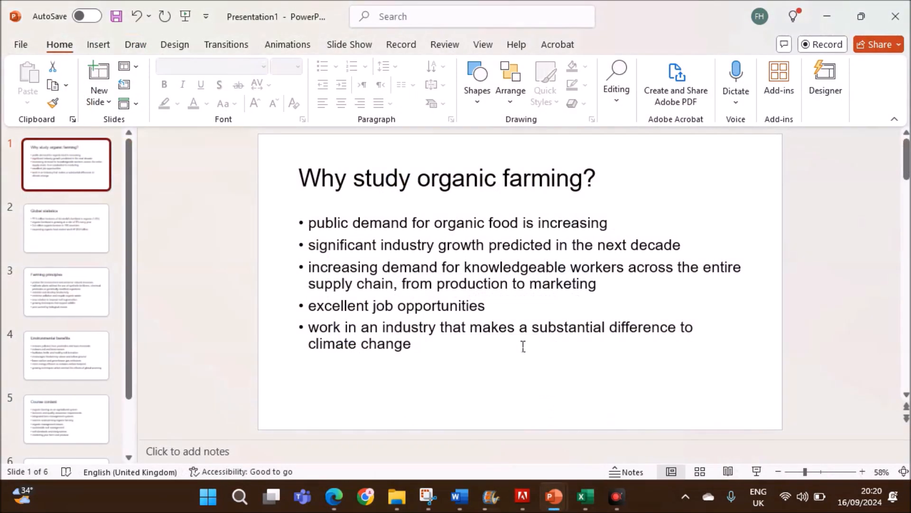
Enter Slide Master view and select the main master used by all six slides.
{"action": "left_click", "coordinate": [552, 496]}
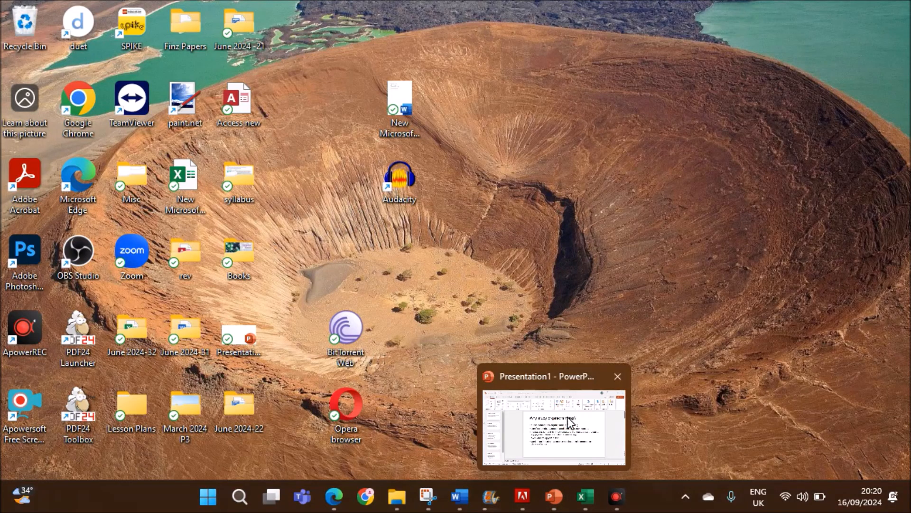
{"action": "left_click", "coordinate": [552, 425]}
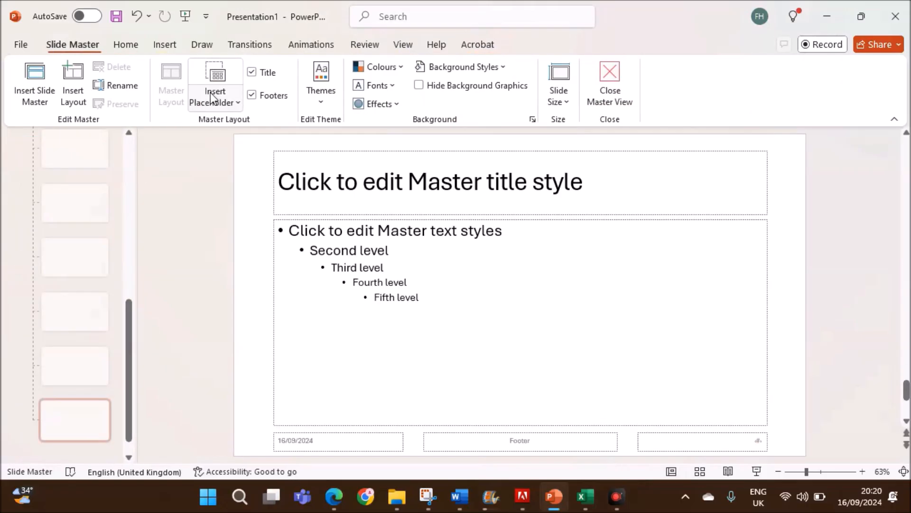
{"action": "scroll", "scroll_direction": "down", "scroll_amount": 3}
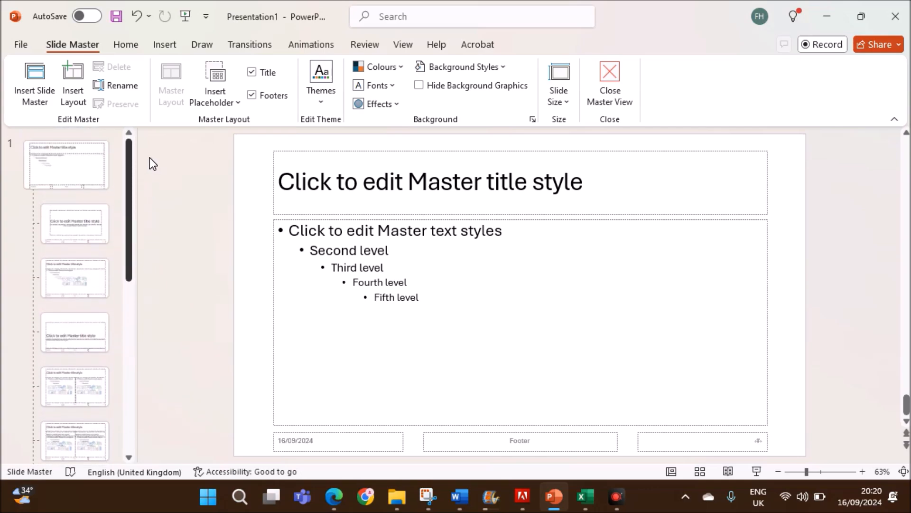
{"action": "mouse_move", "coordinate": [82, 153]}
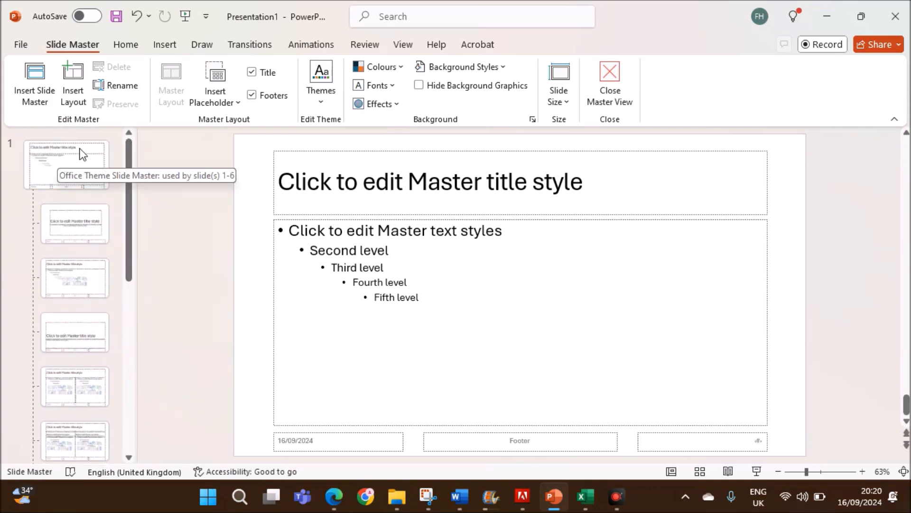
{"action": "mouse_move", "coordinate": [10, 146]}
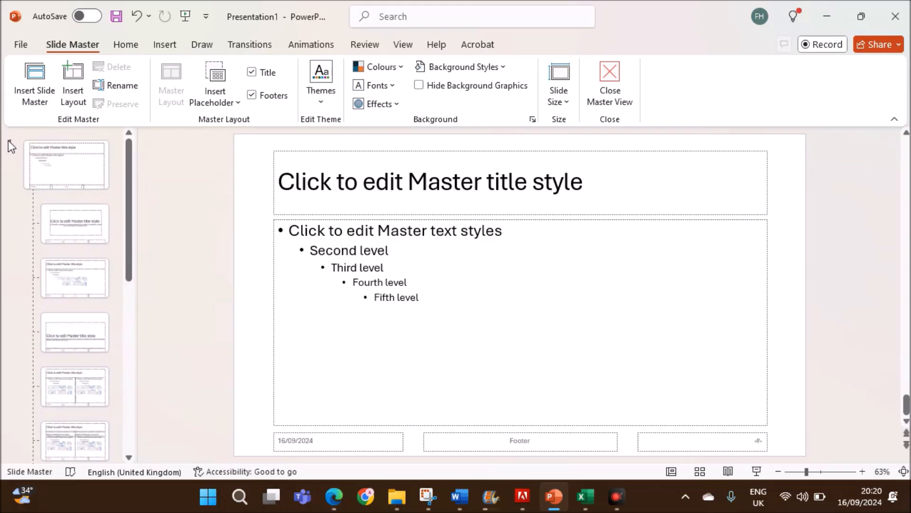
{"action": "left_click", "coordinate": [67, 165]}
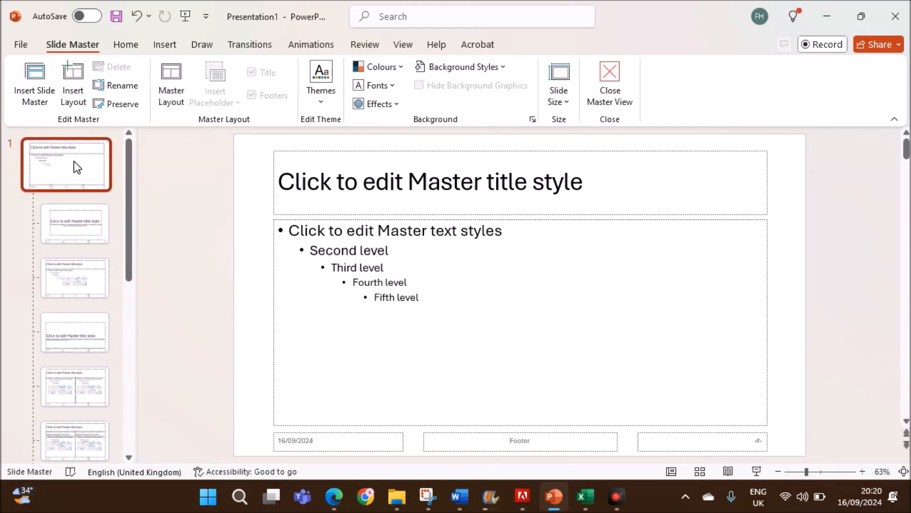
{"action": "left_click", "coordinate": [74, 224]}
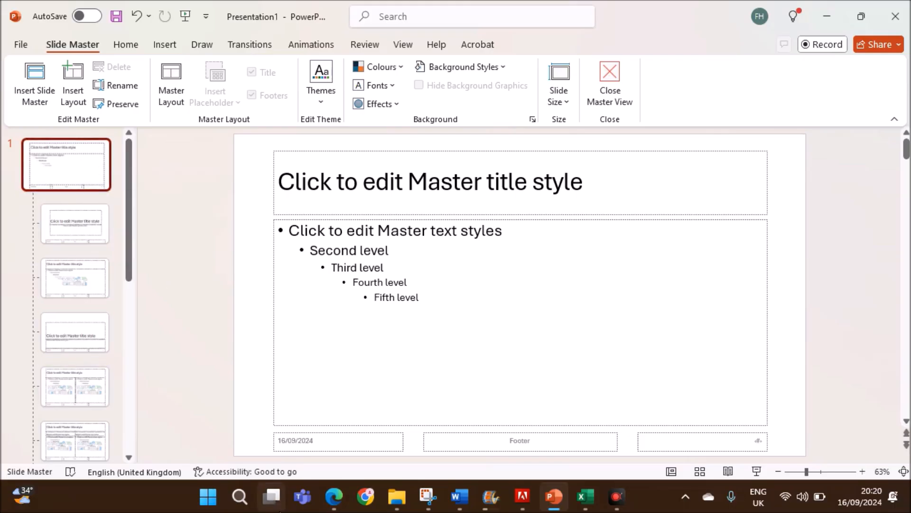
{"action": "left_click", "coordinate": [333, 496]}
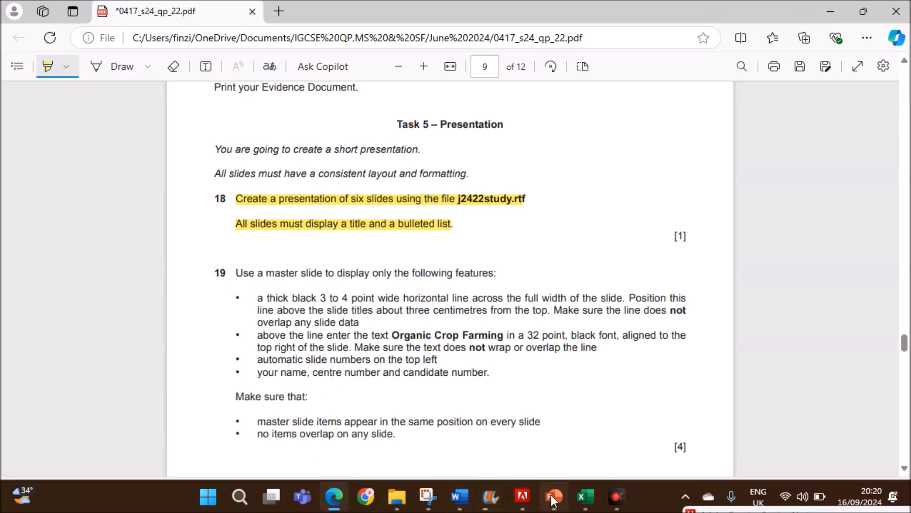
Highlight question 19's thick black full-width horizontal line requirement in the exam paper.
{"action": "left_click", "coordinate": [552, 497]}
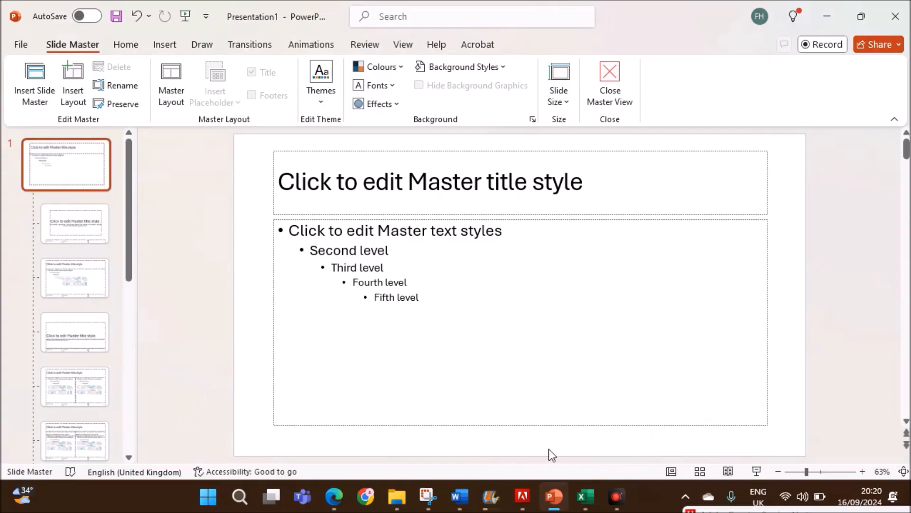
{"action": "left_click", "coordinate": [333, 496]}
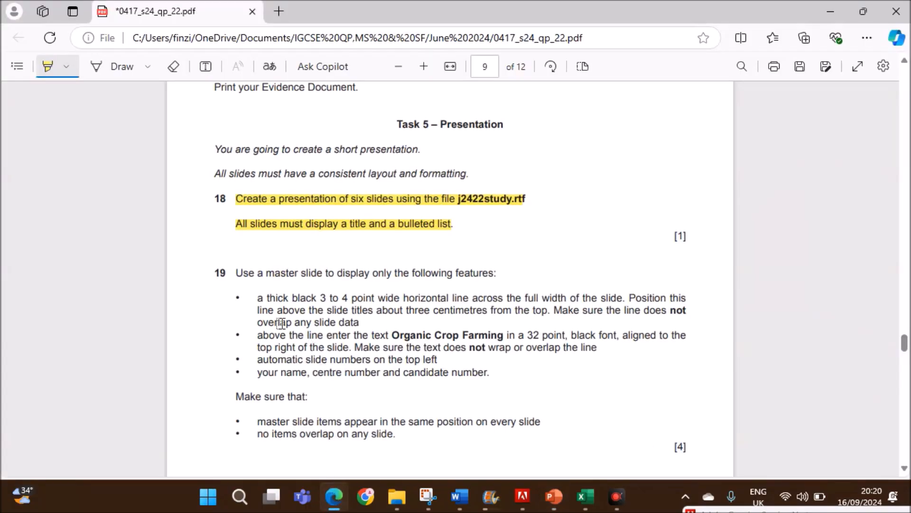
{"action": "left_click_drag", "start_coordinate": [257, 298], "coordinate": [325, 297]}
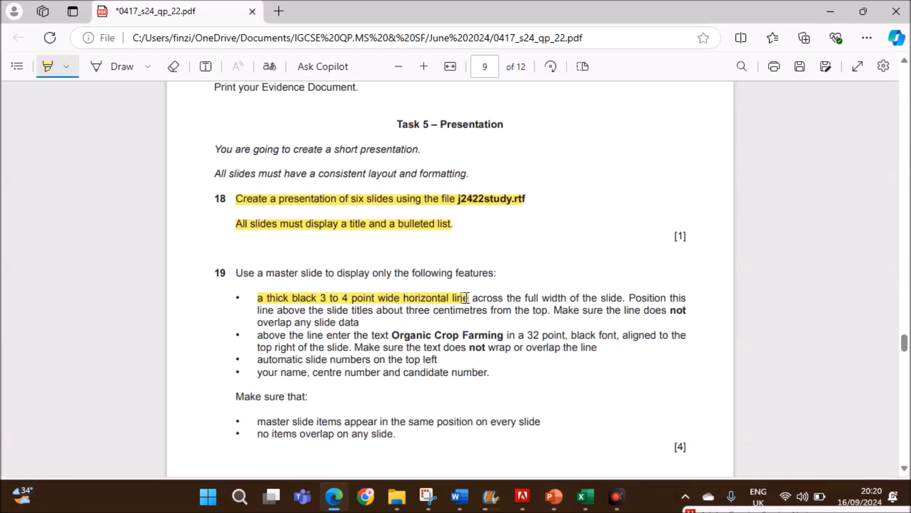
{"action": "left_click_drag", "start_coordinate": [460, 297], "coordinate": [622, 297]}
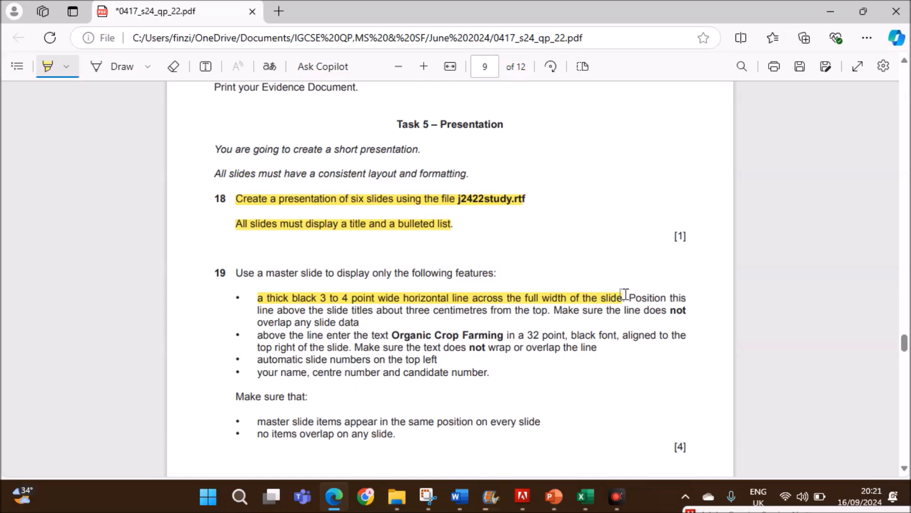
{"action": "left_click_drag", "start_coordinate": [627, 297], "coordinate": [689, 298]}
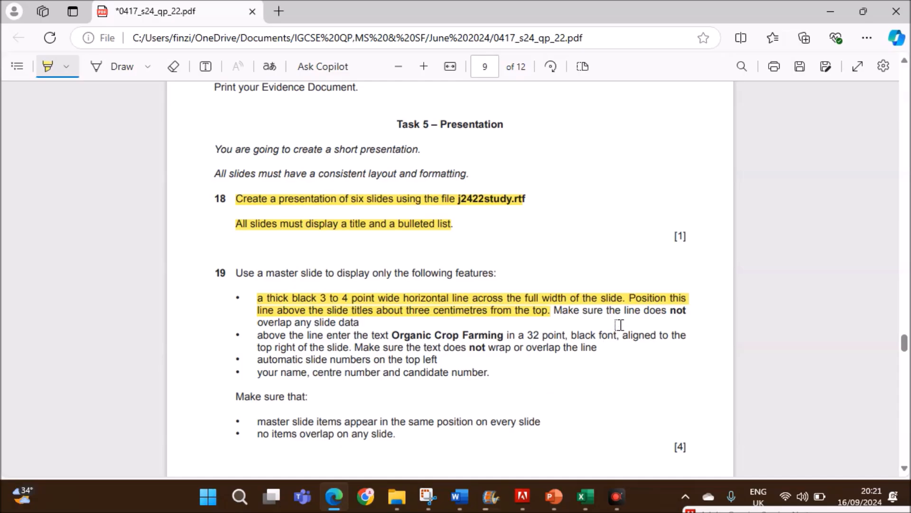
{"action": "mouse_move", "coordinate": [260, 323]}
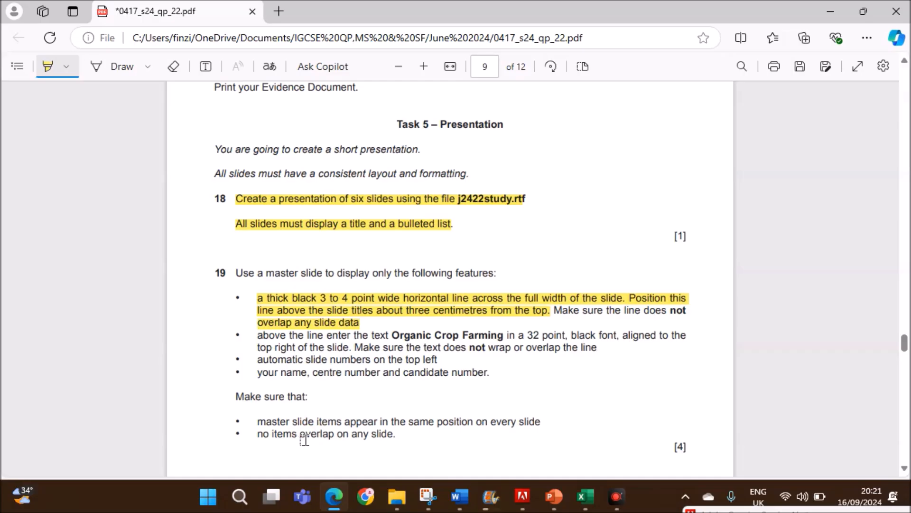
{"action": "left_click", "coordinate": [552, 496]}
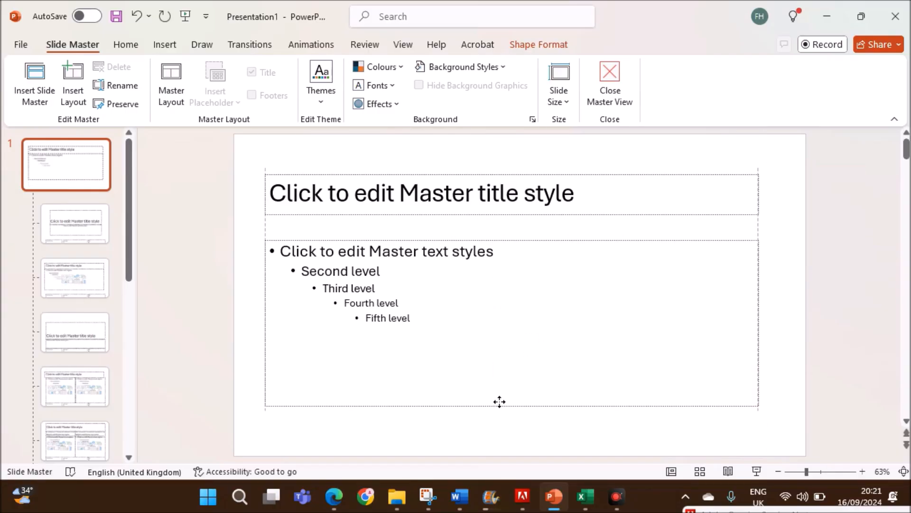
Move the master title and text placeholders lower and show the rulers.
{"action": "left_click", "coordinate": [420, 193]}
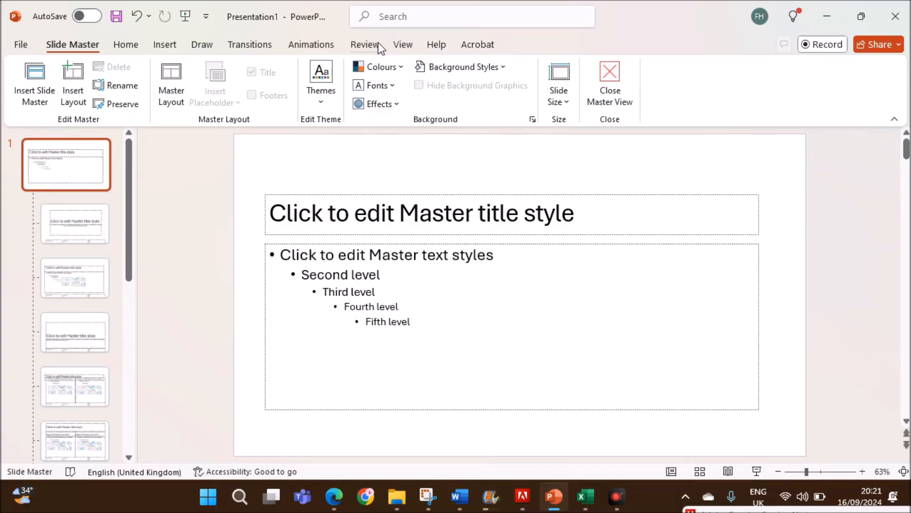
{"action": "left_click", "coordinate": [403, 44]}
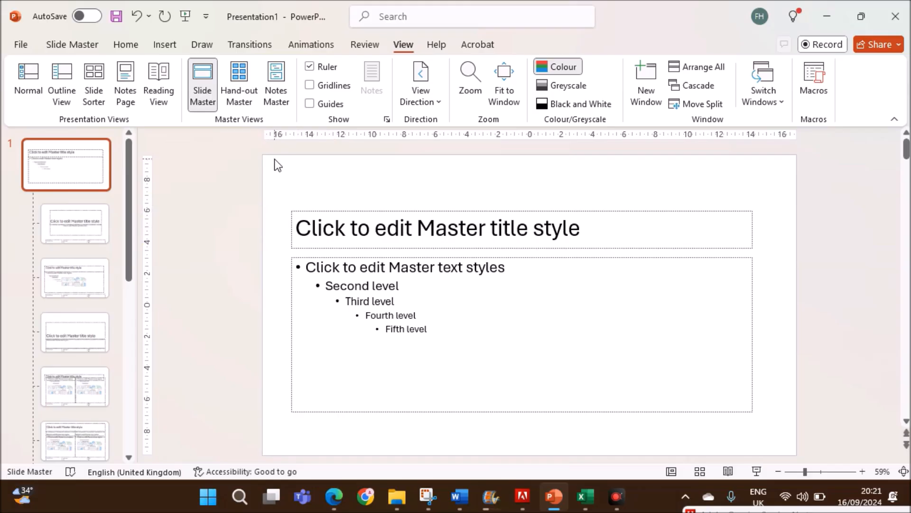
{"action": "mouse_move", "coordinate": [321, 187]}
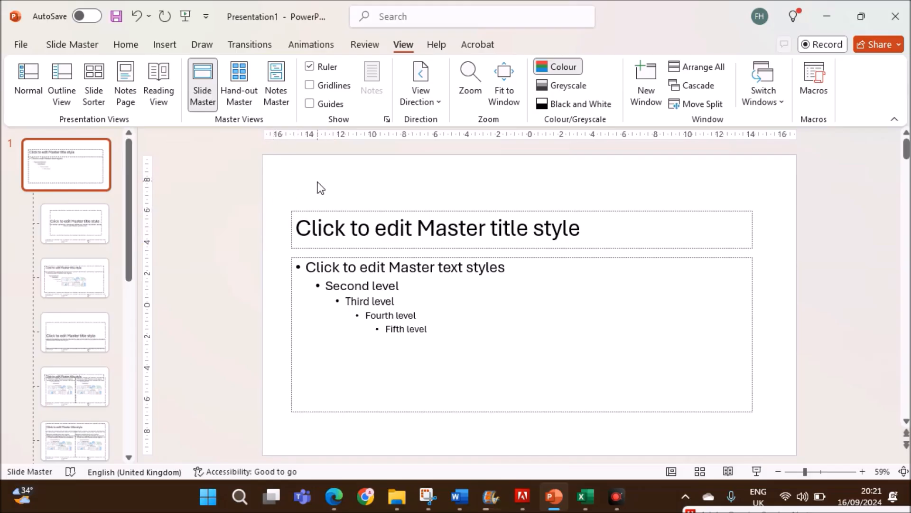
{"action": "left_click", "coordinate": [333, 496]}
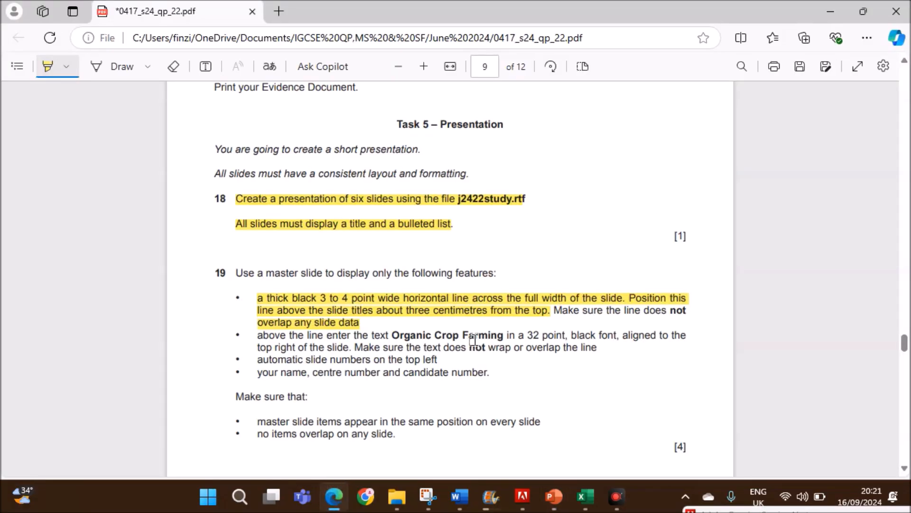
{"action": "mouse_move", "coordinate": [496, 341]}
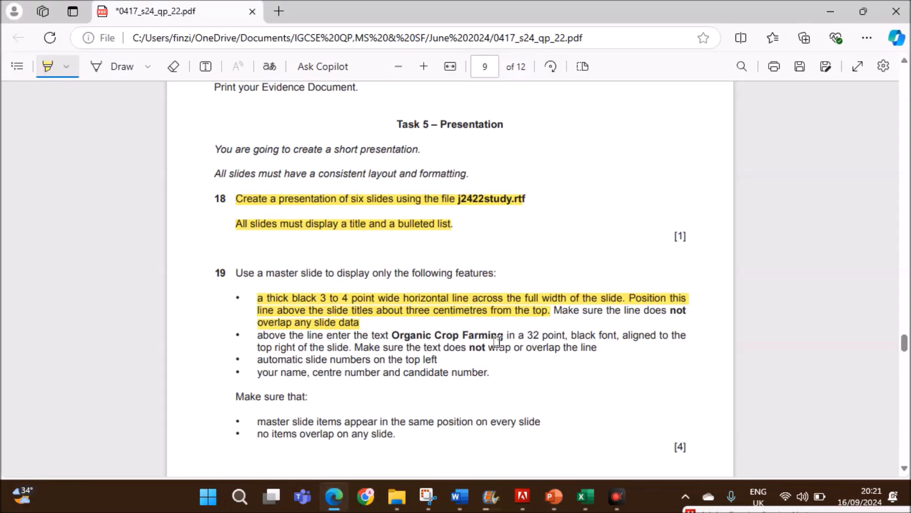
{"action": "left_click", "coordinate": [553, 497]}
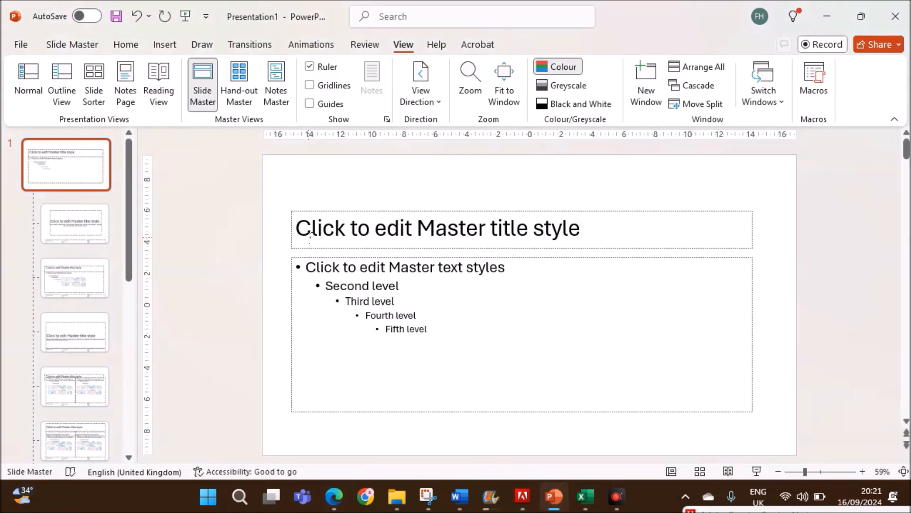
{"action": "mouse_move", "coordinate": [184, 197]}
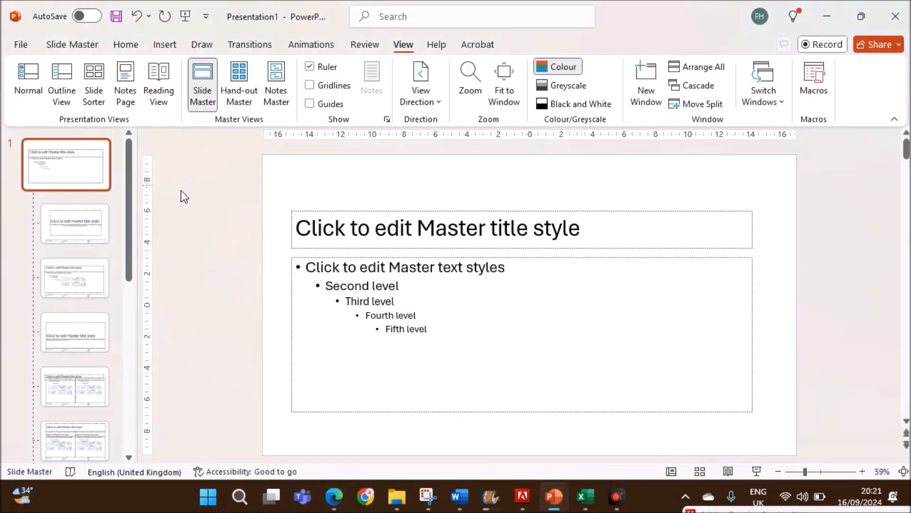
{"action": "mouse_move", "coordinate": [345, 413]}
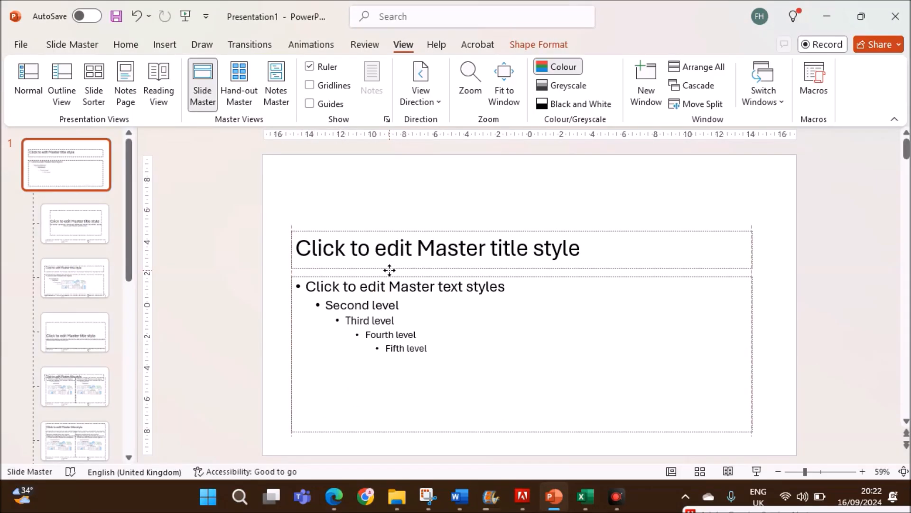
Draw a full-width straight line above the master title and give it a thick black style.
{"action": "left_click", "coordinate": [436, 248]}
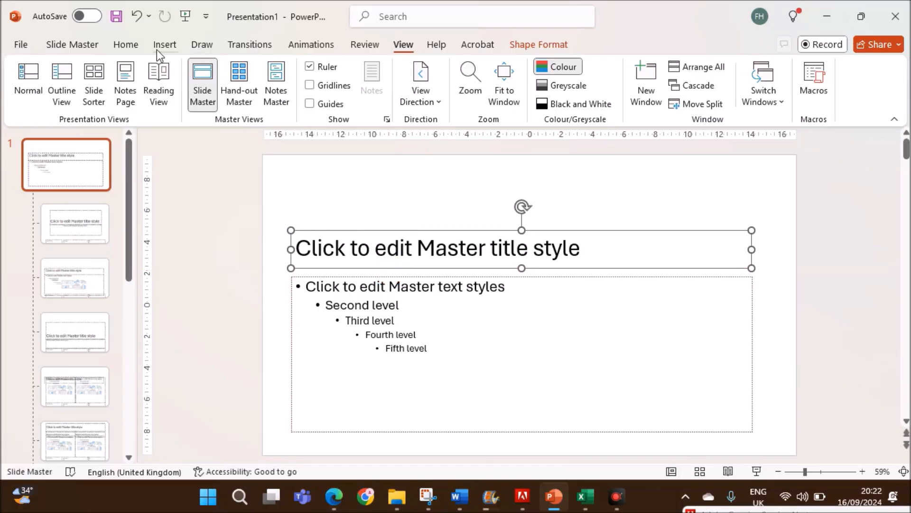
{"action": "left_click", "coordinate": [164, 45]}
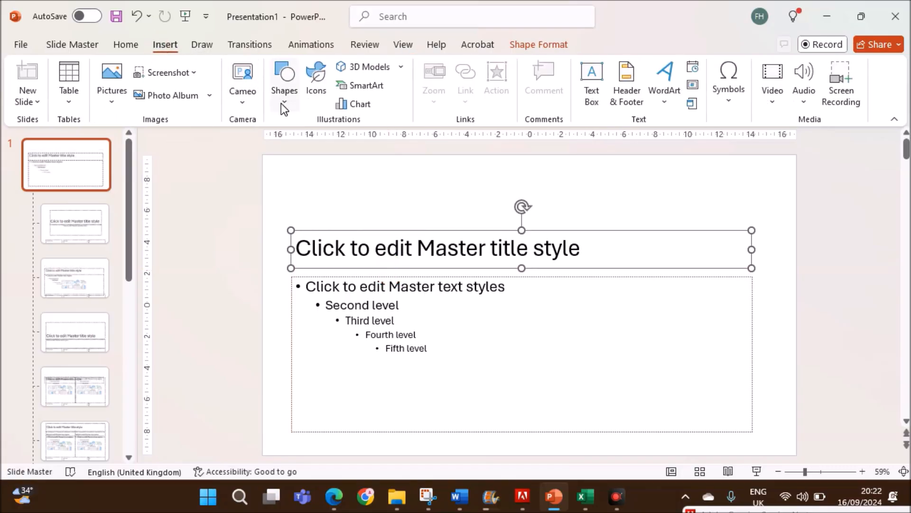
{"action": "left_click", "coordinate": [283, 82]}
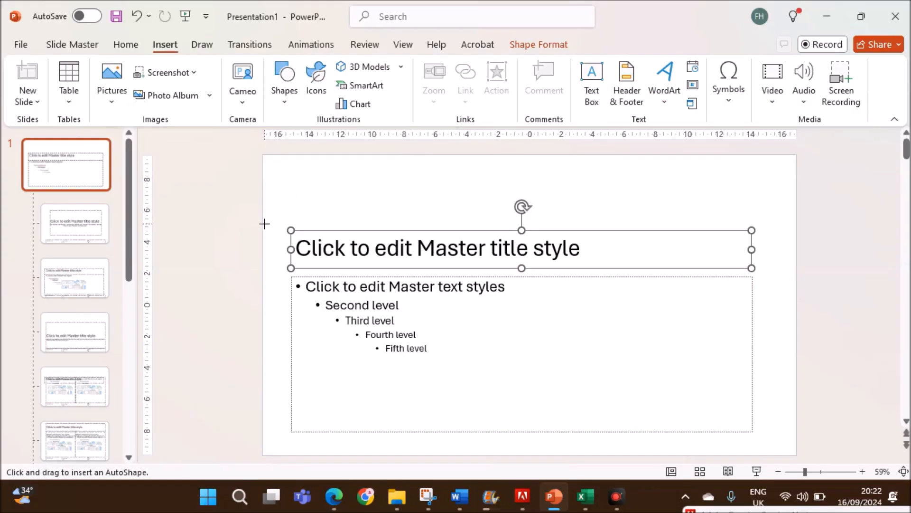
{"action": "mouse_move", "coordinate": [262, 222]}
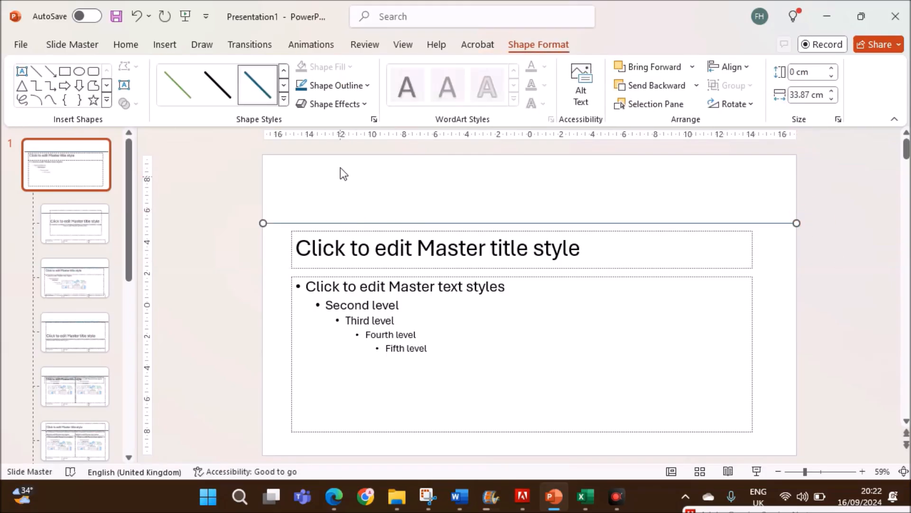
{"action": "left_click", "coordinate": [331, 86]}
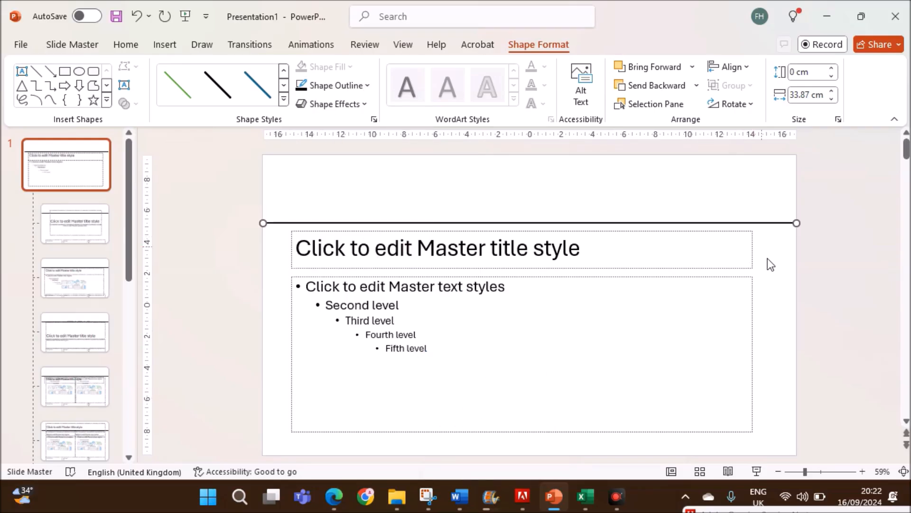
{"action": "left_click", "coordinate": [333, 496]}
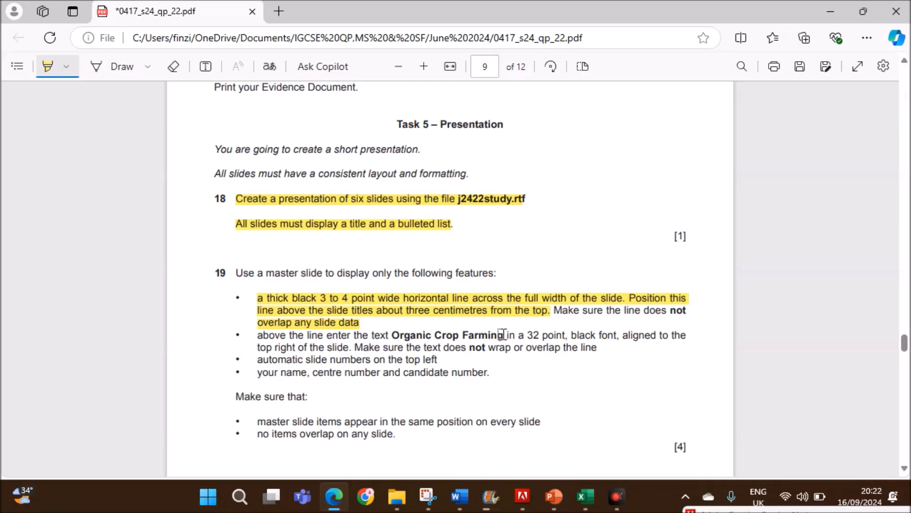
{"action": "mouse_move", "coordinate": [606, 361]}
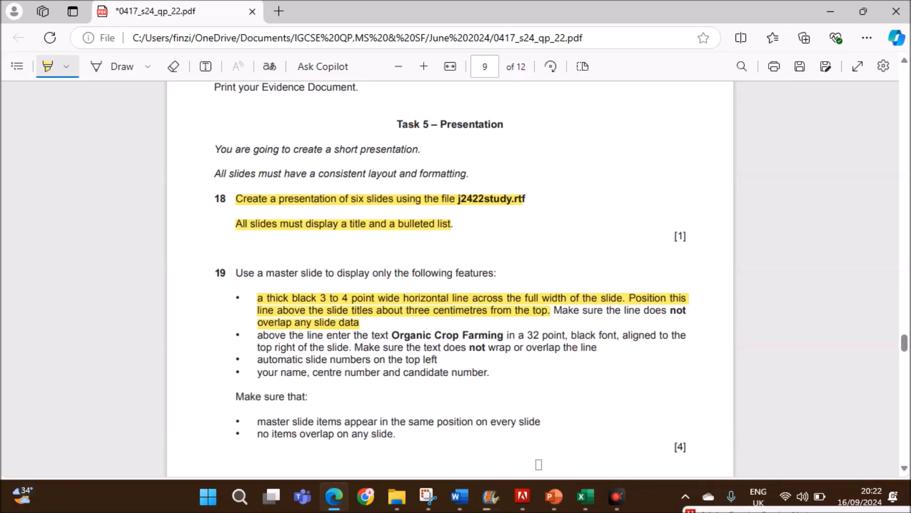
{"action": "mouse_move", "coordinate": [551, 497]}
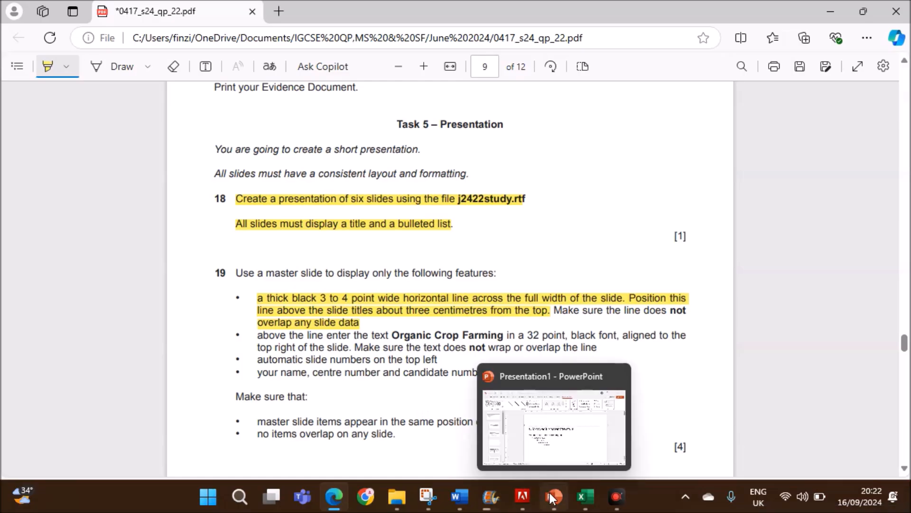
Bring the PowerPoint slide master back to the front after rereading question 19.
{"action": "left_click", "coordinate": [552, 496]}
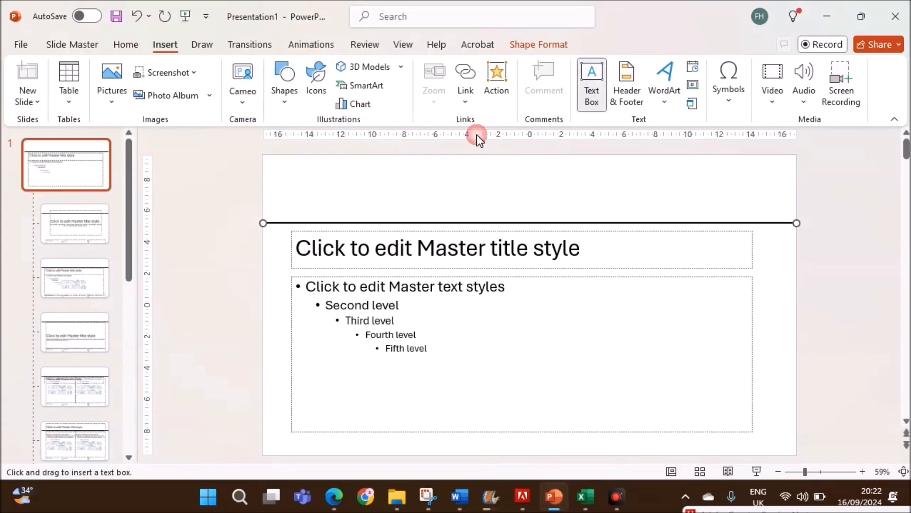
Draw a text box above the line and take the phrase 'Organic Crop Farming' from the exam paper.
{"action": "left_click_drag", "start_coordinate": [277, 169], "coordinate": [536, 201]}
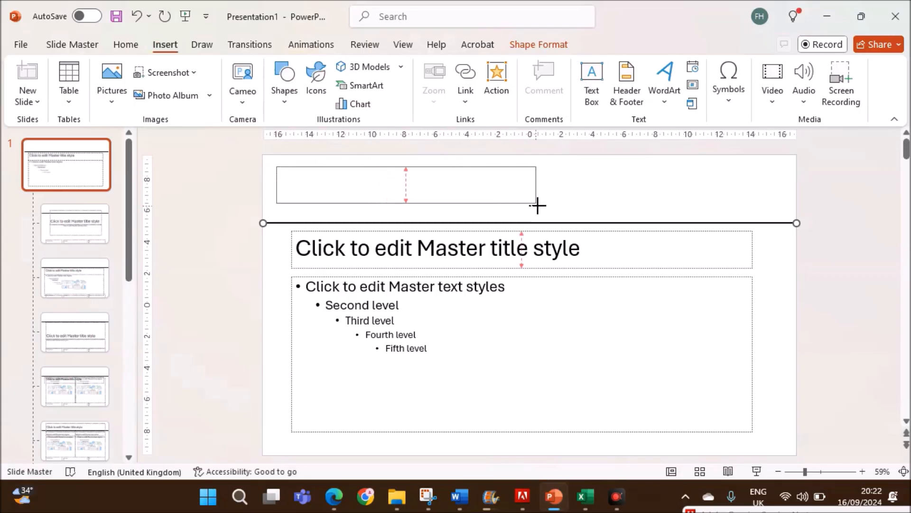
{"action": "left_click", "coordinate": [333, 496]}
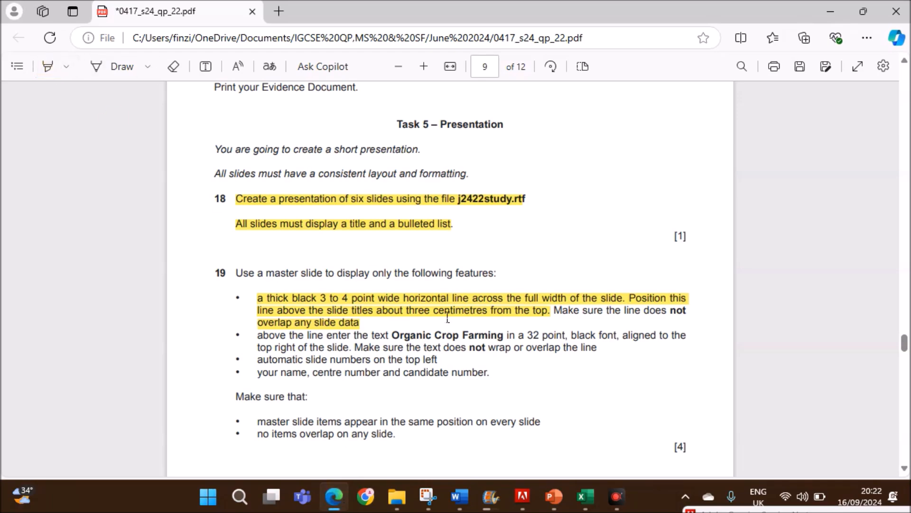
{"action": "left_click_drag", "start_coordinate": [392, 335], "coordinate": [498, 335]}
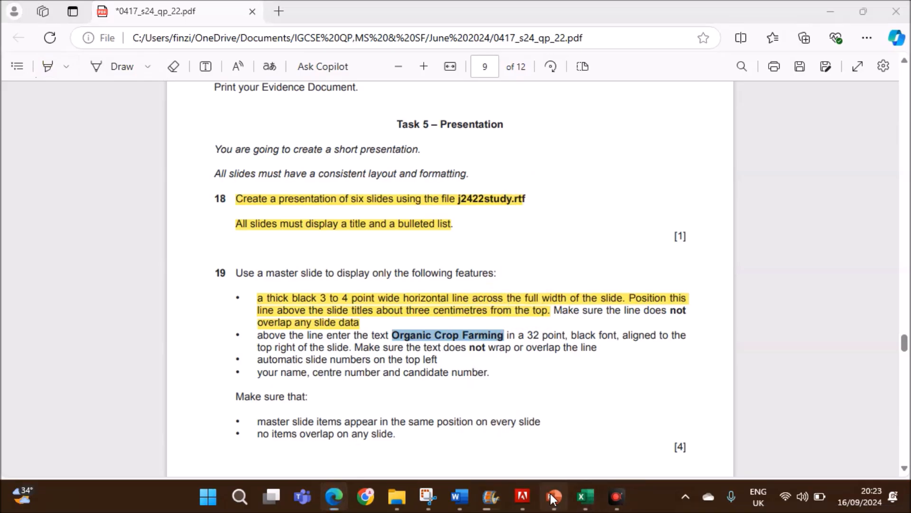
{"action": "left_click", "coordinate": [552, 496]}
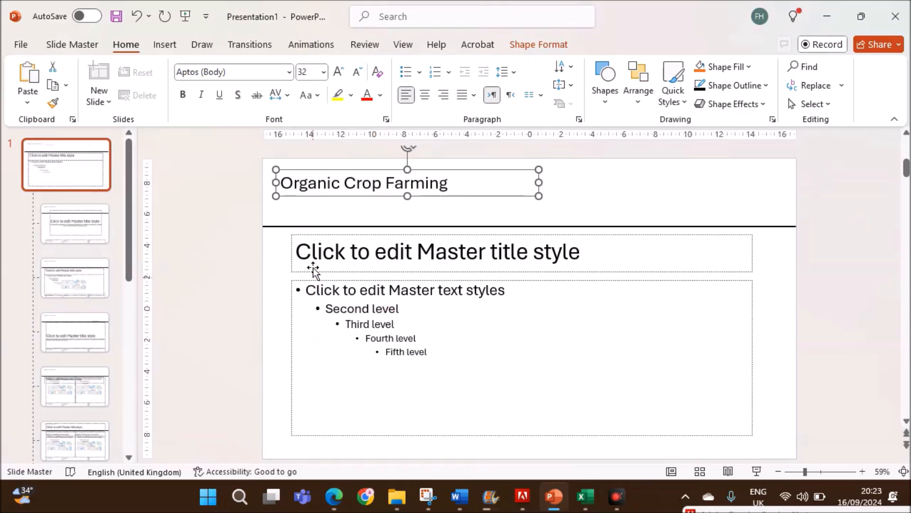
{"action": "left_click", "coordinate": [333, 497]}
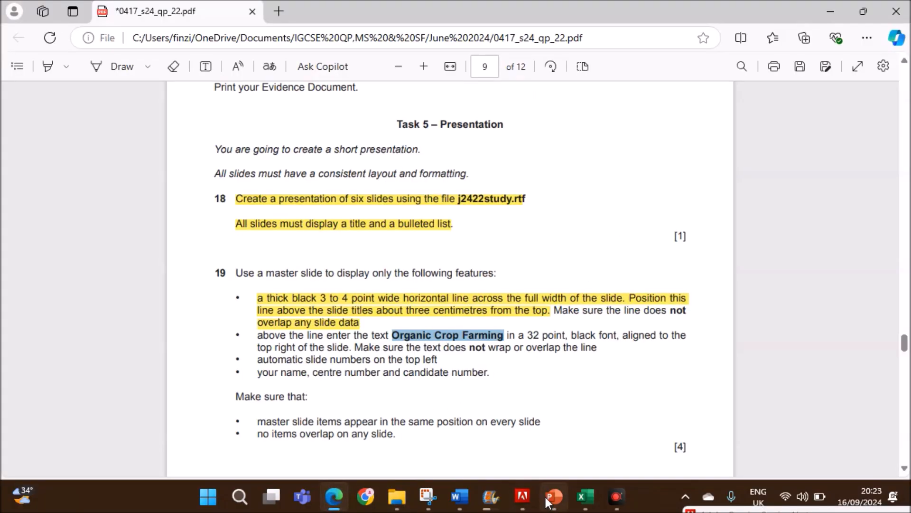
{"action": "left_click", "coordinate": [551, 497]}
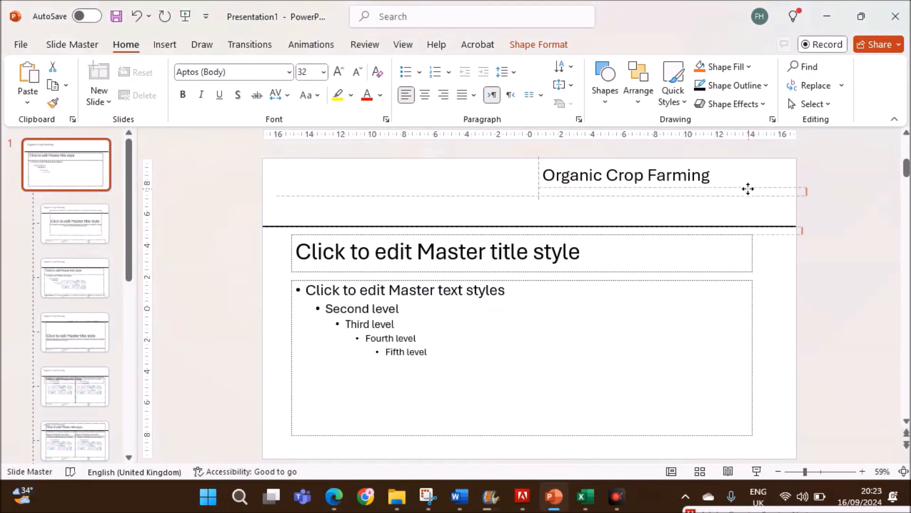
Place the Organic Crop Farming heading at the top right and right-align its text.
{"action": "left_click", "coordinate": [626, 174]}
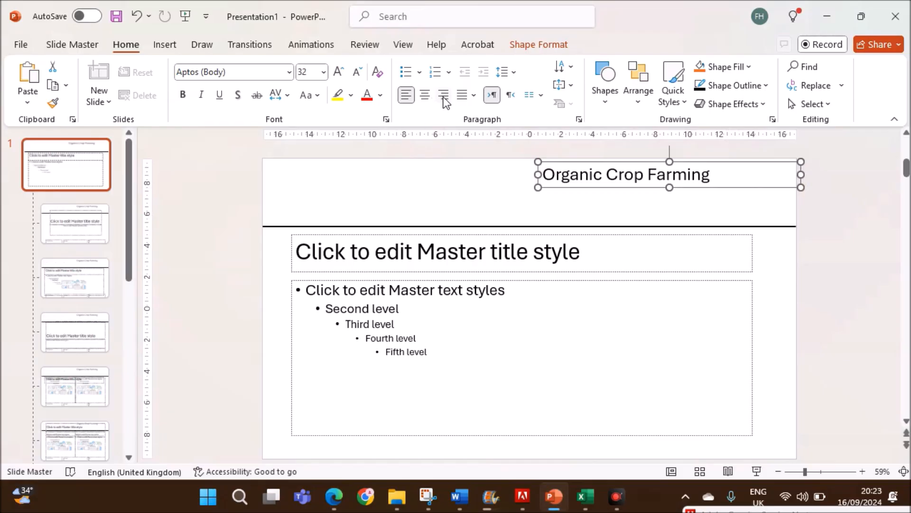
{"action": "left_click", "coordinate": [444, 94]}
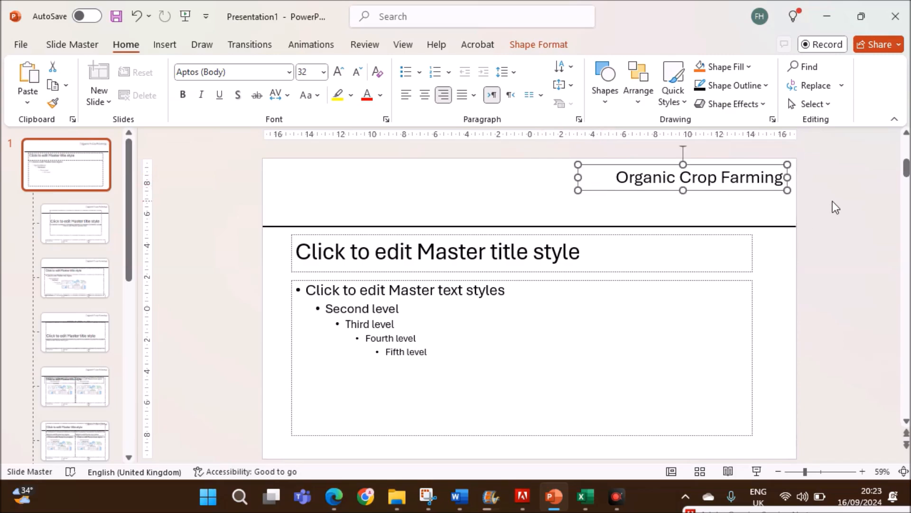
{"action": "left_click", "coordinate": [334, 496]}
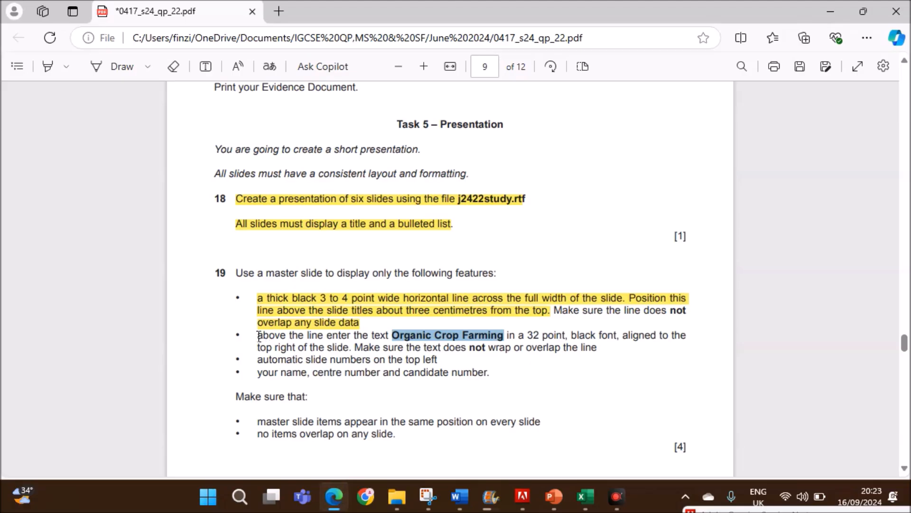
Highlight the automatic slide numbers bullet in question 19 and return to the slide master.
{"action": "left_click_drag", "start_coordinate": [257, 335], "coordinate": [596, 348]}
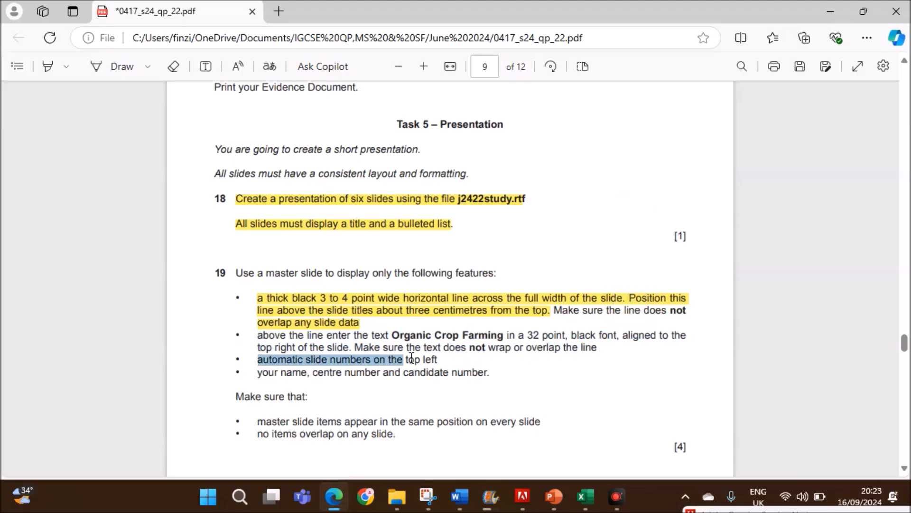
{"action": "left_click_drag", "start_coordinate": [258, 359], "coordinate": [437, 359]}
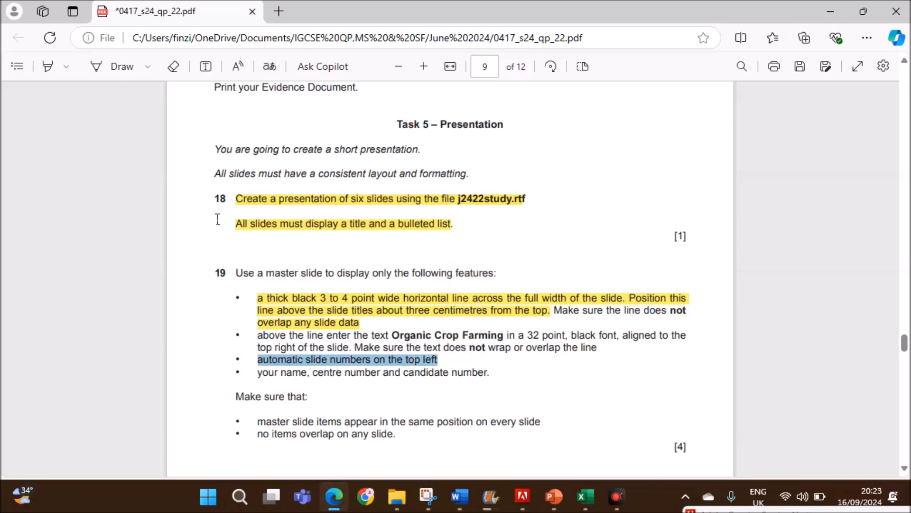
{"action": "mouse_move", "coordinate": [150, 164]}
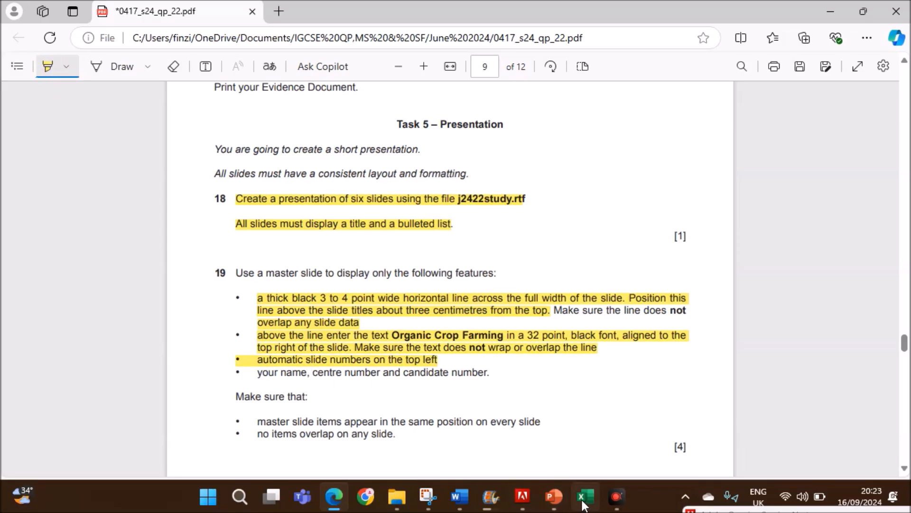
{"action": "left_click", "coordinate": [552, 496]}
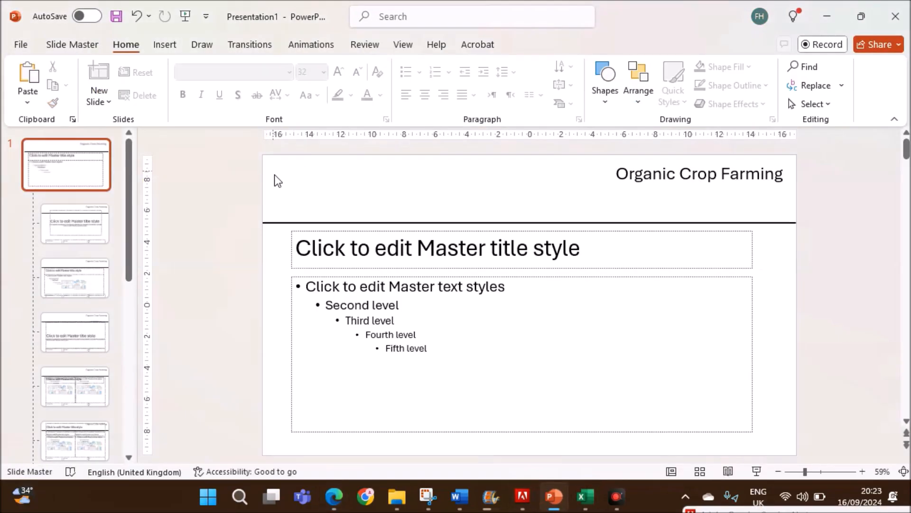
Add a small top-left text box on the slide master holding an automatic slide-number field.
{"action": "left_click", "coordinate": [164, 44]}
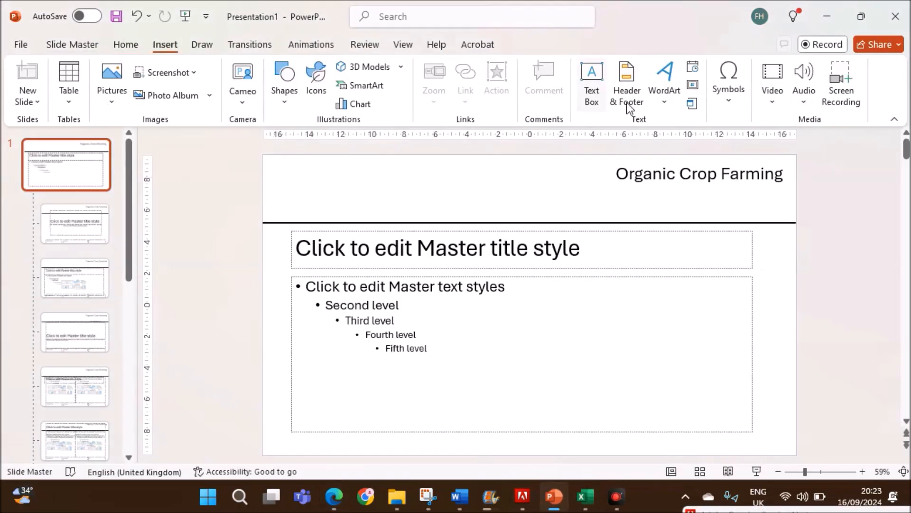
{"action": "left_click", "coordinate": [591, 81]}
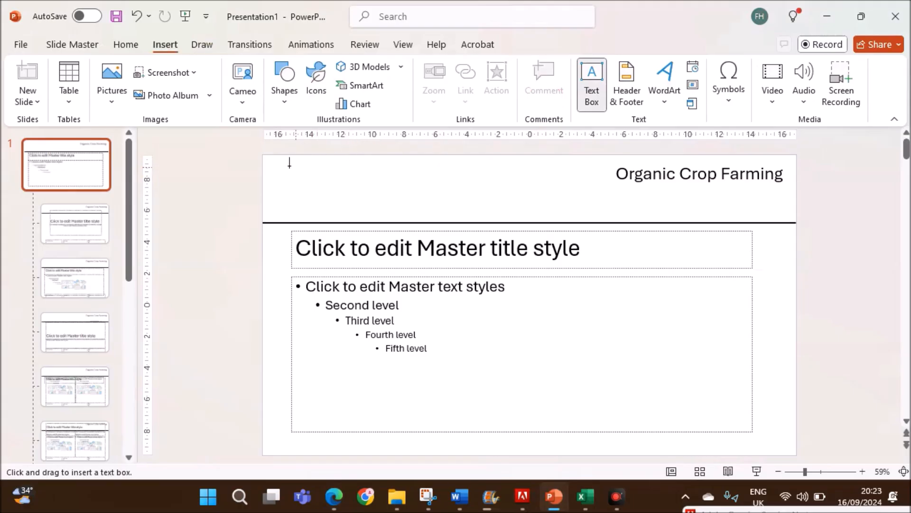
{"action": "left_click_drag", "start_coordinate": [273, 165], "coordinate": [301, 187]}
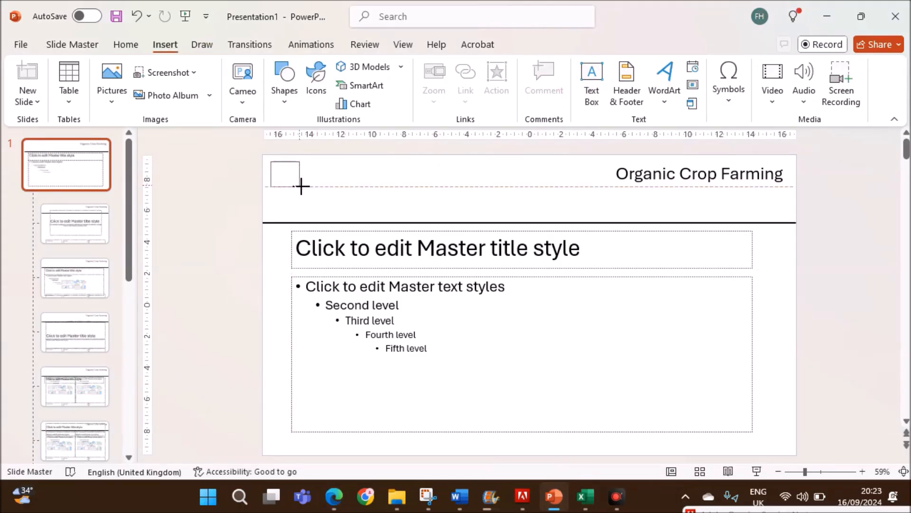
{"action": "left_click", "coordinate": [307, 192]}
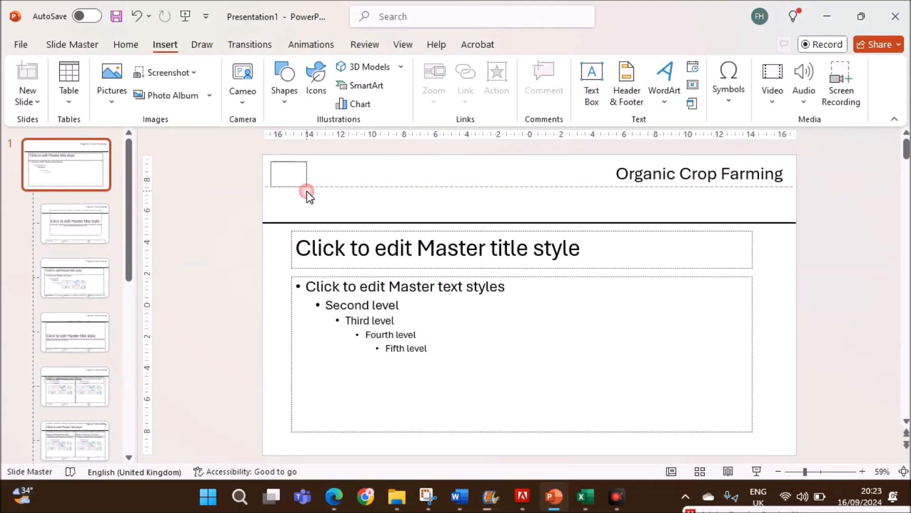
{"action": "left_click", "coordinate": [289, 176]}
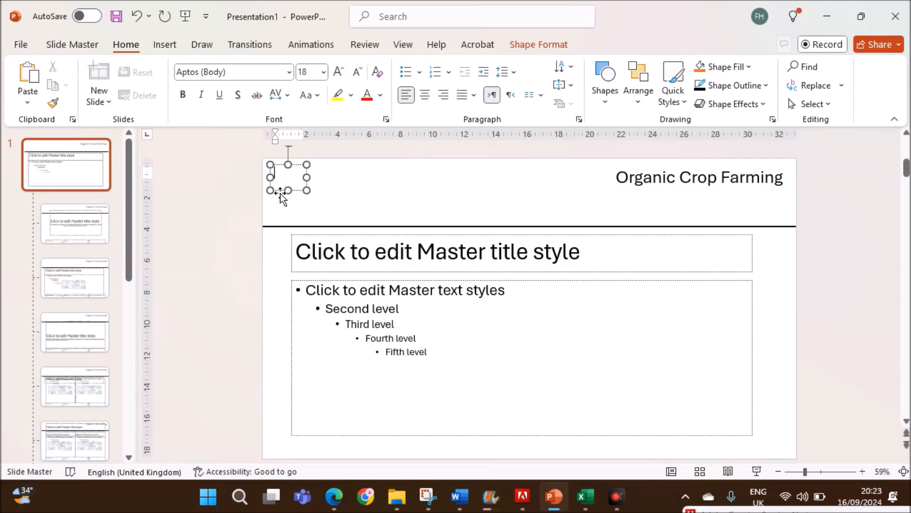
{"action": "mouse_move", "coordinate": [166, 62]}
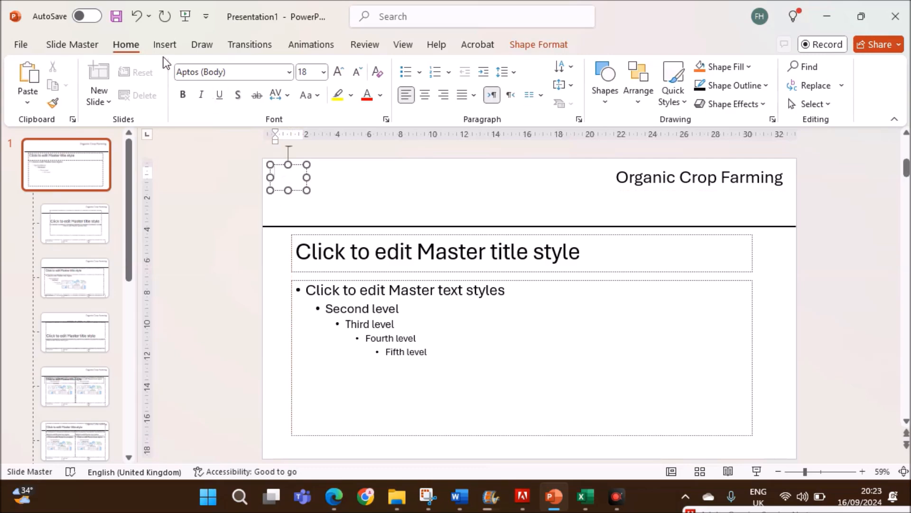
{"action": "left_click", "coordinate": [165, 45]}
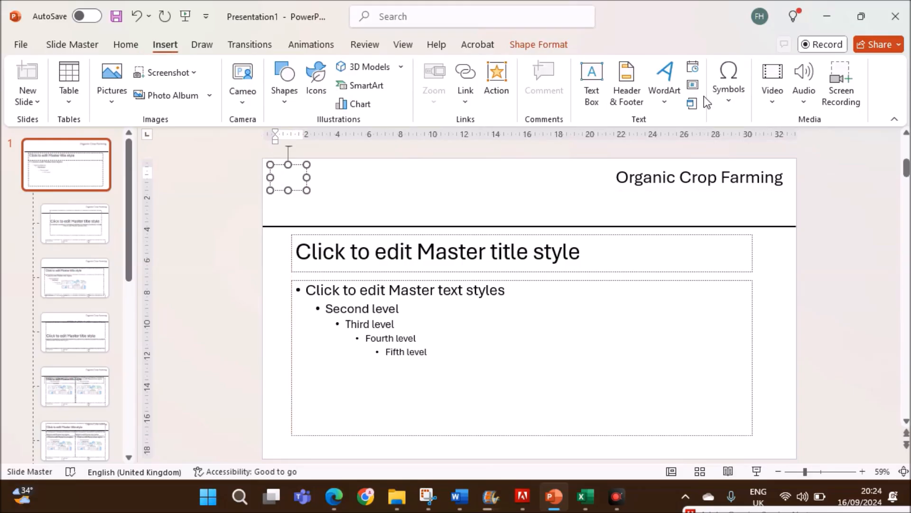
{"action": "mouse_move", "coordinate": [692, 90]}
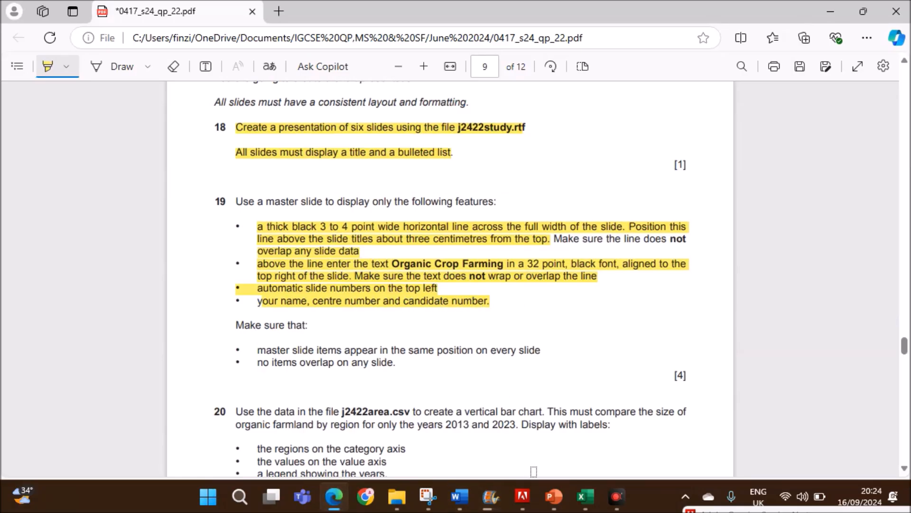
{"action": "left_click", "coordinate": [552, 497]}
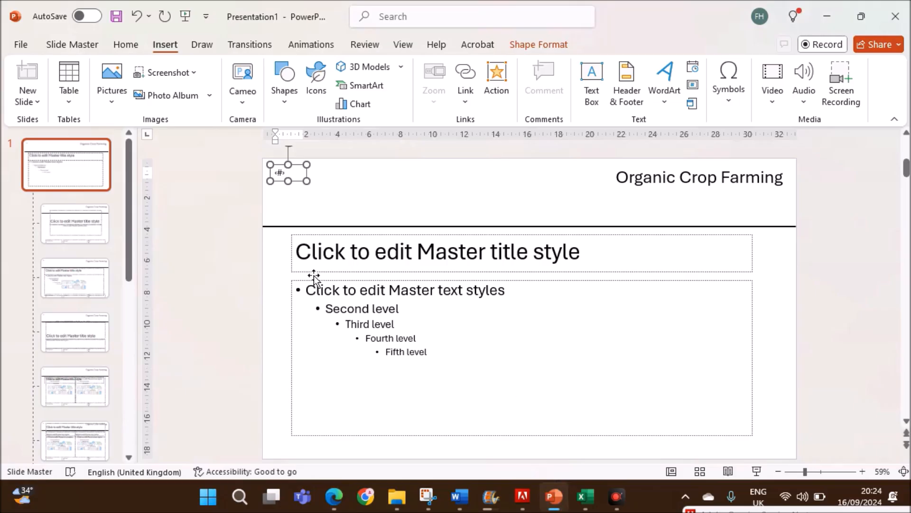
Add a bottom-left master text box with candidate details Name,ZZ123,1234, then return to the question paper.
{"action": "left_click", "coordinate": [592, 83]}
{"action": "type", "text": "Nam"}
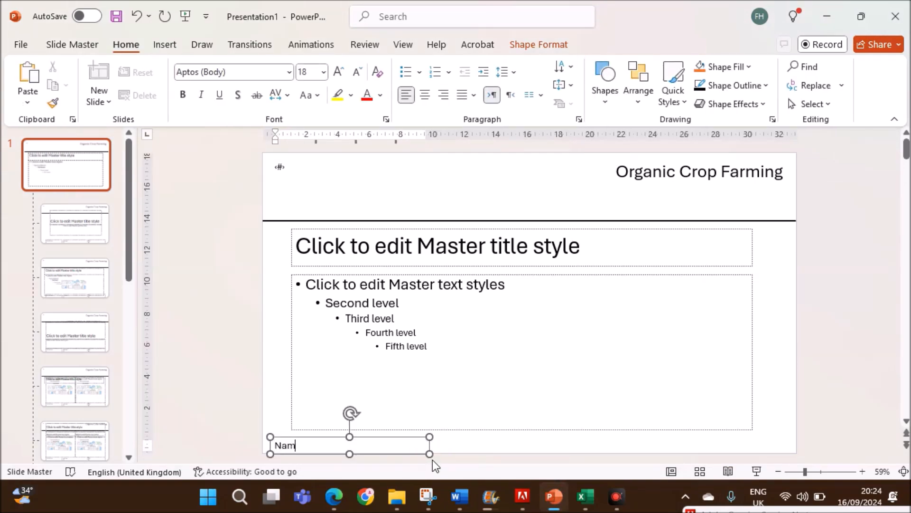
{"action": "type", "text": "e,ZZ"}
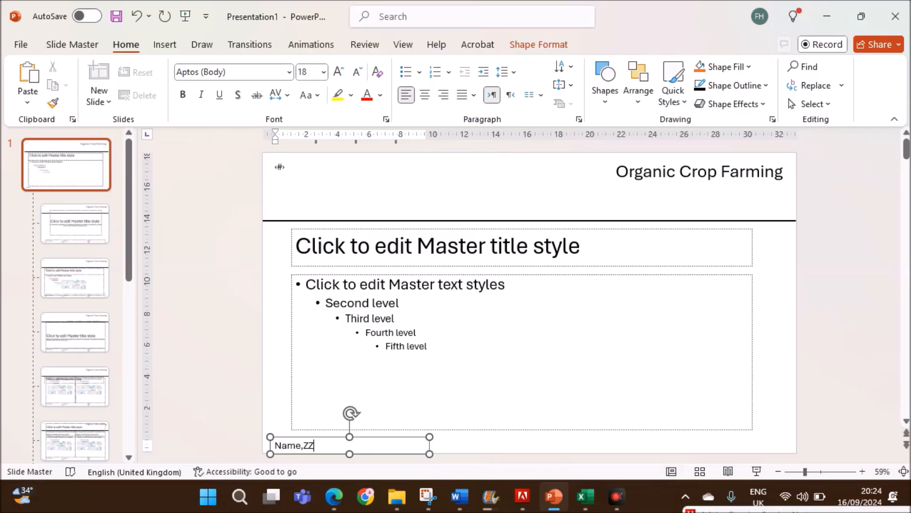
{"action": "type", "text": "123,1234"}
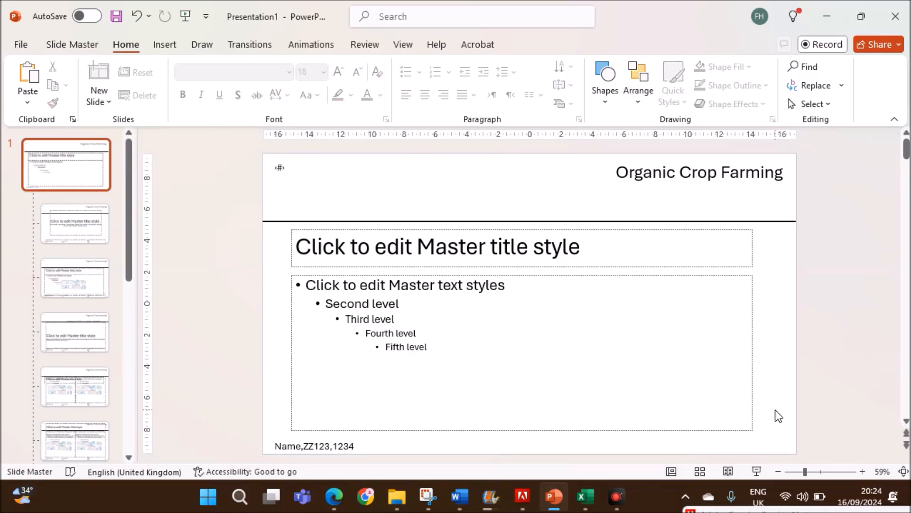
{"action": "mouse_move", "coordinate": [494, 477]}
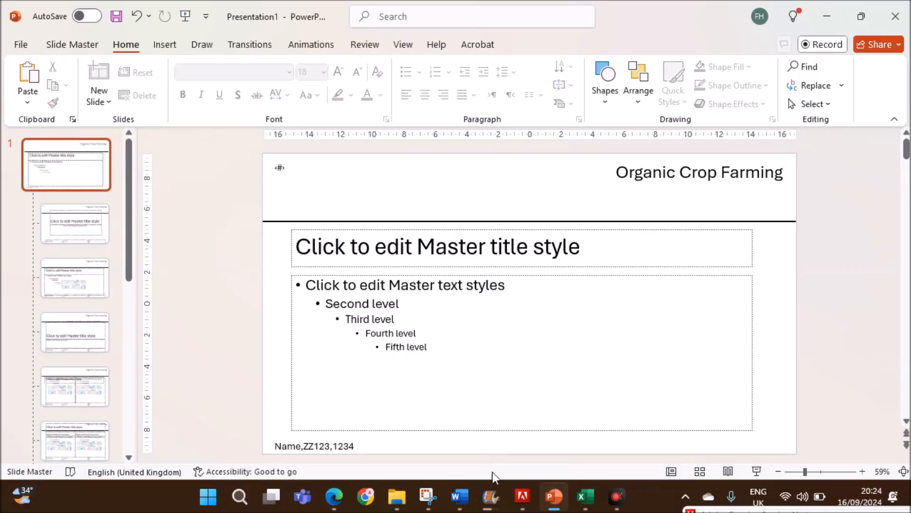
{"action": "mouse_move", "coordinate": [459, 496]}
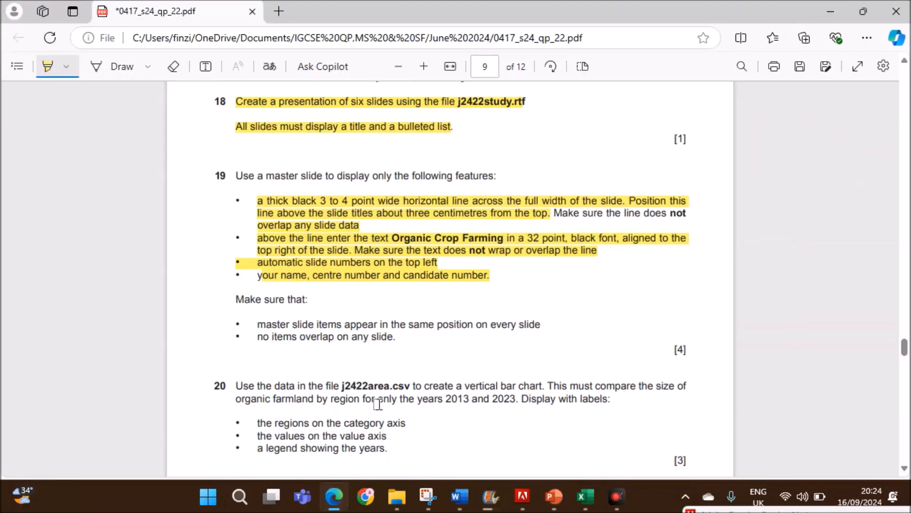
{"action": "scroll", "scroll_direction": "down", "scroll_amount": 3}
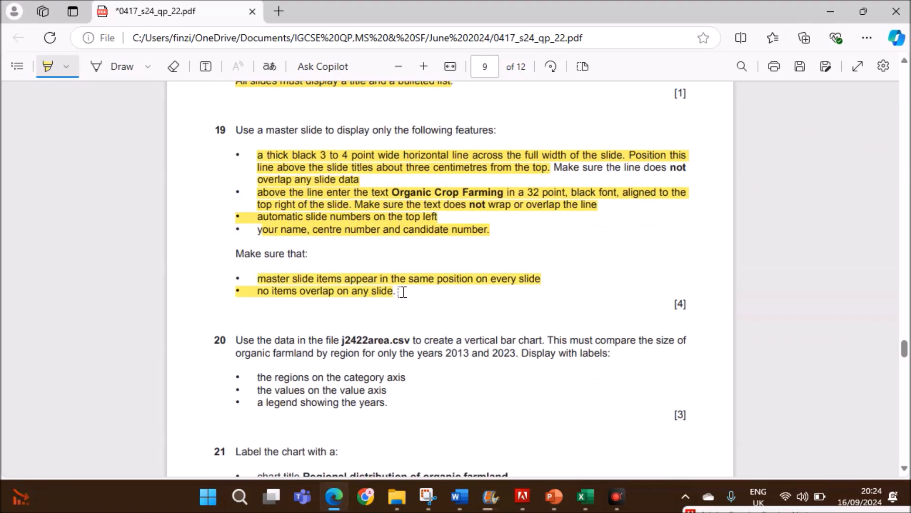
{"action": "left_click", "coordinate": [552, 496]}
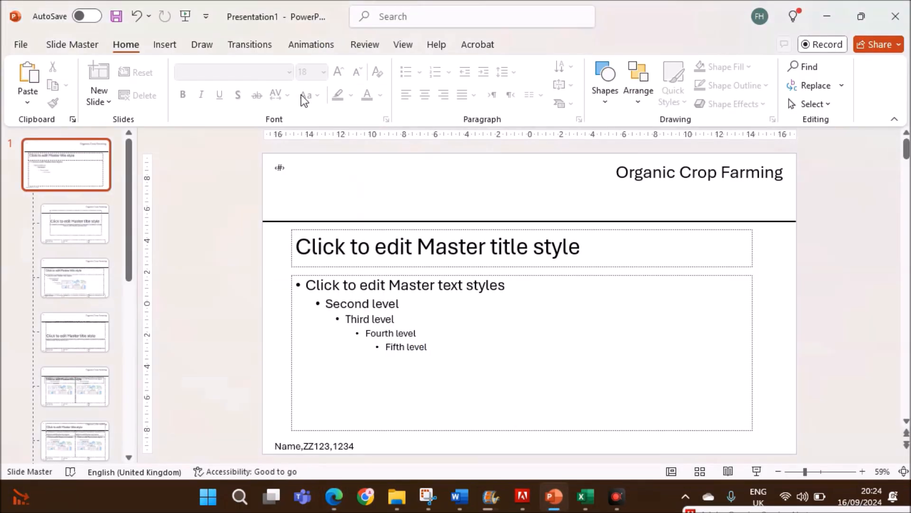
{"action": "left_click", "coordinate": [402, 45]}
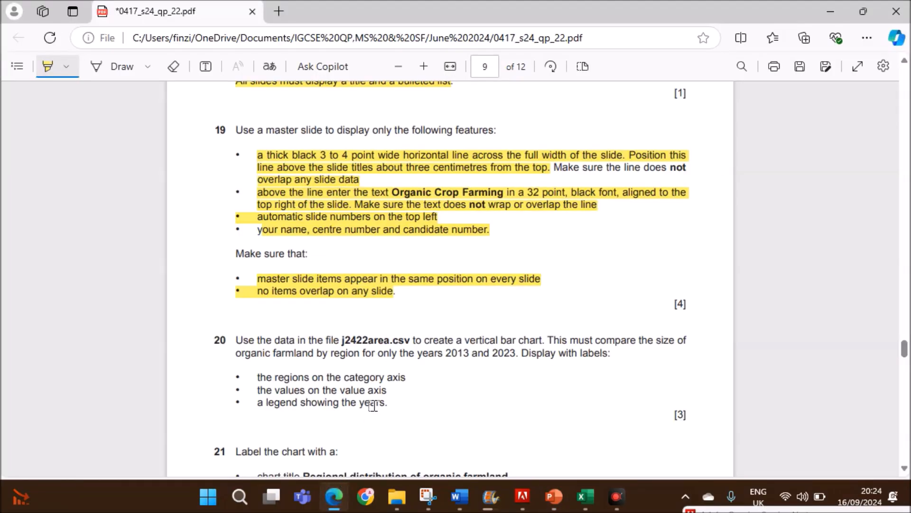
Highlight question 20's file, vertical bar chart requirement and years 2013 and 2023, checking the j2422area workbook.
{"action": "scroll", "scroll_direction": "down", "scroll_amount": 3}
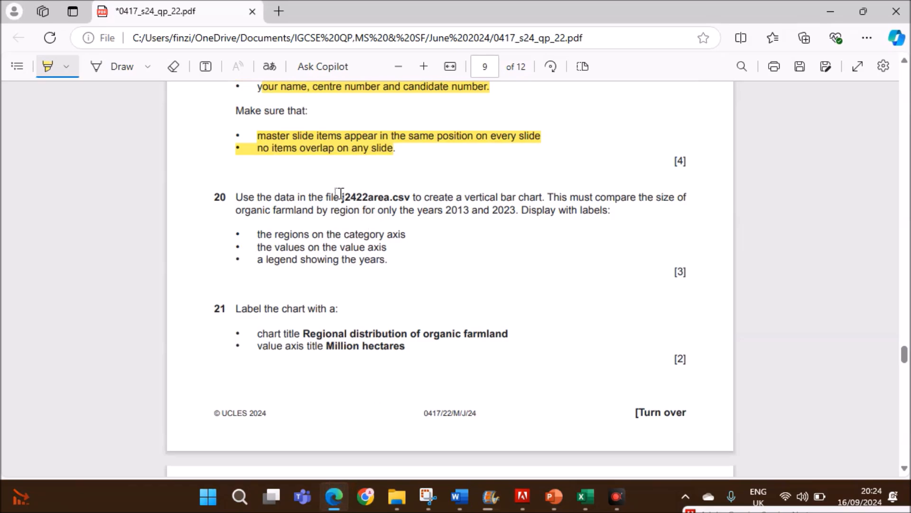
{"action": "left_click_drag", "start_coordinate": [342, 197], "coordinate": [542, 196]}
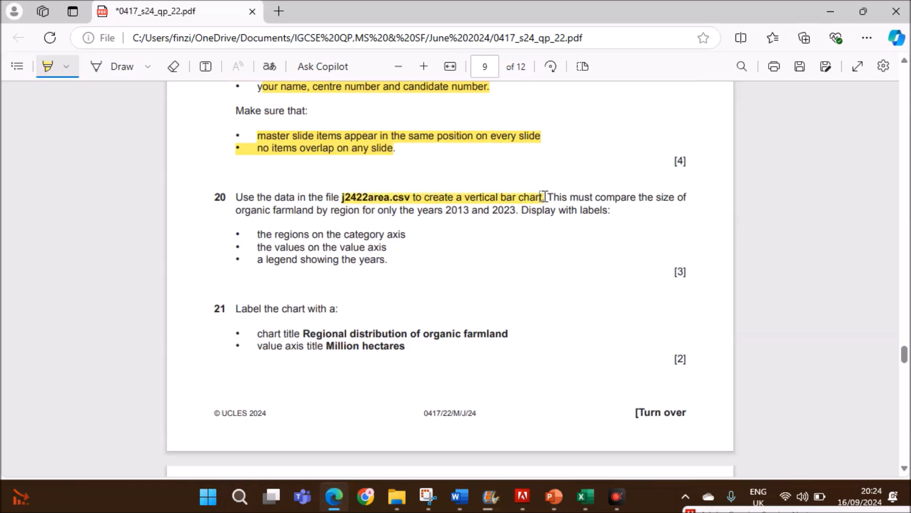
{"action": "left_click", "coordinate": [585, 496]}
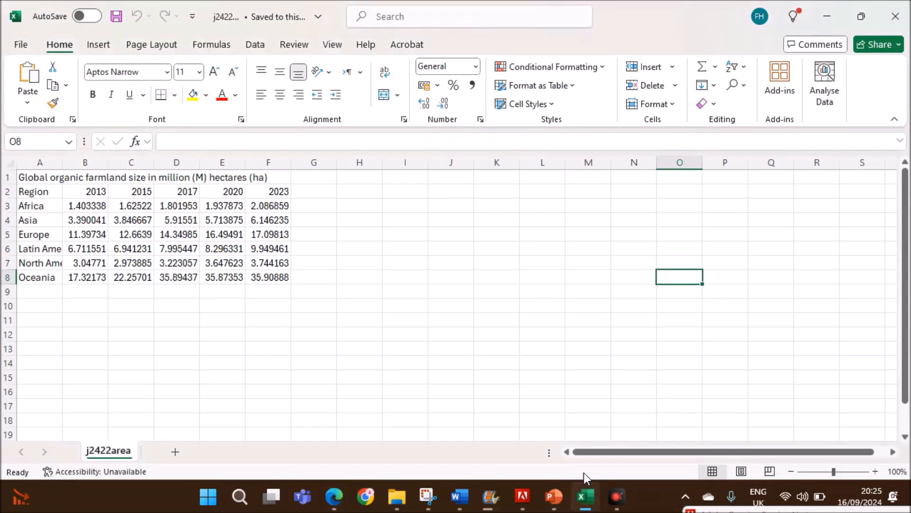
{"action": "mouse_move", "coordinate": [334, 497]}
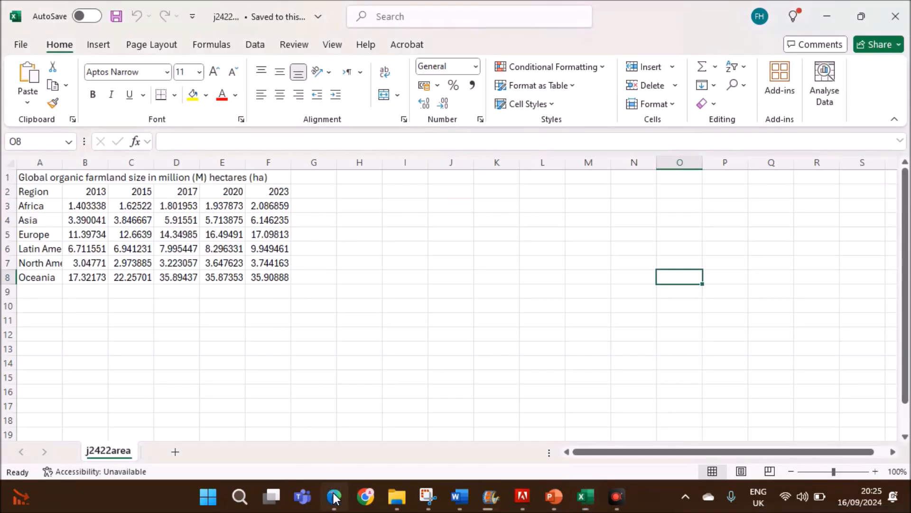
{"action": "left_click", "coordinate": [333, 496]}
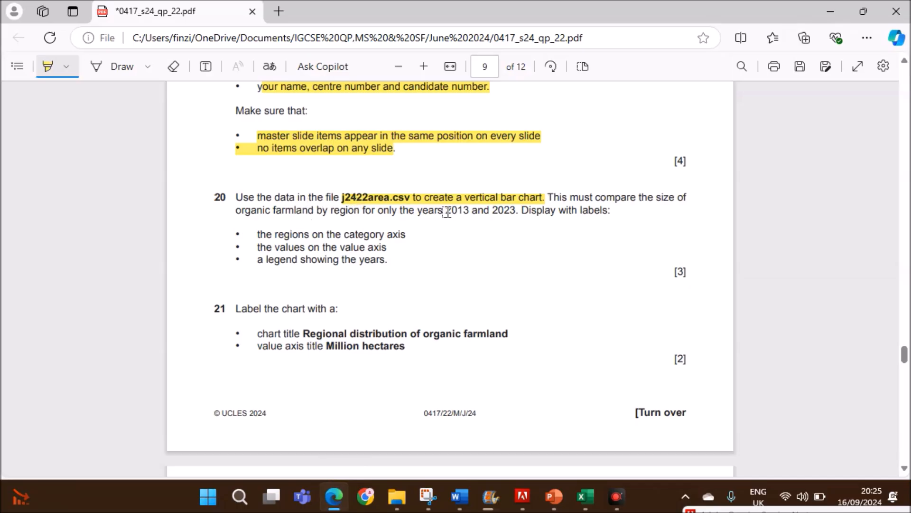
{"action": "left_click_drag", "start_coordinate": [446, 210], "coordinate": [515, 209]}
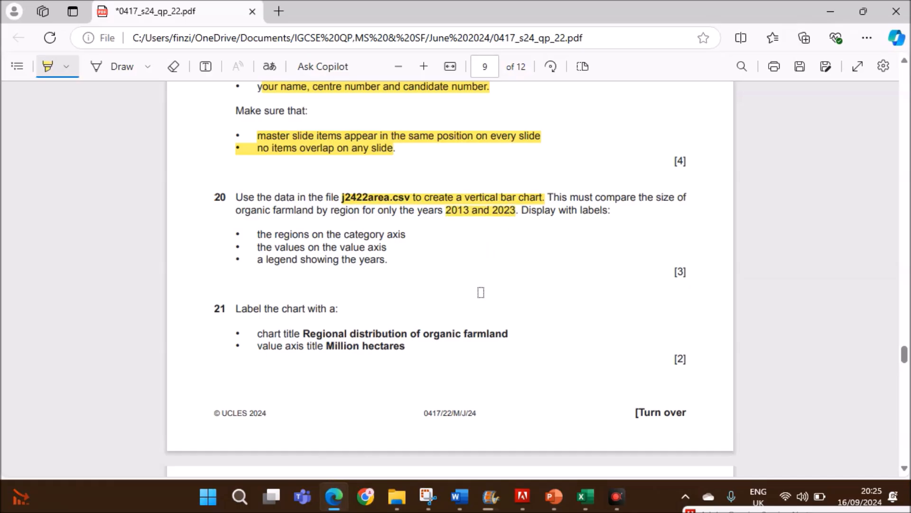
{"action": "left_click", "coordinate": [586, 496]}
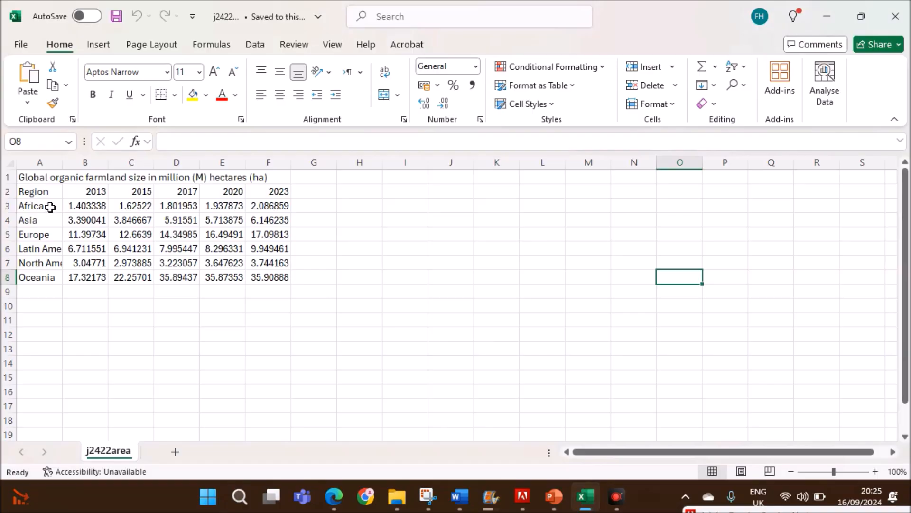
Create a clustered column chart comparing each region's 2013 and 2023 farmland sizes.
{"action": "left_click_drag", "start_coordinate": [40, 205], "coordinate": [40, 263]}
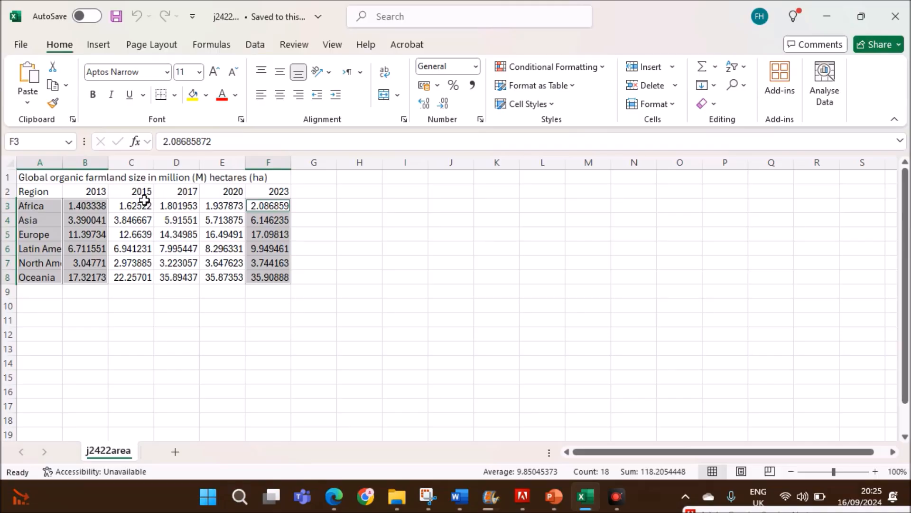
{"action": "mouse_move", "coordinate": [104, 238]}
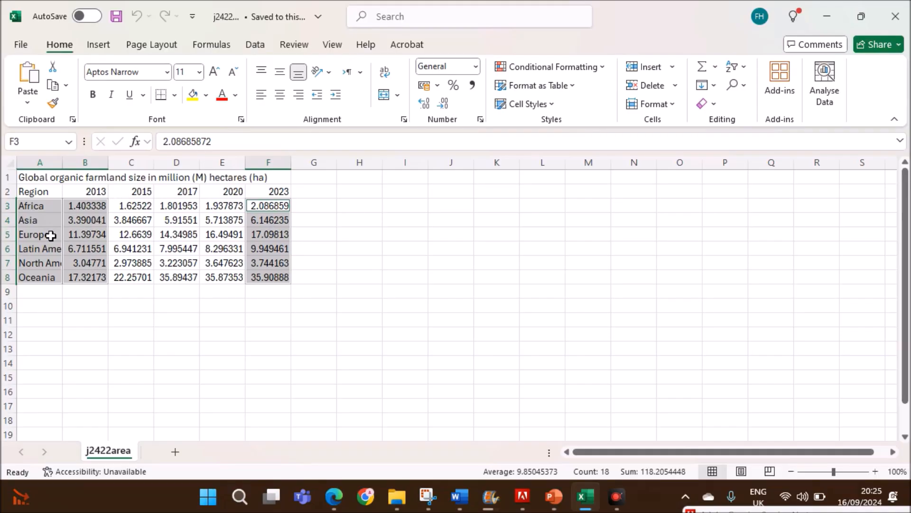
{"action": "left_click", "coordinate": [97, 45]}
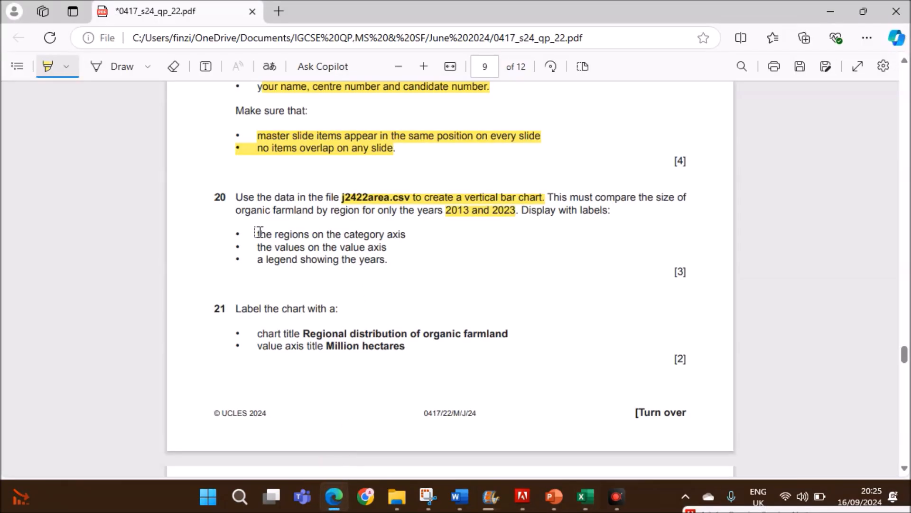
{"action": "left_click_drag", "start_coordinate": [257, 233], "coordinate": [405, 234]}
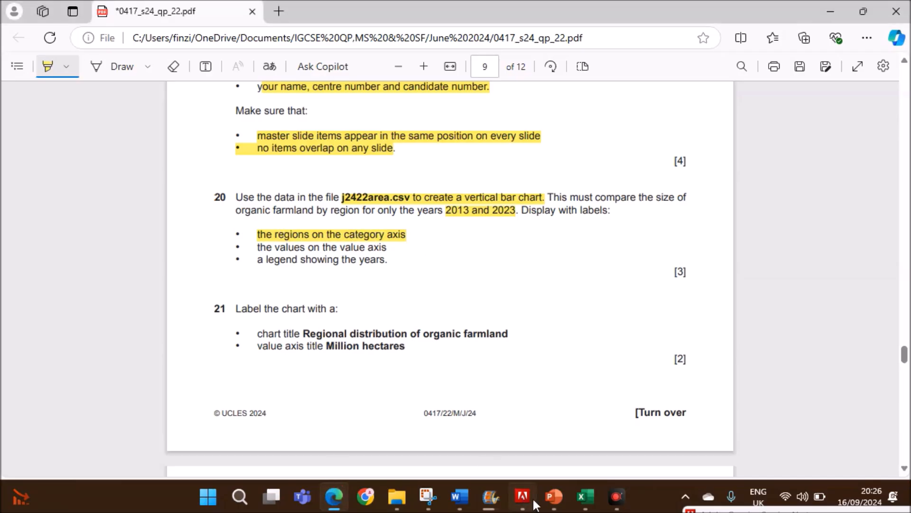
{"action": "left_click", "coordinate": [585, 497]}
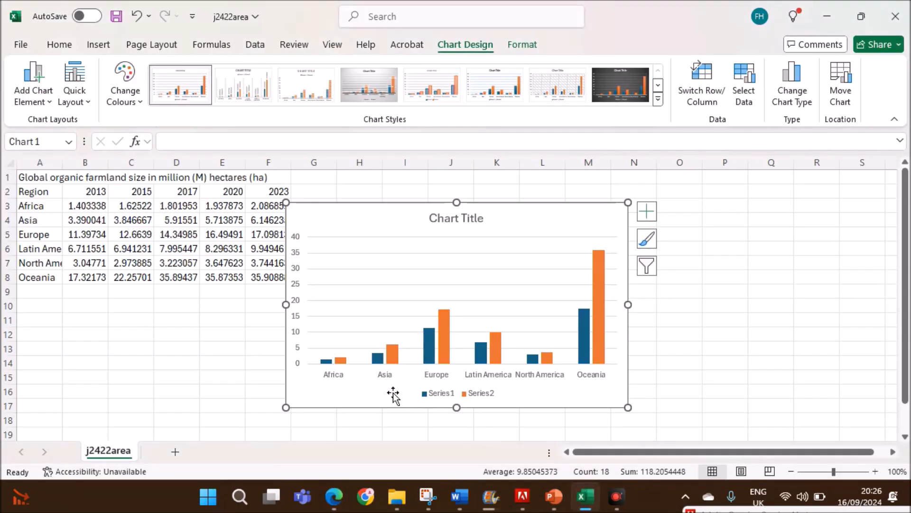
{"action": "mouse_move", "coordinate": [576, 373]}
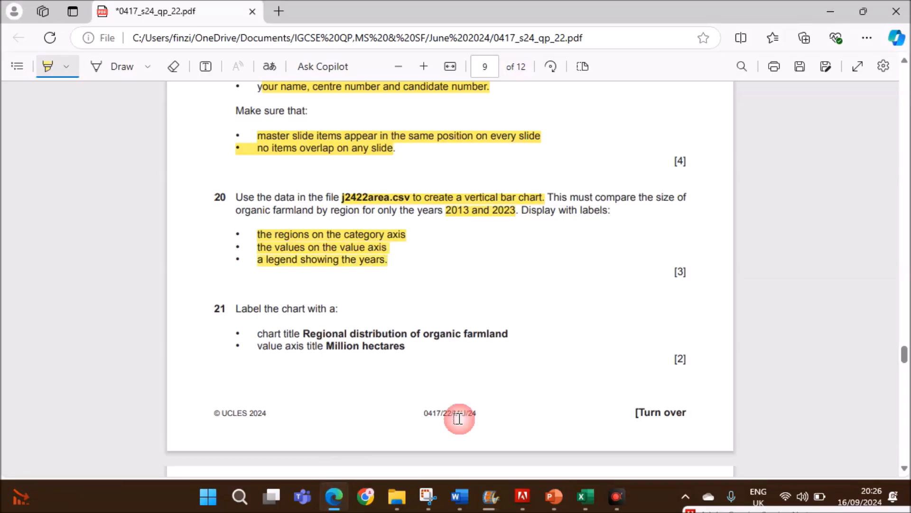
{"action": "left_click", "coordinate": [585, 497]}
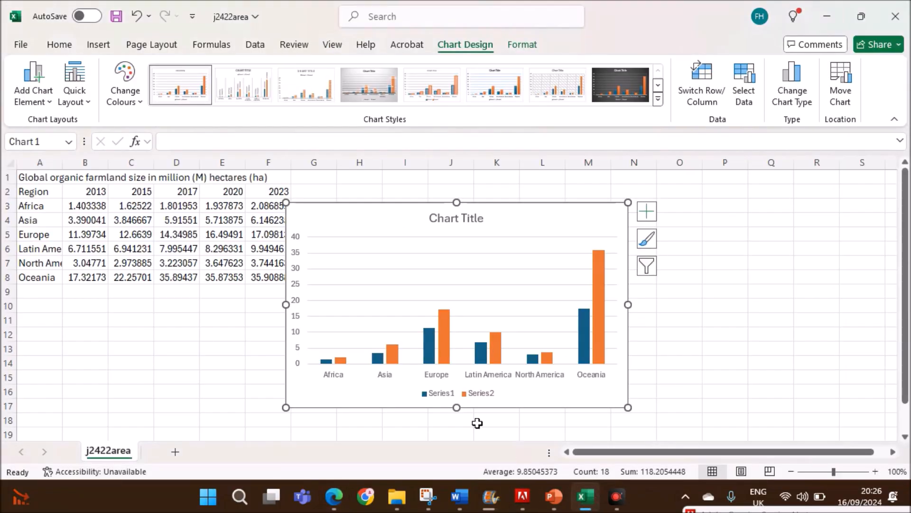
{"action": "mouse_move", "coordinate": [298, 295]}
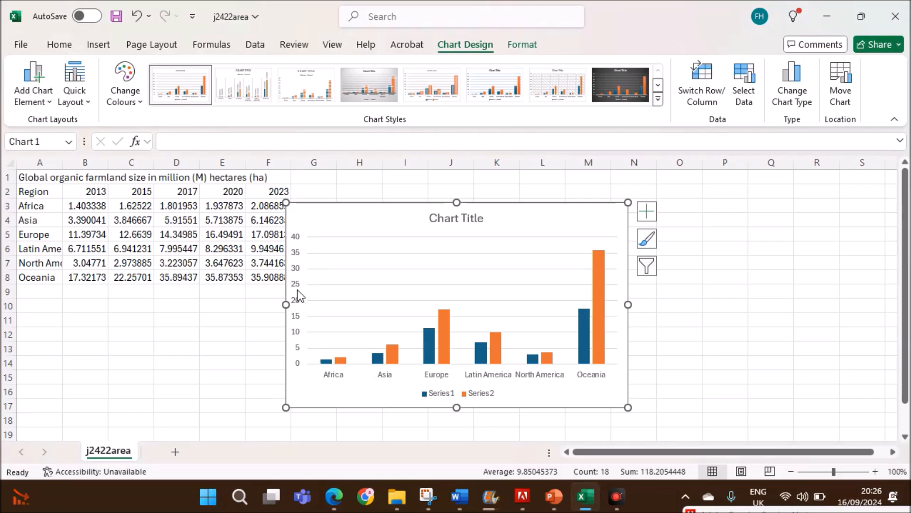
{"action": "mouse_move", "coordinate": [465, 394]}
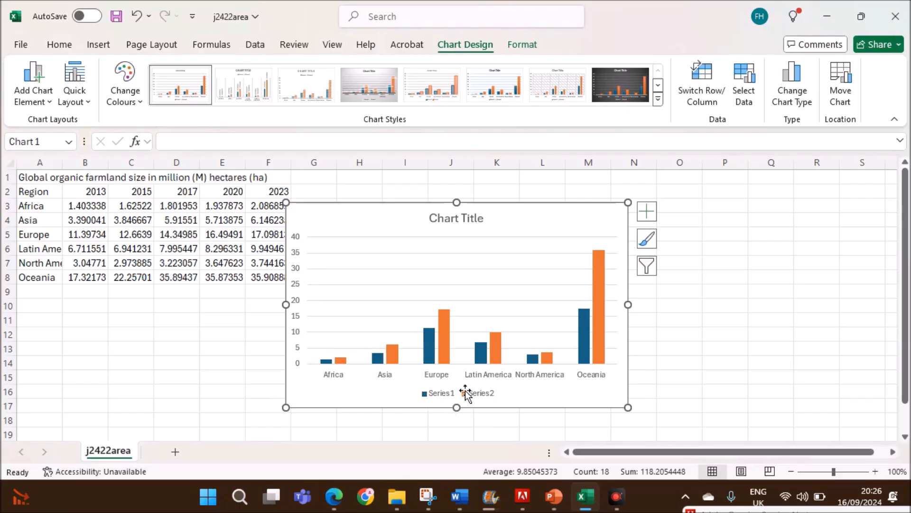
{"action": "left_click", "coordinate": [457, 393]}
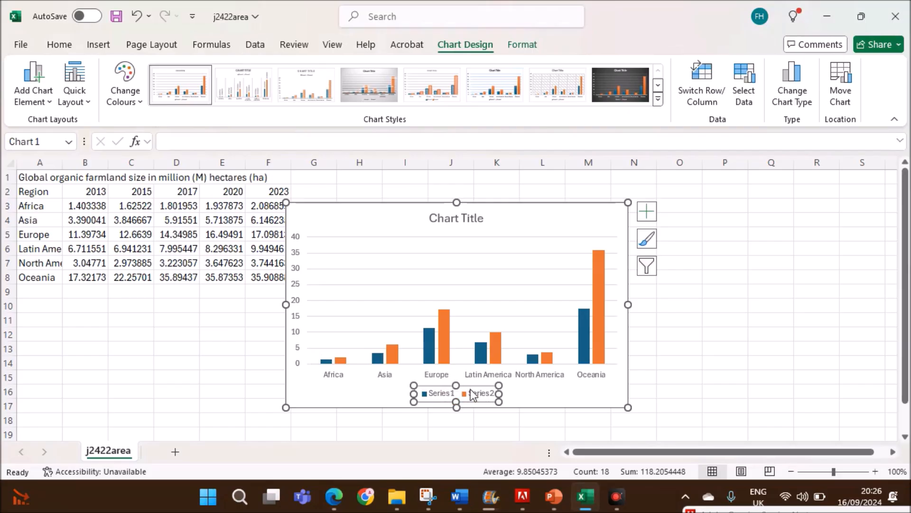
{"action": "mouse_move", "coordinate": [445, 396]}
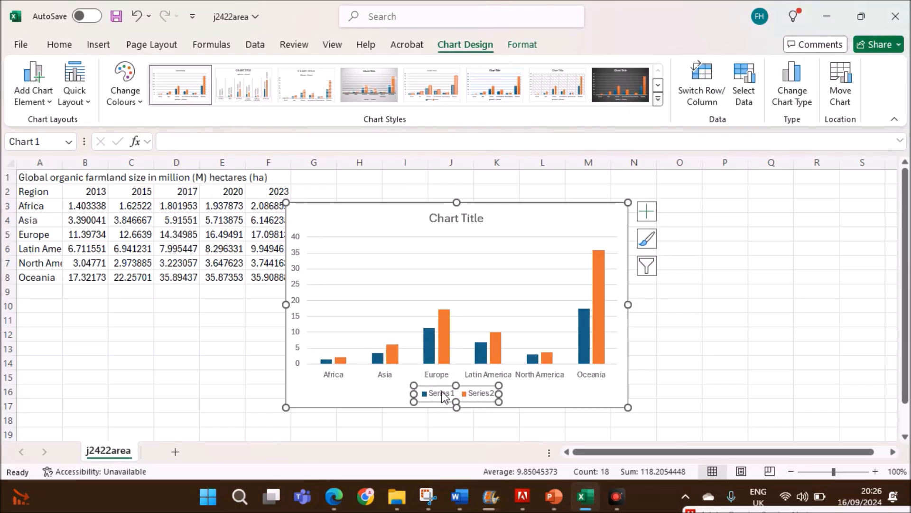
Rename the chart's Series1 and Series2 to 2013 and 2023 using headings B2 and F2.
{"action": "right_click", "coordinate": [441, 393]}
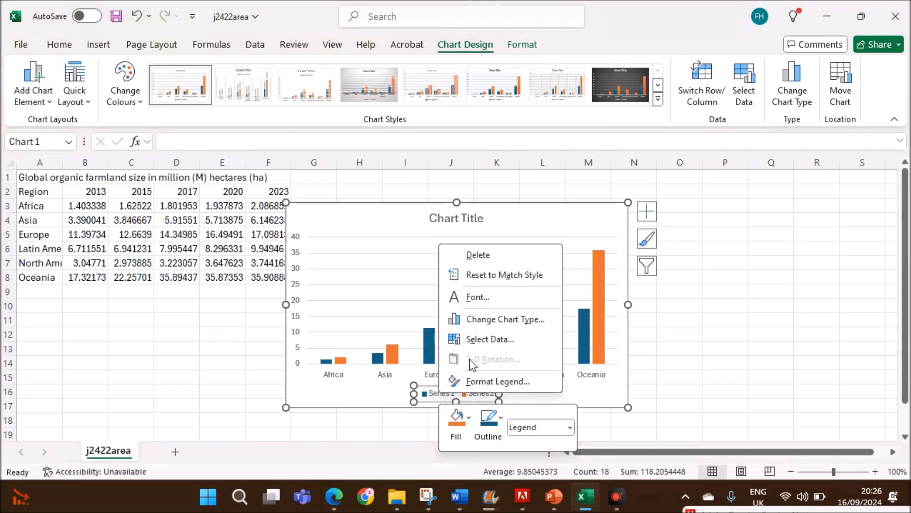
{"action": "left_click", "coordinate": [490, 339]}
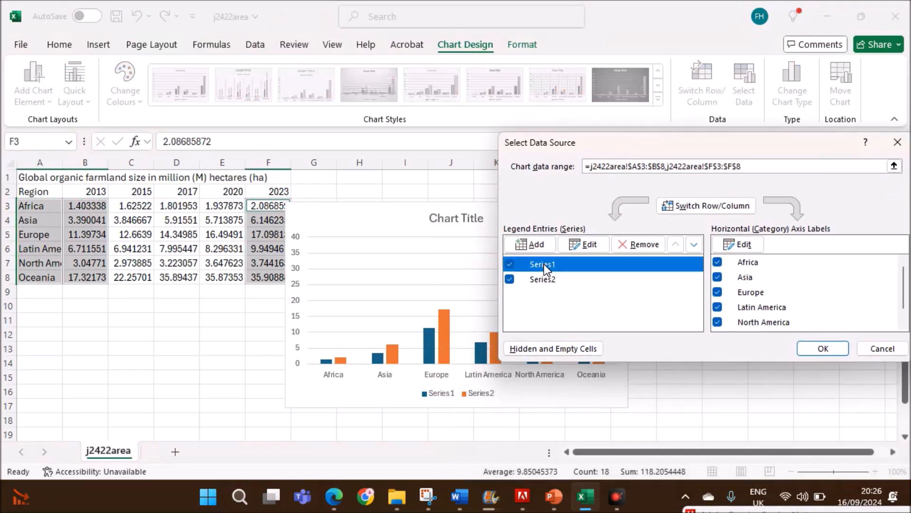
{"action": "left_click", "coordinate": [583, 244]}
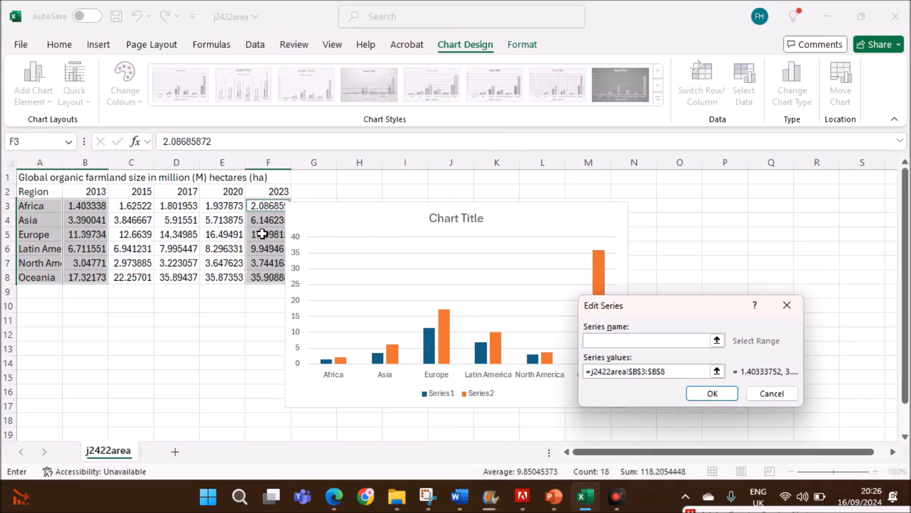
{"action": "left_click", "coordinate": [84, 191]}
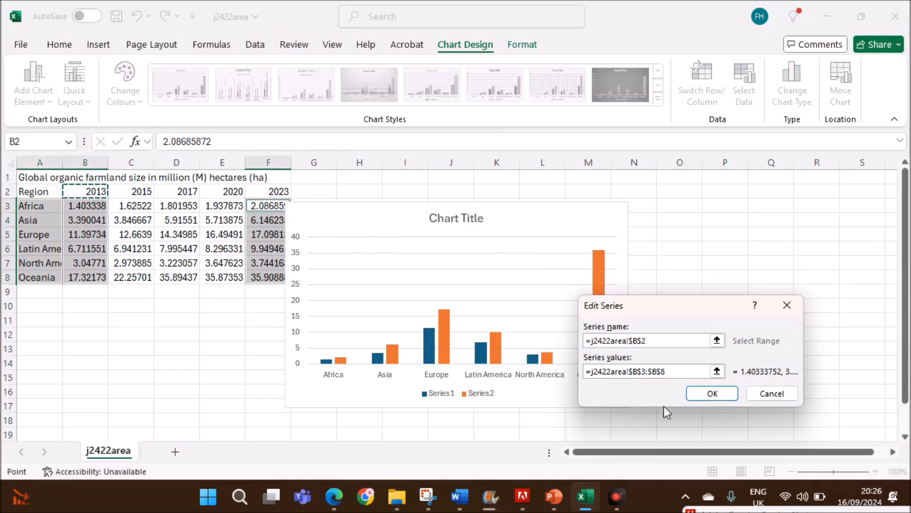
{"action": "left_click", "coordinate": [712, 393]}
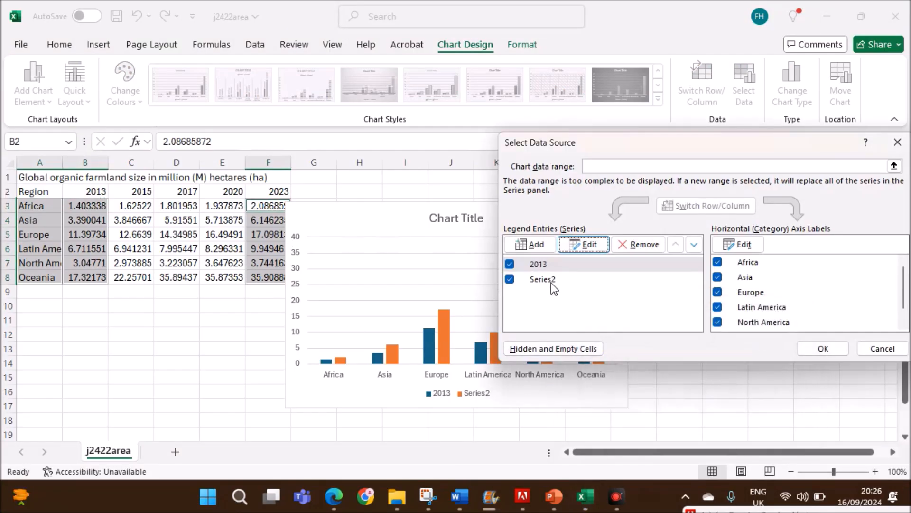
{"action": "left_click", "coordinate": [583, 244]}
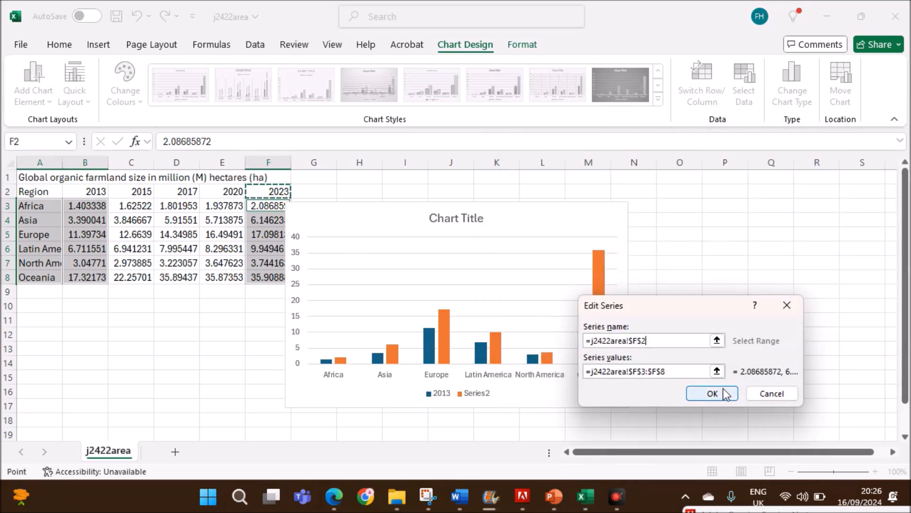
{"action": "left_click", "coordinate": [713, 393]}
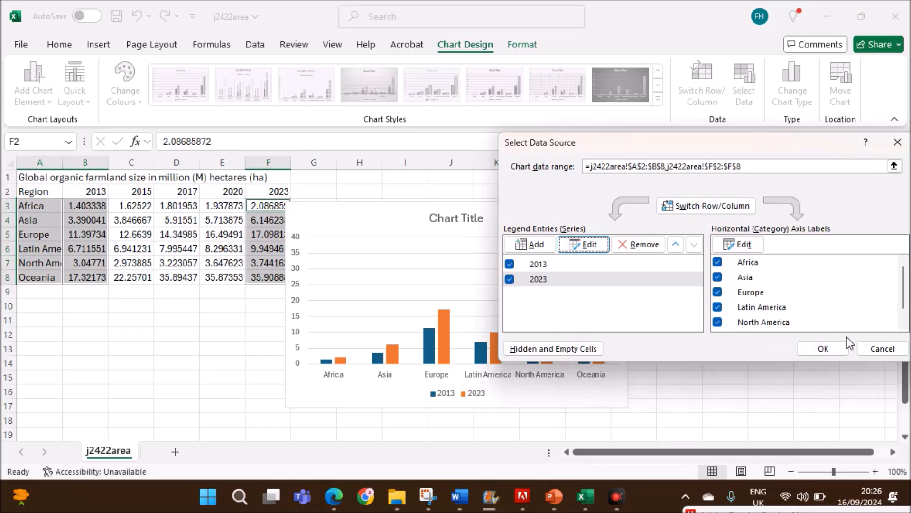
{"action": "left_click", "coordinate": [822, 348]}
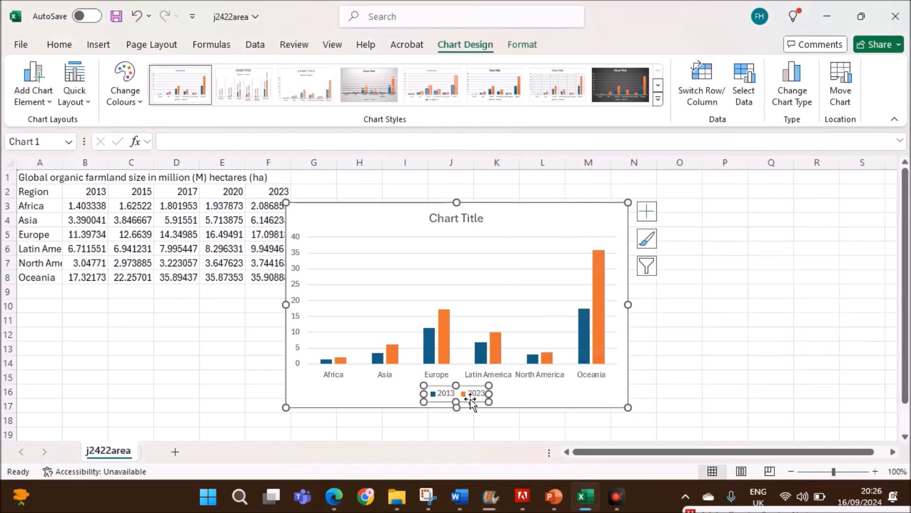
{"action": "left_click", "coordinate": [334, 497]}
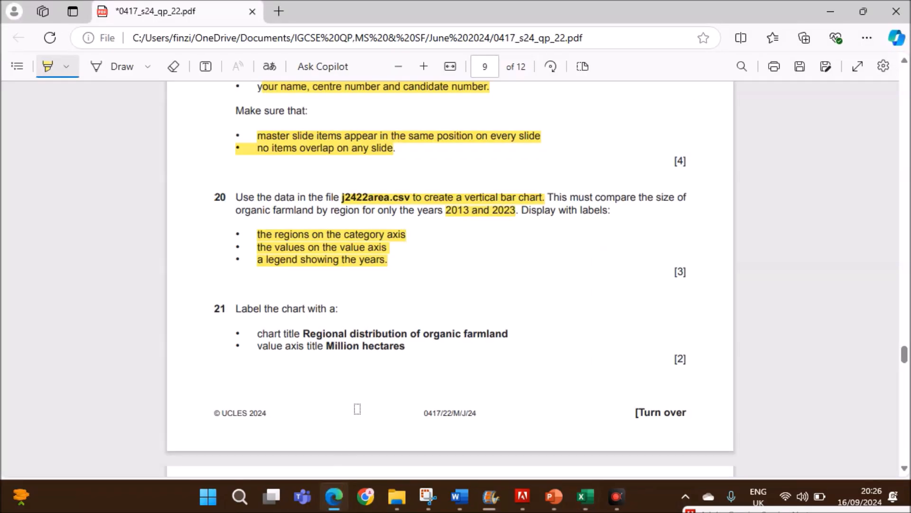
Title the chart 'Regional distribution of organic farmland' as worded in question 21.
{"action": "scroll", "scroll_direction": "down", "scroll_amount": 3}
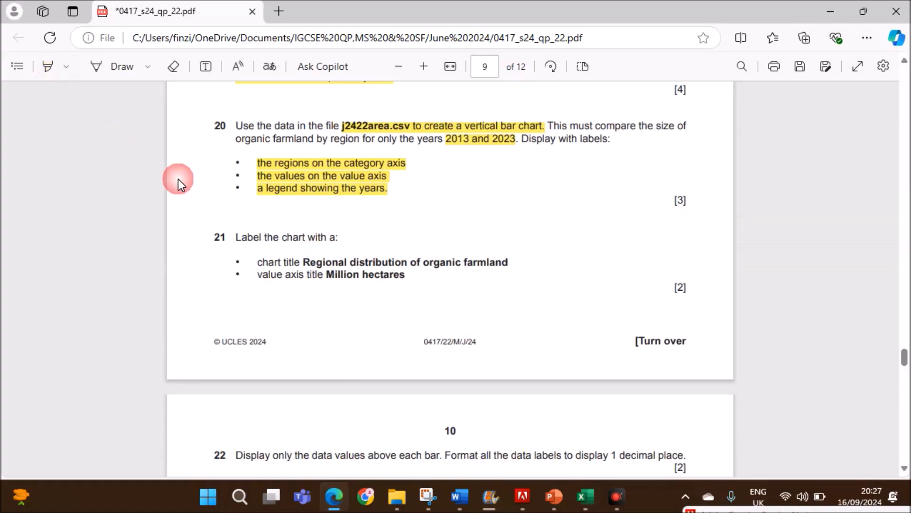
{"action": "left_click_drag", "start_coordinate": [302, 261], "coordinate": [507, 262]}
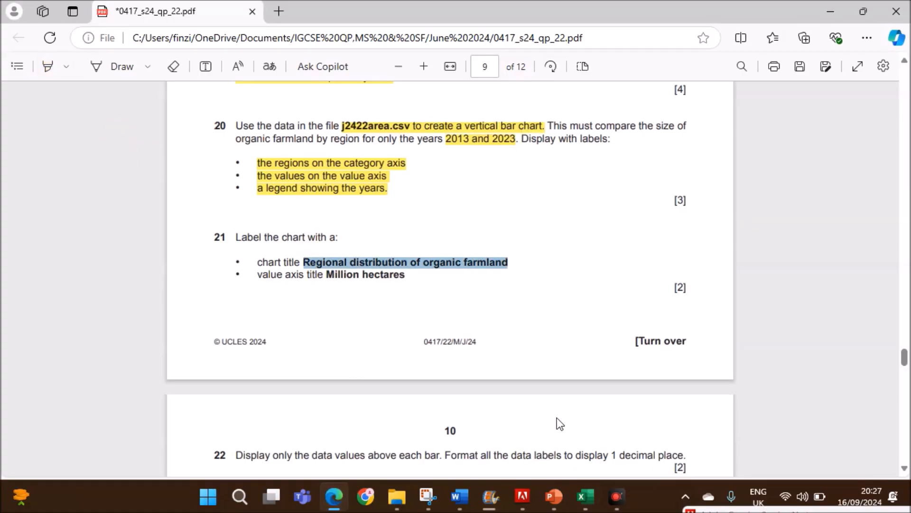
{"action": "left_click", "coordinate": [585, 497]}
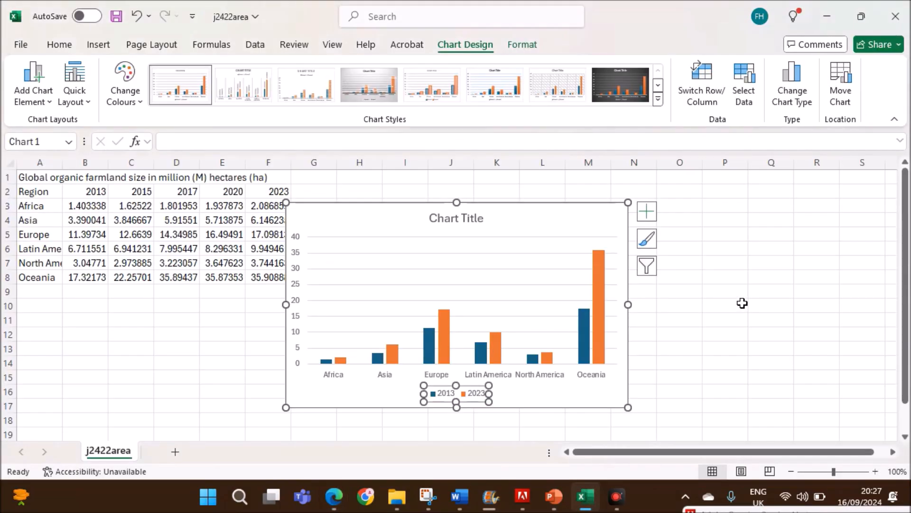
{"action": "left_click", "coordinate": [457, 218]}
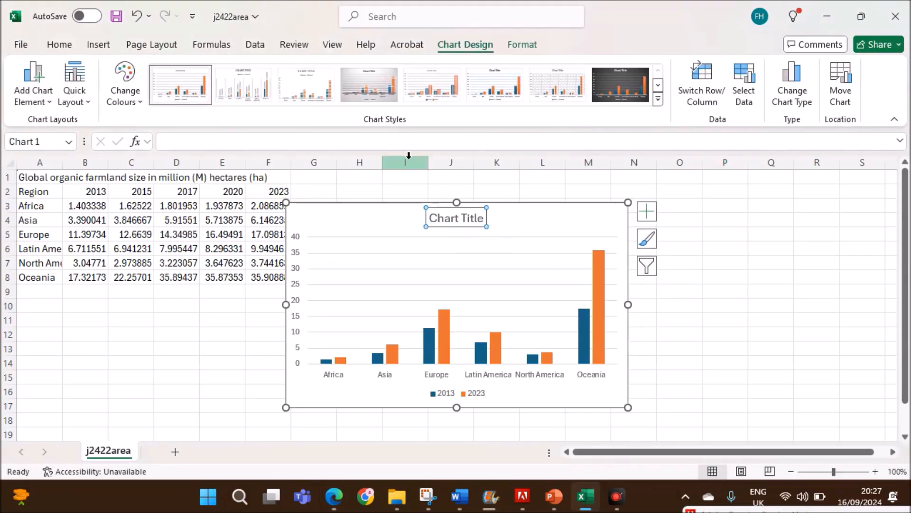
{"action": "type", "text": "Regional distribution of organic farmland"}
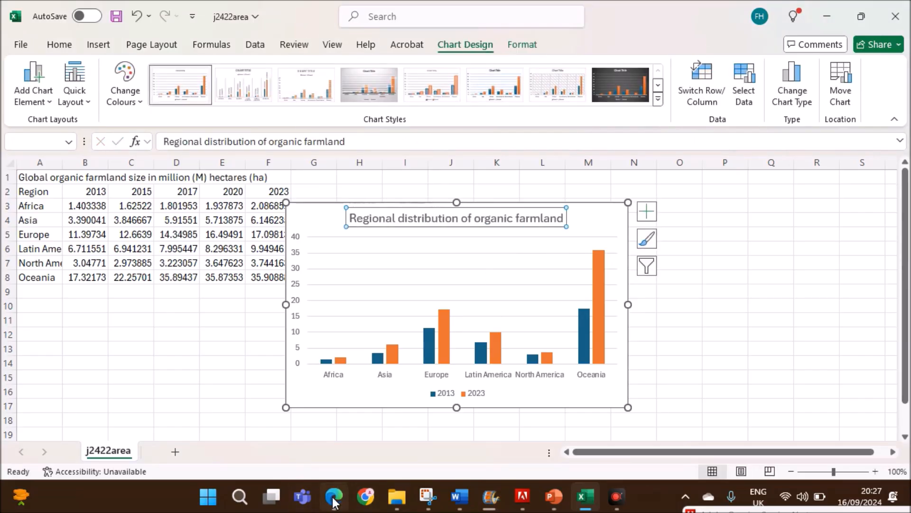
{"action": "left_click", "coordinate": [333, 496]}
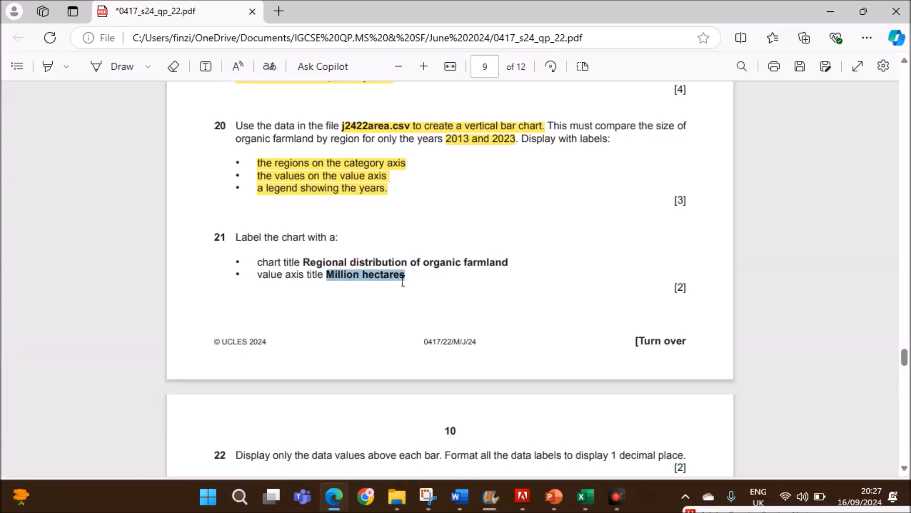
{"action": "mouse_move", "coordinate": [433, 430]}
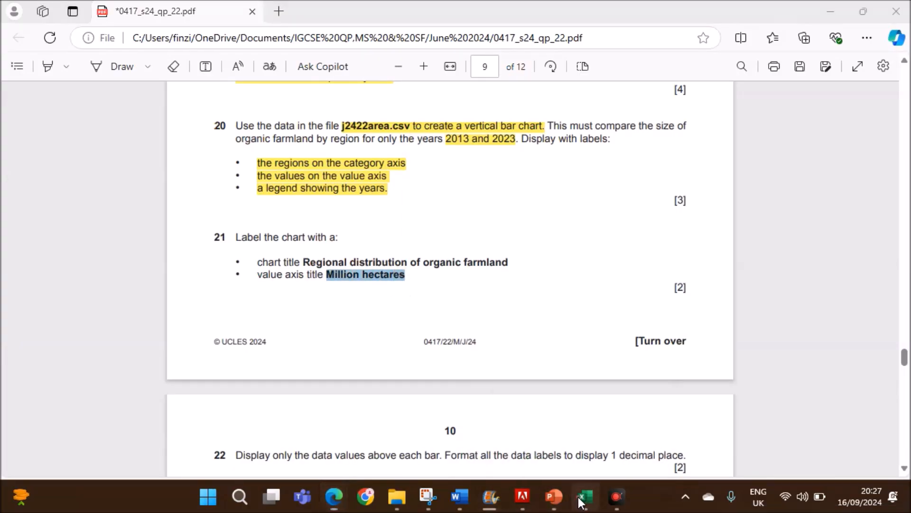
Add axis titles 'Million hectares' for the vertical axis and 'Region' for the horizontal axis.
{"action": "left_click", "coordinate": [584, 497]}
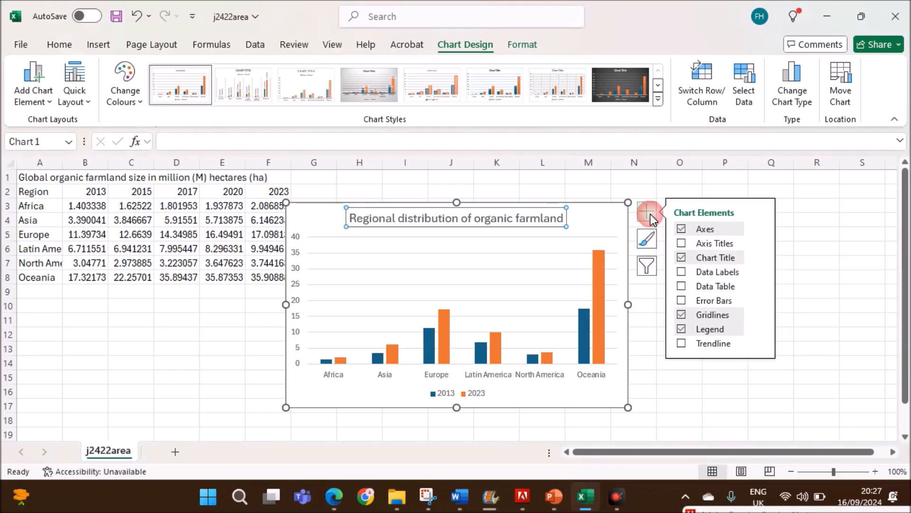
{"action": "mouse_move", "coordinate": [671, 233]}
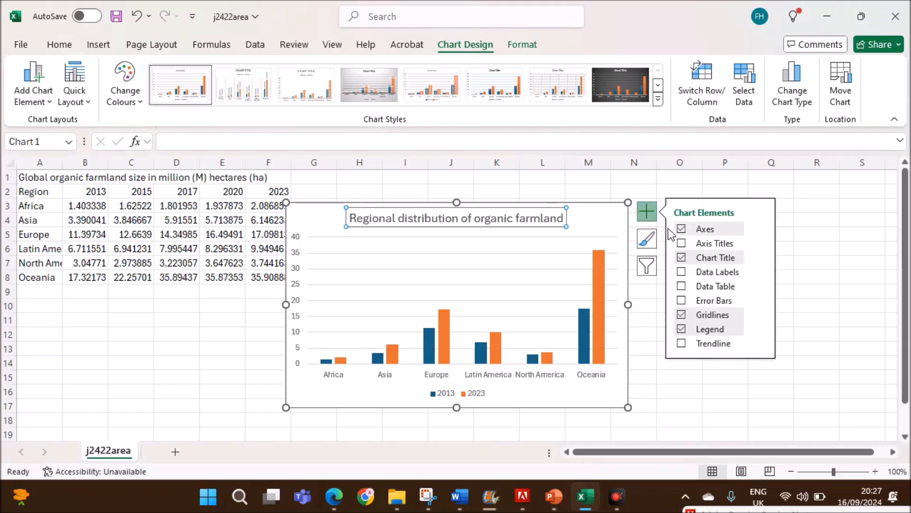
{"action": "left_click", "coordinate": [681, 243]}
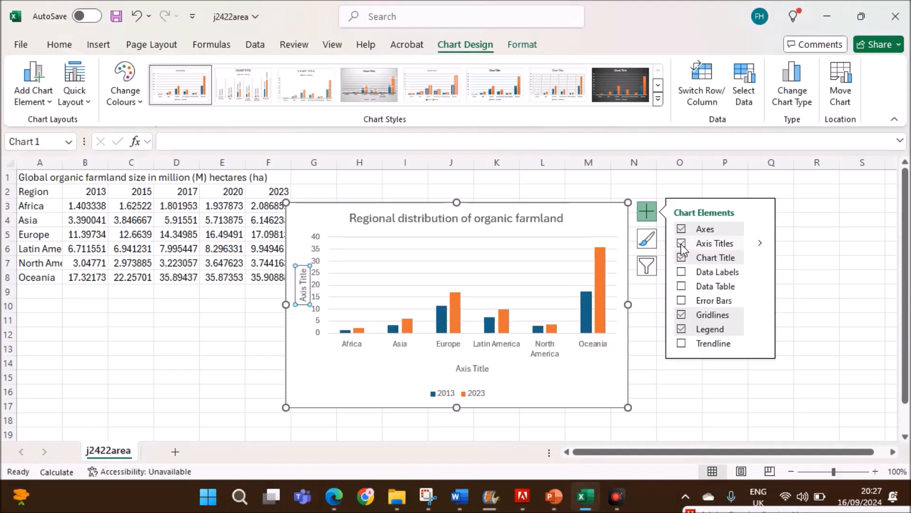
{"action": "left_click", "coordinate": [682, 243]}
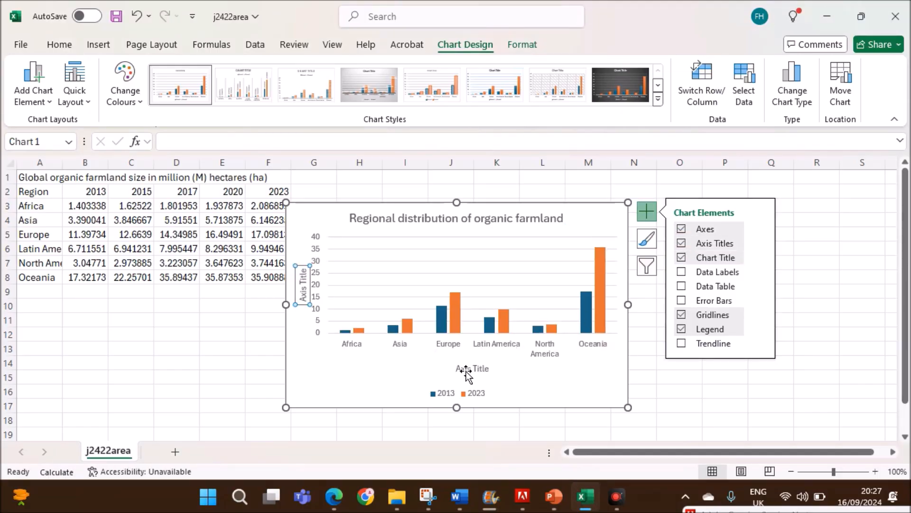
{"action": "left_click", "coordinate": [472, 368]}
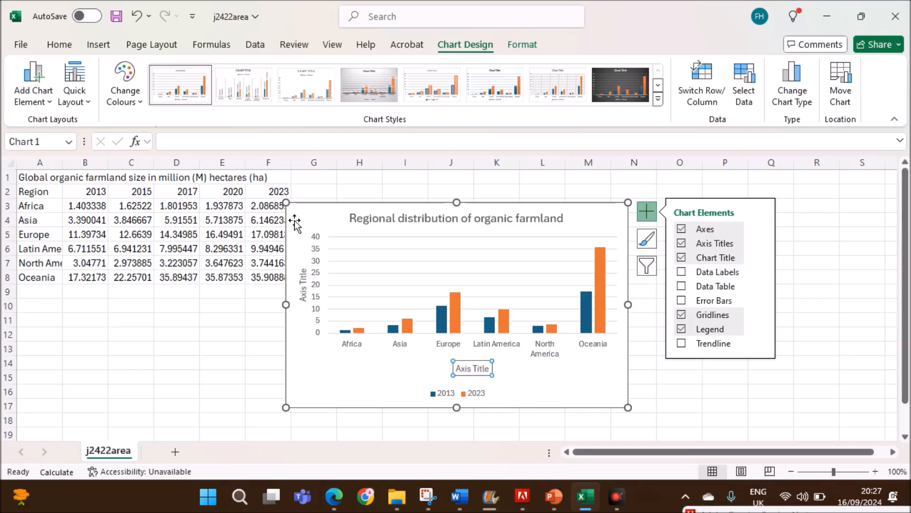
{"action": "type", "text": "Million hectares"}
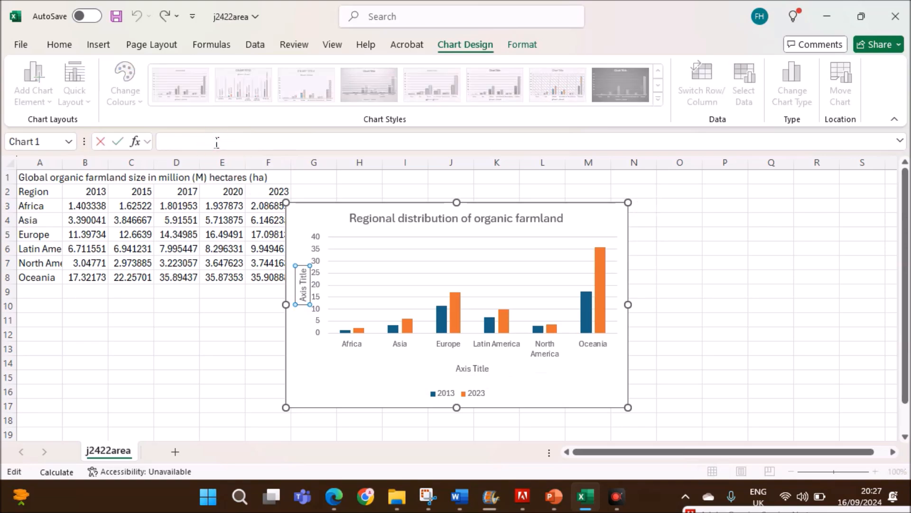
{"action": "type", "text": "Million hectares"}
{"action": "left_click", "coordinate": [472, 367]}
{"action": "type", "text": "Region"}
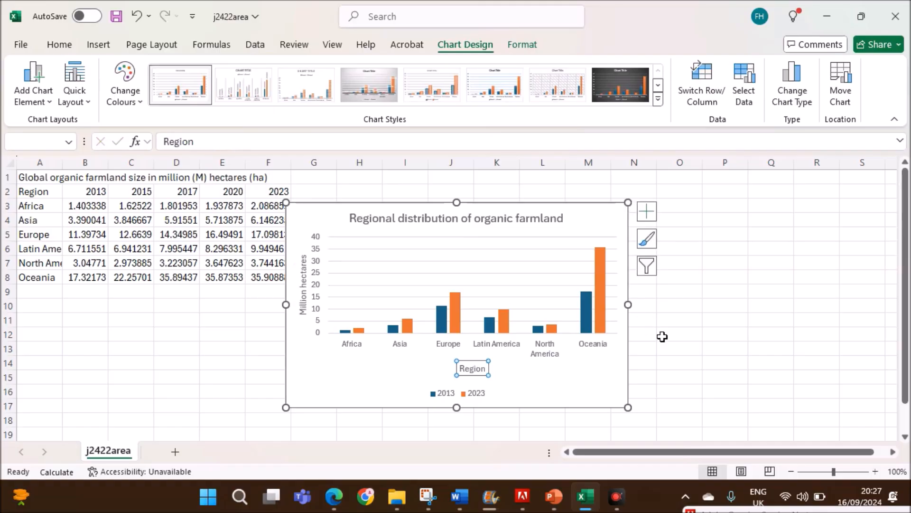
{"action": "left_click", "coordinate": [678, 333]}
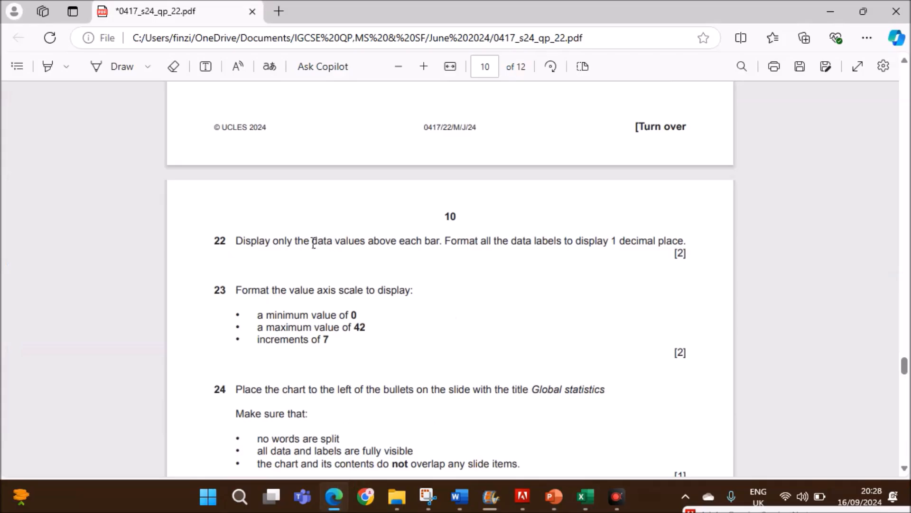
Highlight question 22's data label instructions and return to the chart.
{"action": "left_click_drag", "start_coordinate": [310, 240], "coordinate": [555, 240]}
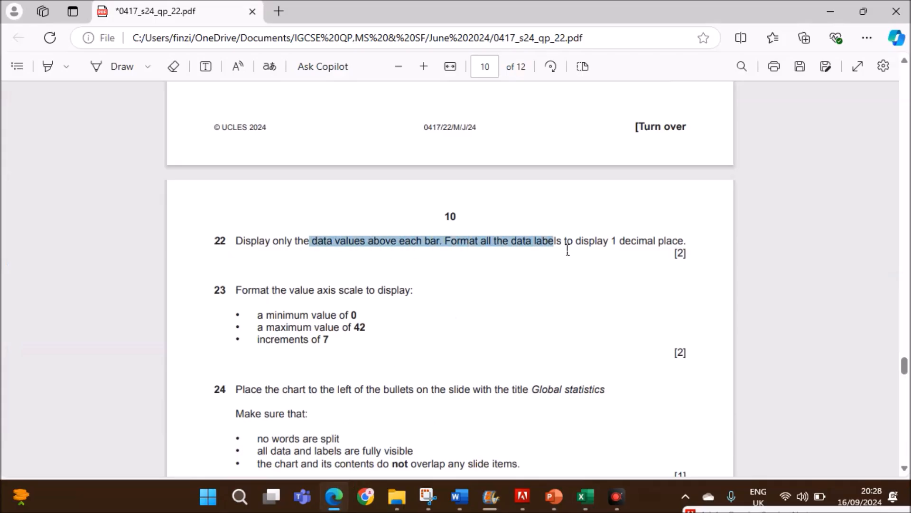
{"action": "left_click_drag", "start_coordinate": [552, 240], "coordinate": [685, 240]}
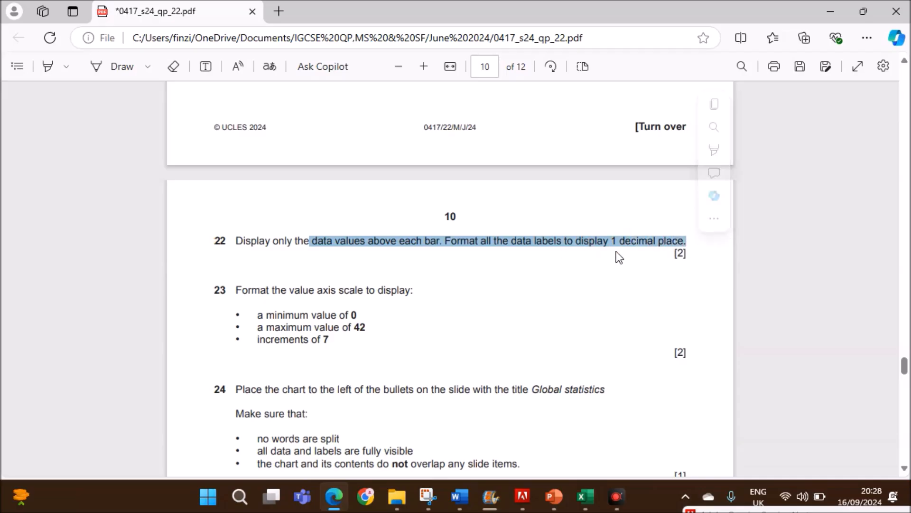
{"action": "left_click", "coordinate": [585, 497]}
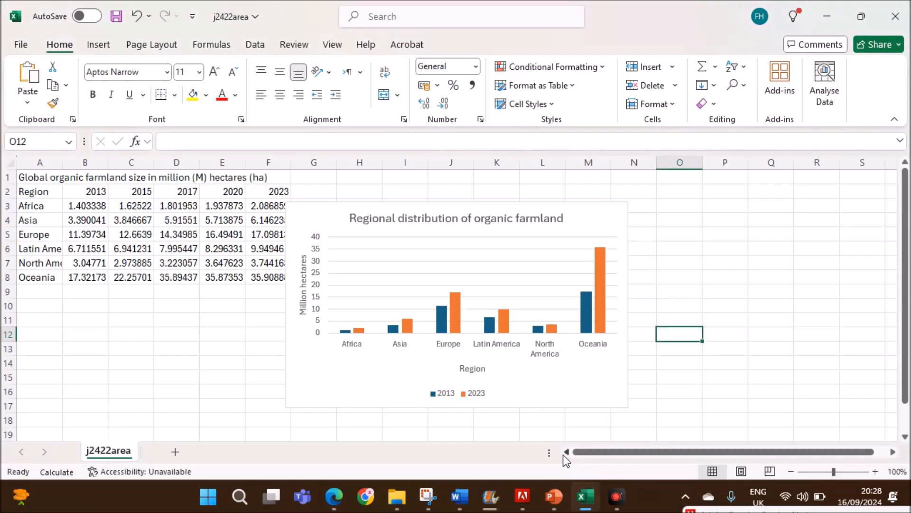
{"action": "mouse_move", "coordinate": [436, 291]}
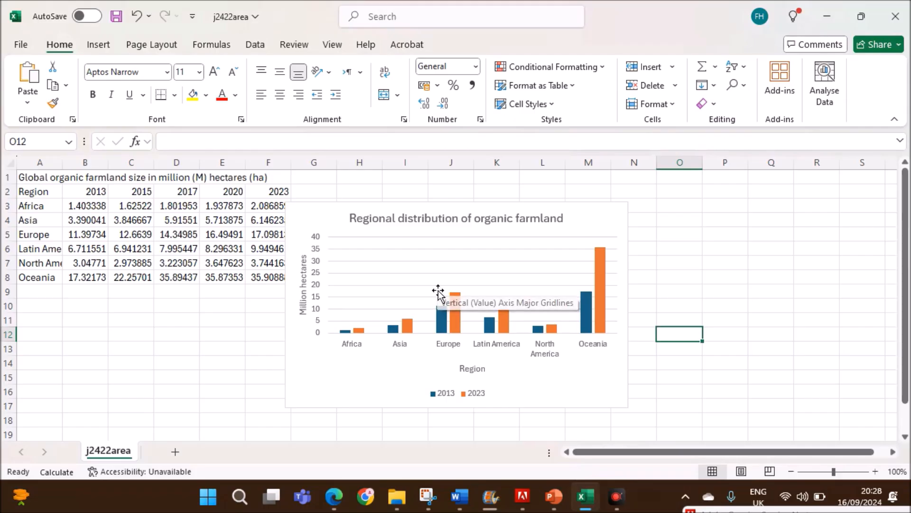
{"action": "mouse_move", "coordinate": [614, 268]}
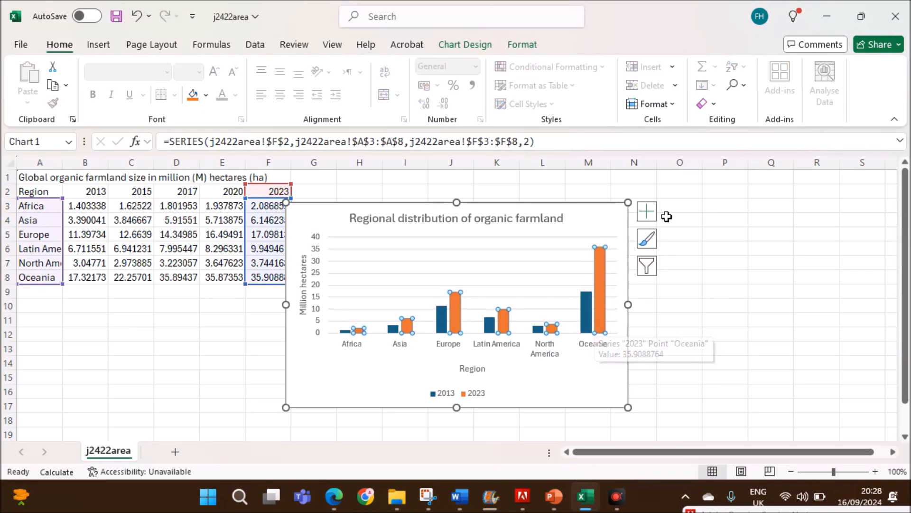
Add data value labels to both the 2013 and 2023 bars.
{"action": "left_click", "coordinate": [647, 211]}
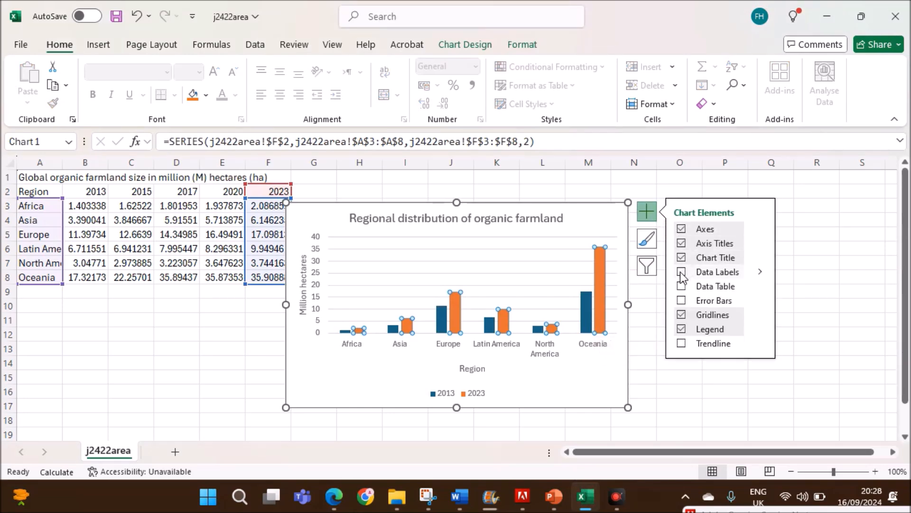
{"action": "left_click", "coordinate": [682, 271]}
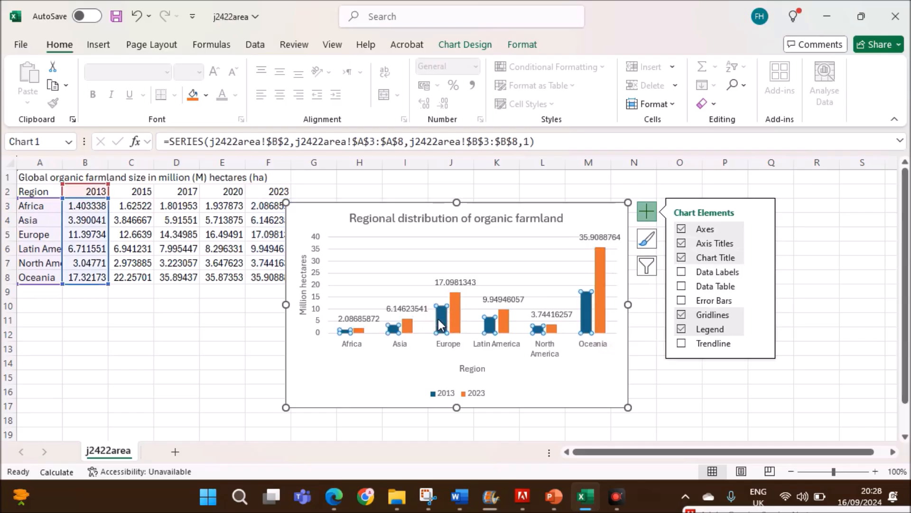
{"action": "left_click", "coordinate": [682, 286]}
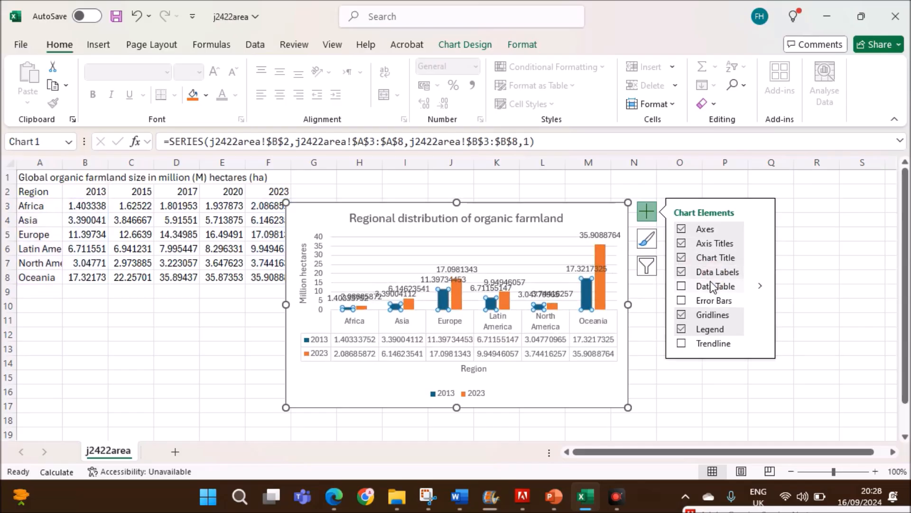
{"action": "left_click", "coordinate": [682, 285]}
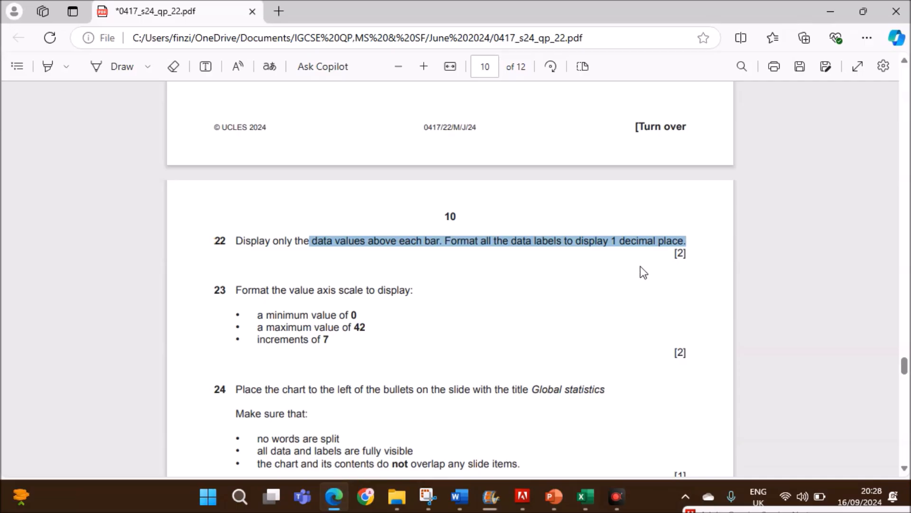
{"action": "left_click", "coordinate": [585, 497]}
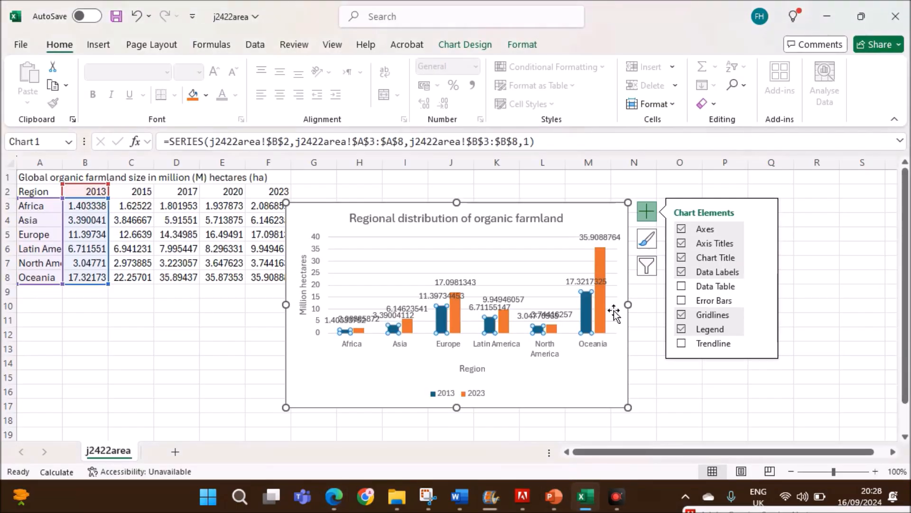
Format the 2023 data labels as Number with one decimal place, e.g. 35.9 and 17.1.
{"action": "left_click", "coordinate": [599, 236]}
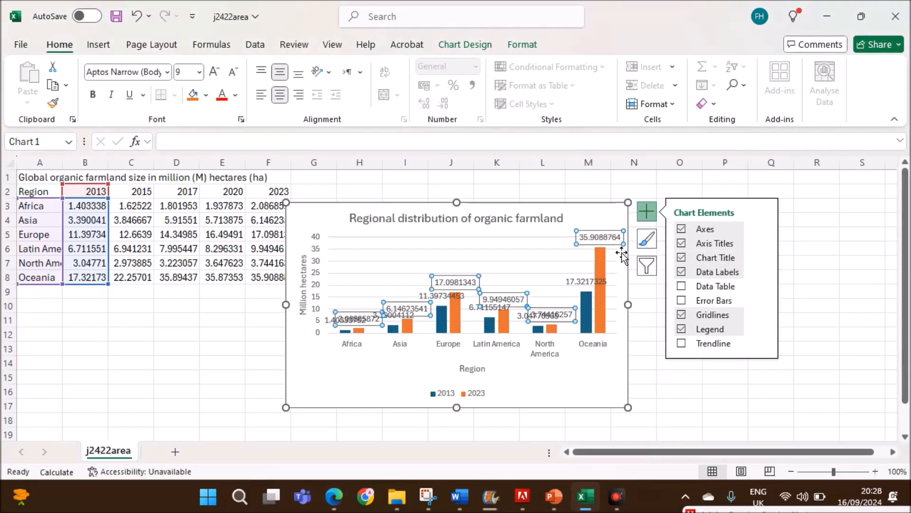
{"action": "left_click", "coordinate": [760, 271]}
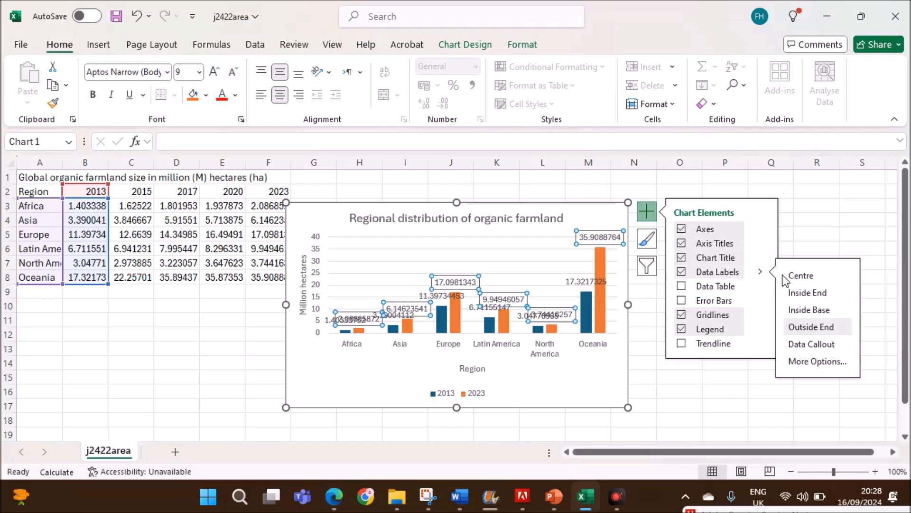
{"action": "left_click", "coordinate": [817, 361]}
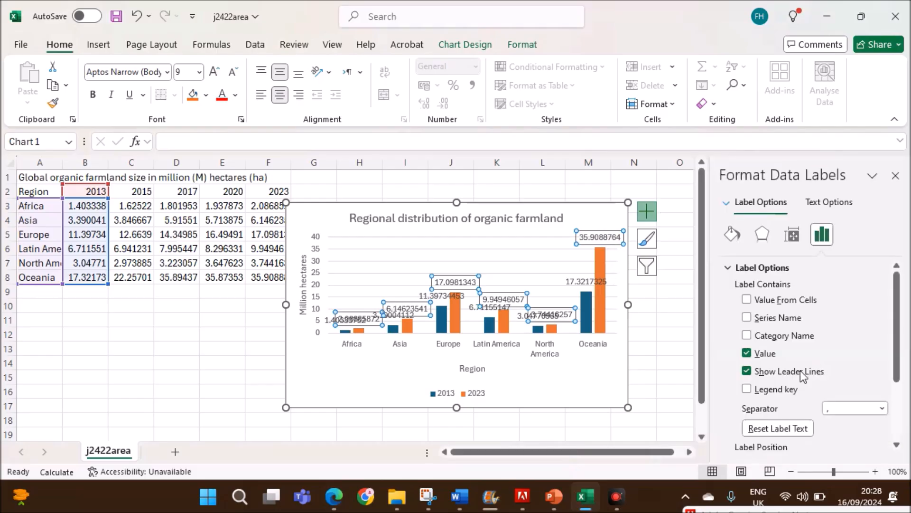
{"action": "scroll", "scroll_direction": "down", "scroll_amount": 3}
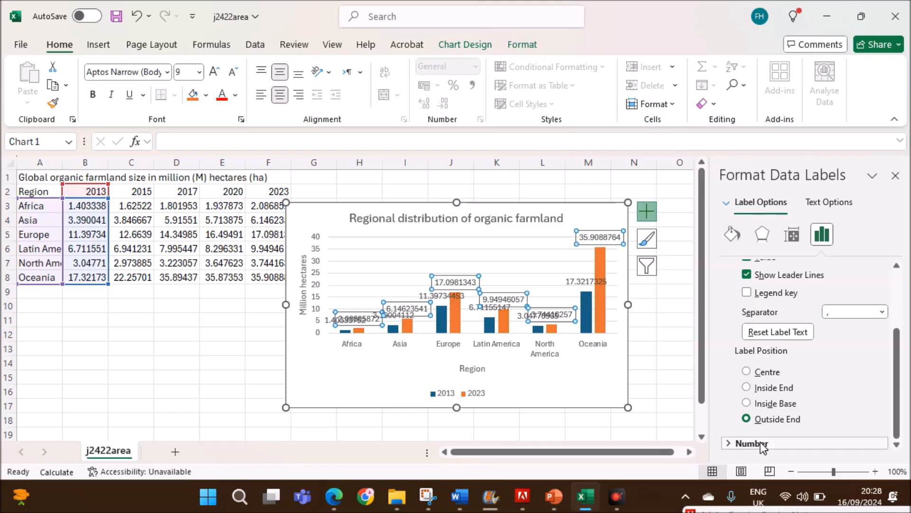
{"action": "left_click", "coordinate": [749, 444]}
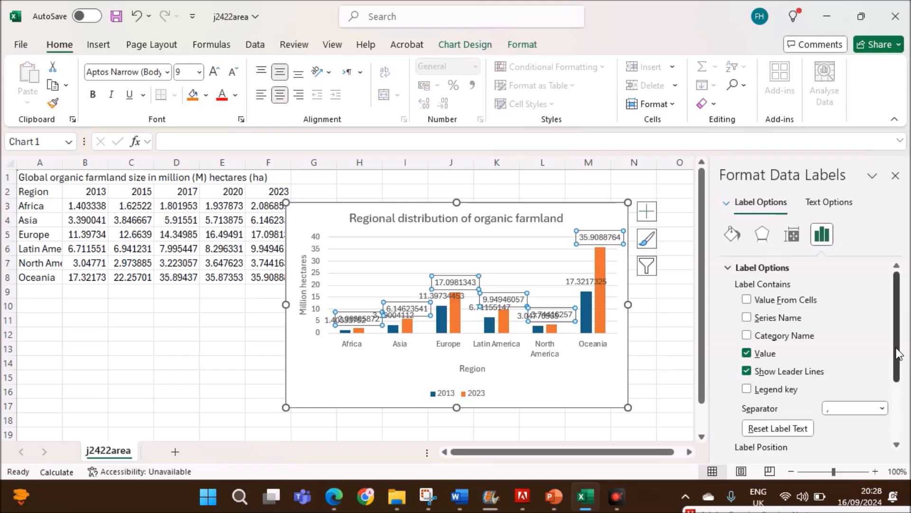
{"action": "scroll", "scroll_direction": "down", "scroll_amount": 3}
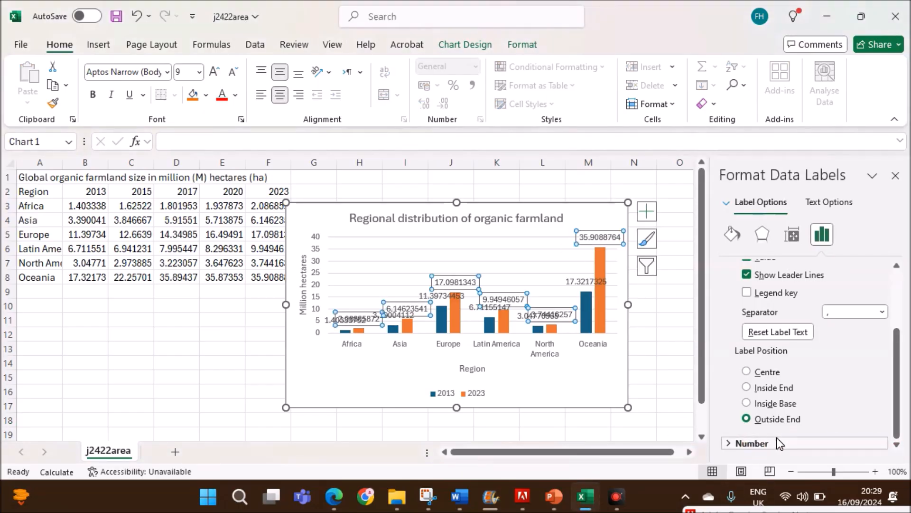
{"action": "left_click", "coordinate": [752, 443]}
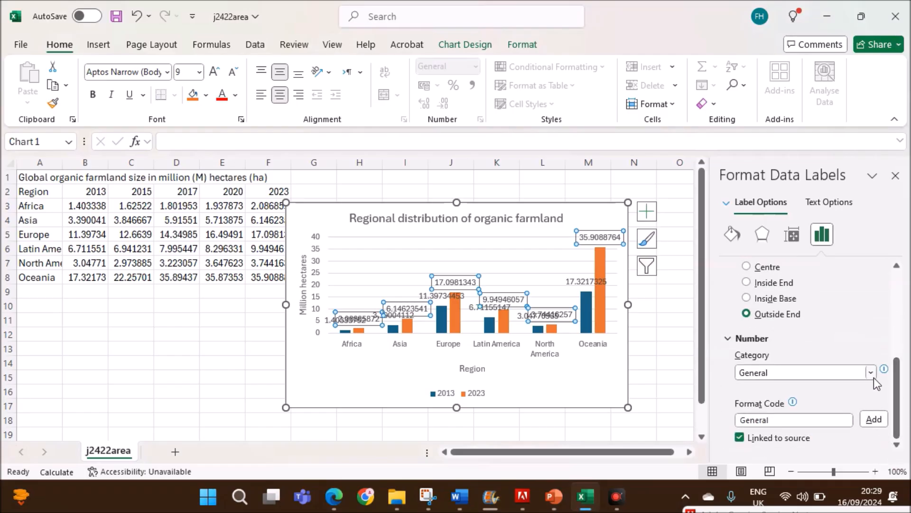
{"action": "left_click", "coordinate": [871, 372]}
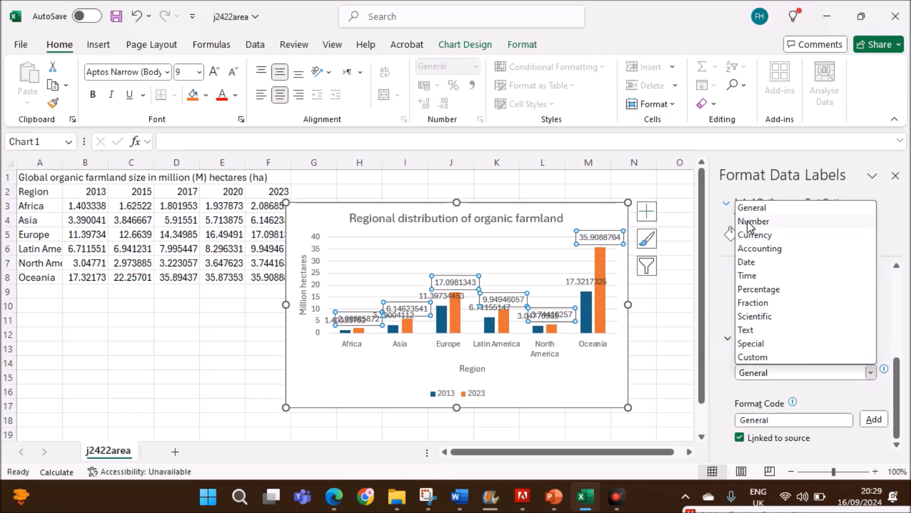
{"action": "left_click", "coordinate": [753, 221]}
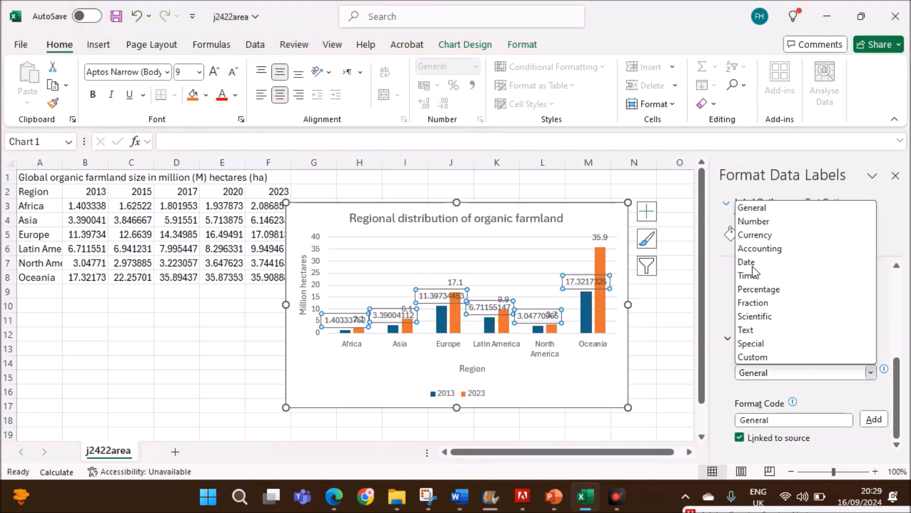
{"action": "left_click", "coordinate": [753, 221]}
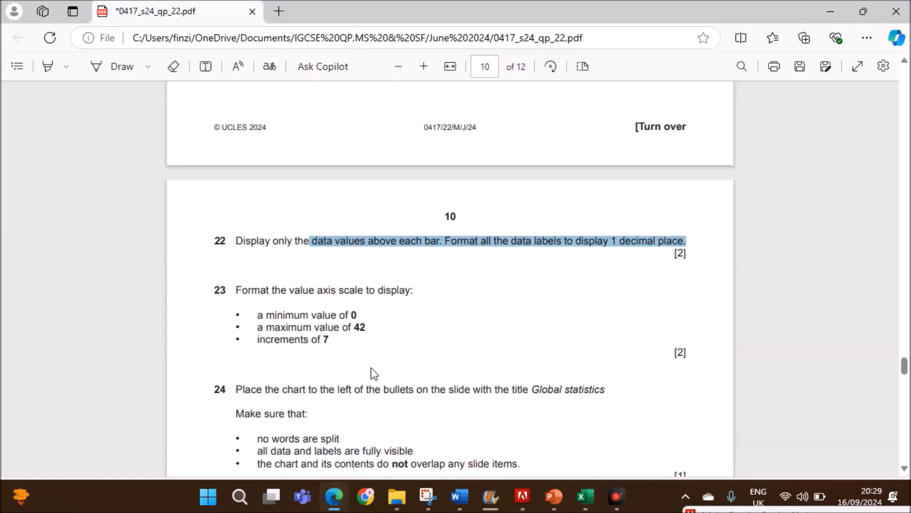
Review question 23's axis scale requirements (min 0, max 42, step 7) and return to the chart.
{"action": "scroll", "scroll_direction": "down", "scroll_amount": 3}
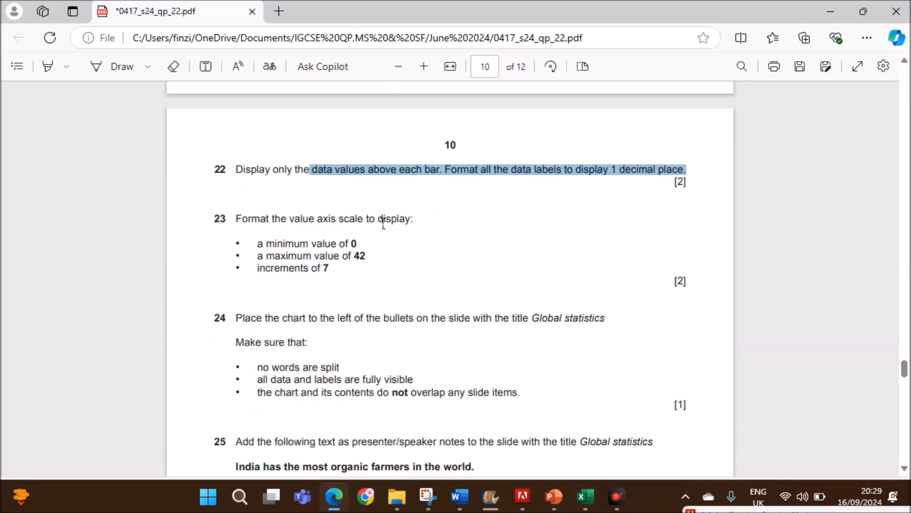
{"action": "mouse_move", "coordinate": [358, 275]}
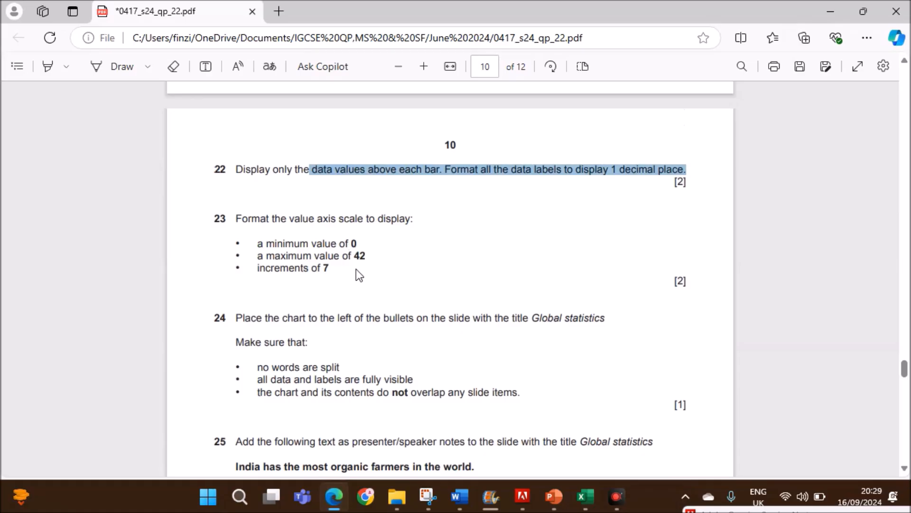
{"action": "mouse_move", "coordinate": [328, 268]}
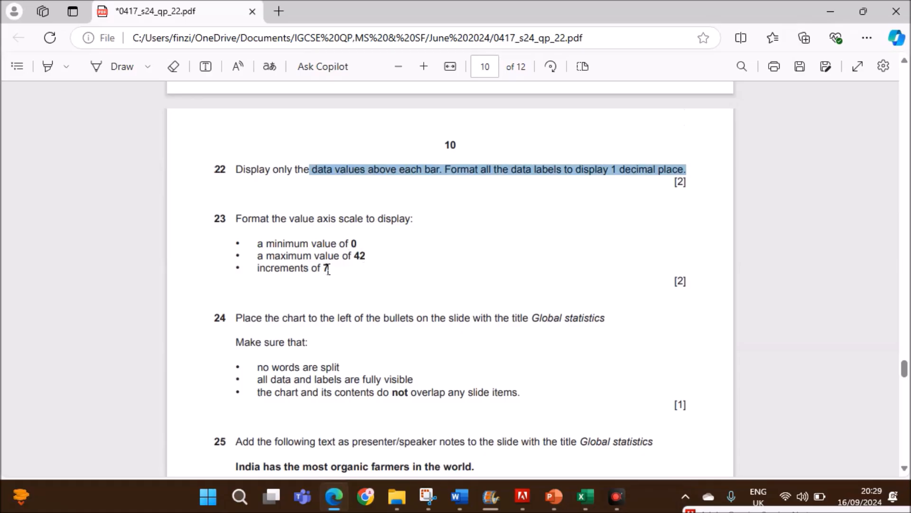
{"action": "left_click", "coordinate": [585, 496]}
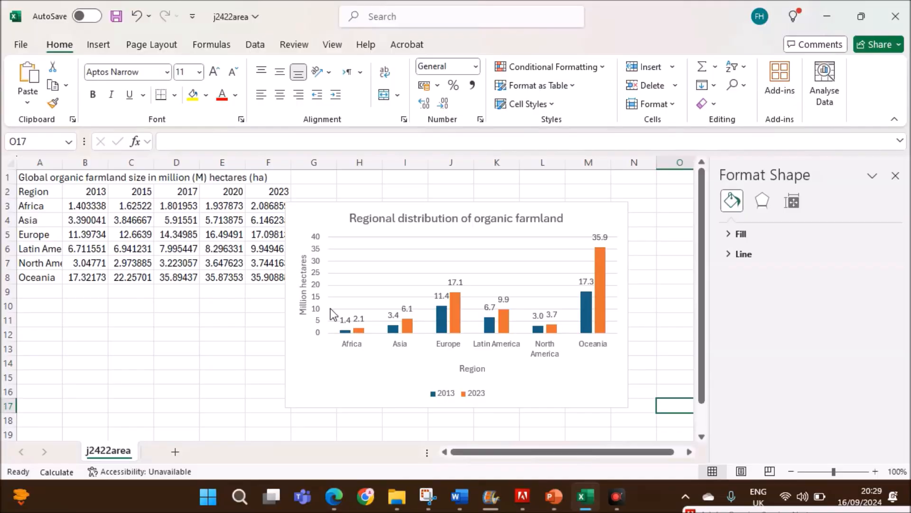
Set the Excel chart's value axis maximum to 42 so it runs 0–42 in steps of 7.
{"action": "left_click", "coordinate": [317, 285]}
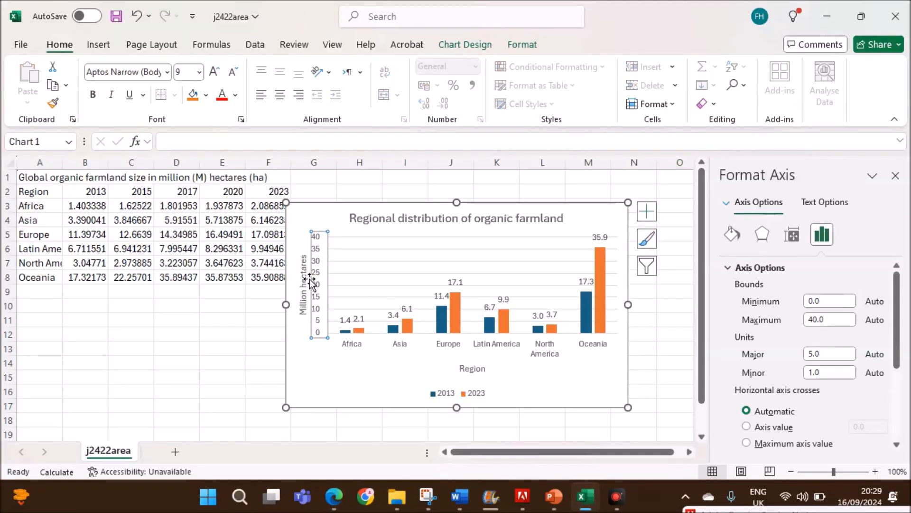
{"action": "left_click", "coordinate": [895, 175]}
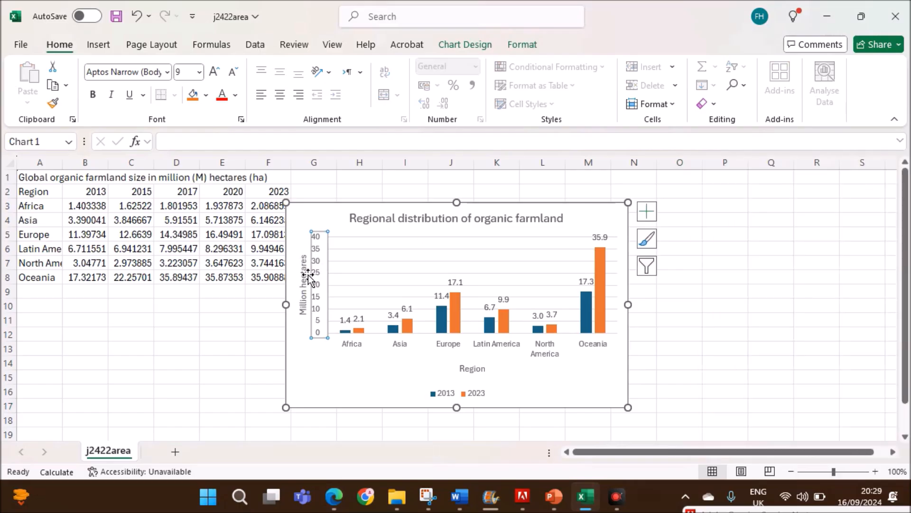
{"action": "double_click", "coordinate": [314, 284]}
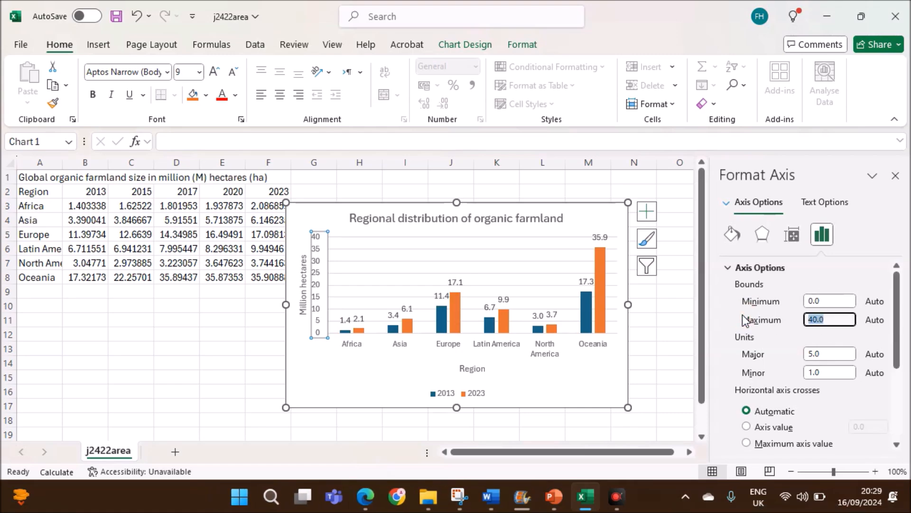
{"action": "type", "text": "42"}
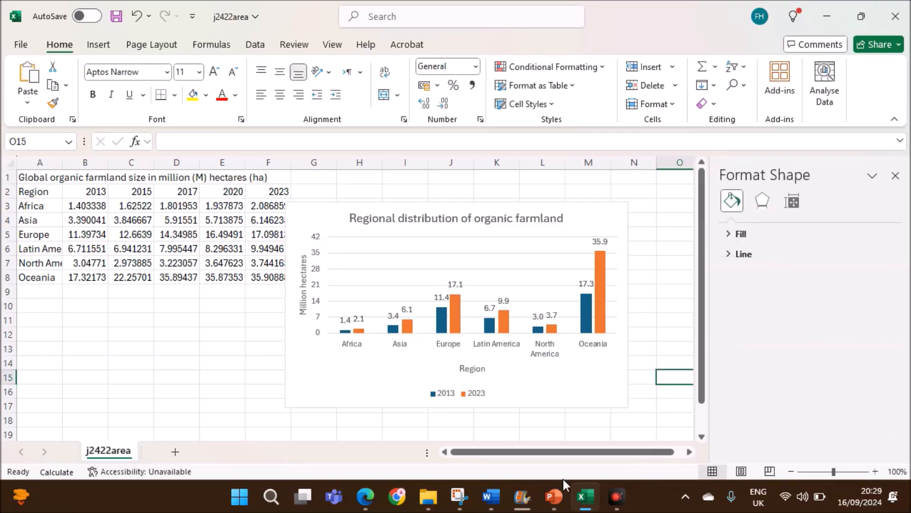
{"action": "left_click", "coordinate": [365, 497]}
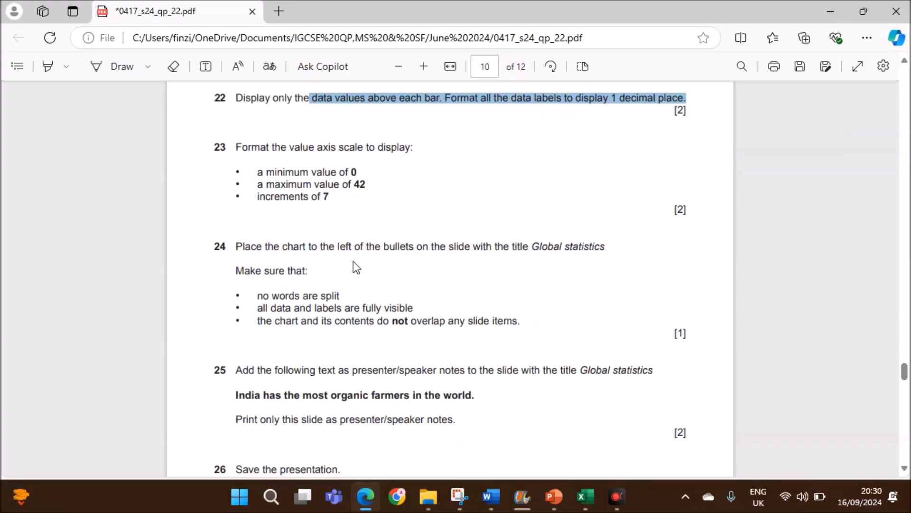
{"action": "mouse_move", "coordinate": [598, 258]}
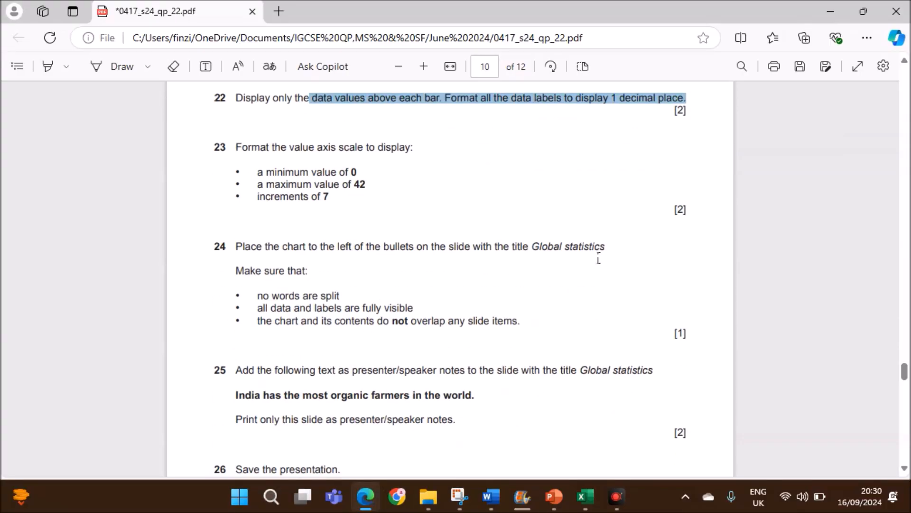
{"action": "mouse_move", "coordinate": [591, 454]}
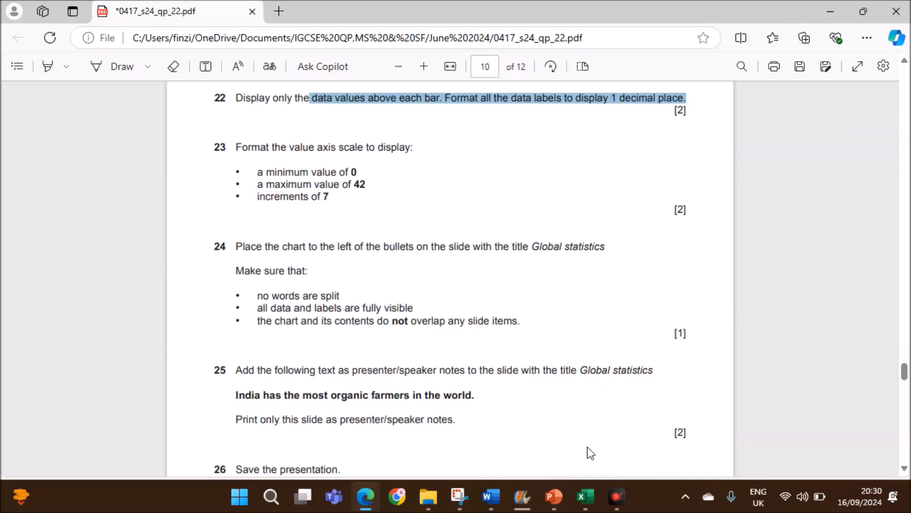
Return to the Excel chart after rereading question 24's placement rules.
{"action": "left_click", "coordinate": [584, 496]}
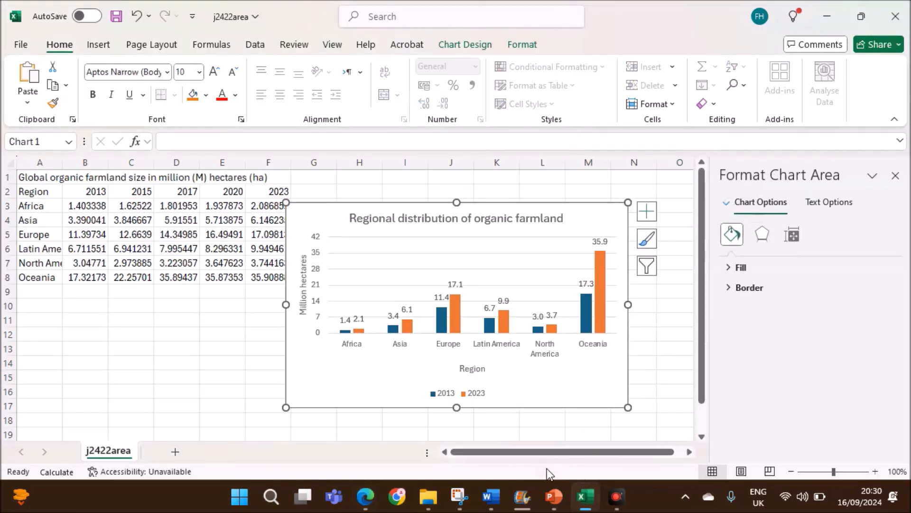
Paste the organic farmland chart onto the Global statistics slide and move it left of the bullets.
{"action": "left_click", "coordinate": [552, 497]}
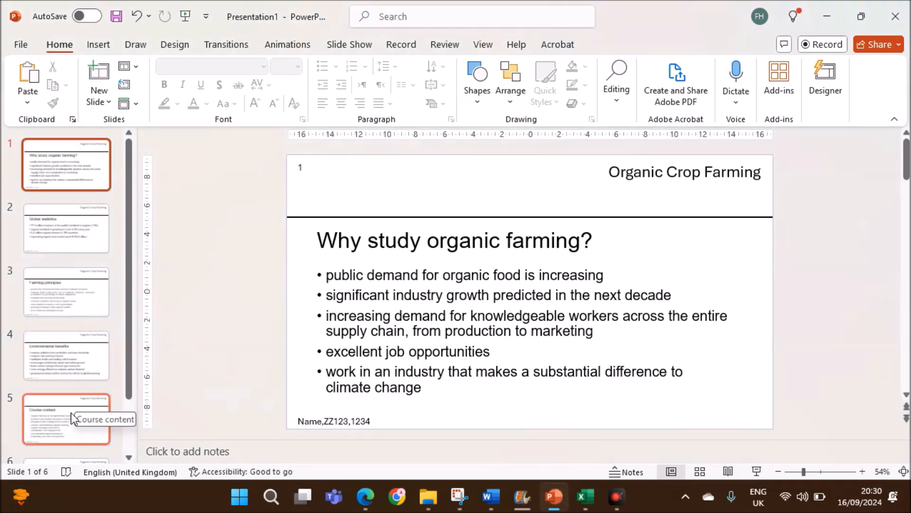
{"action": "left_click", "coordinate": [66, 354]}
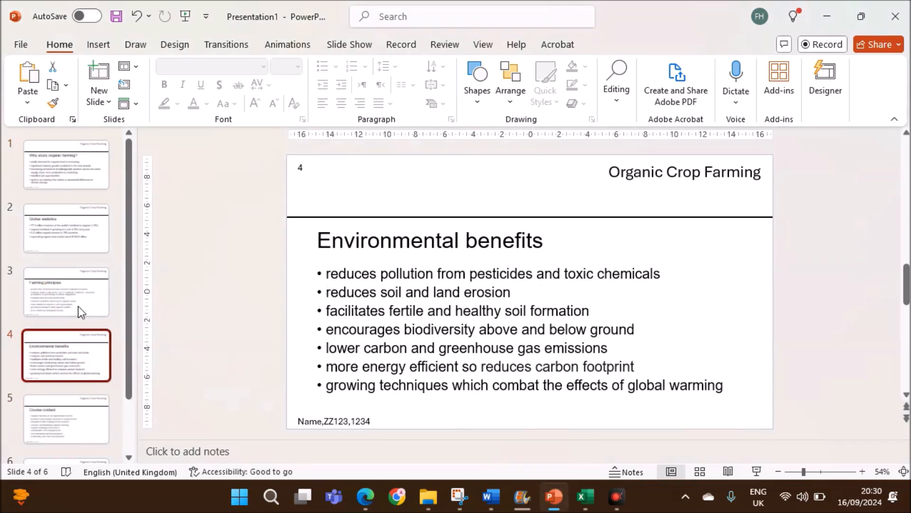
{"action": "left_click", "coordinate": [66, 228]}
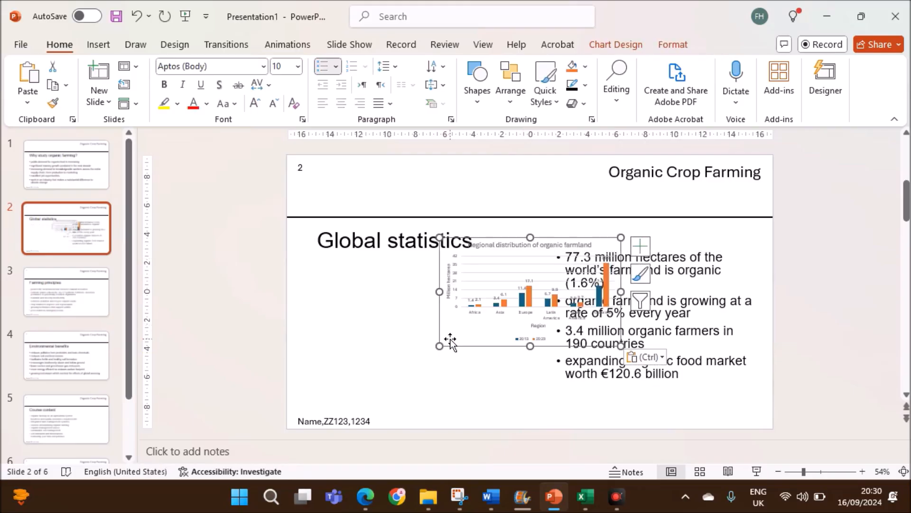
{"action": "left_click_drag", "start_coordinate": [450, 340], "coordinate": [326, 363]}
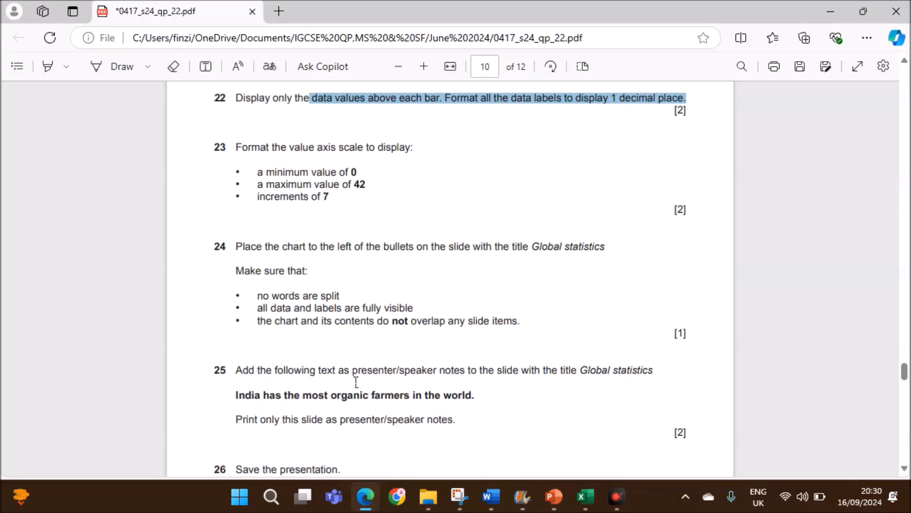
Check the 'no words are split' requirement in the exam paper and return to the slide.
{"action": "left_click", "coordinate": [522, 496]}
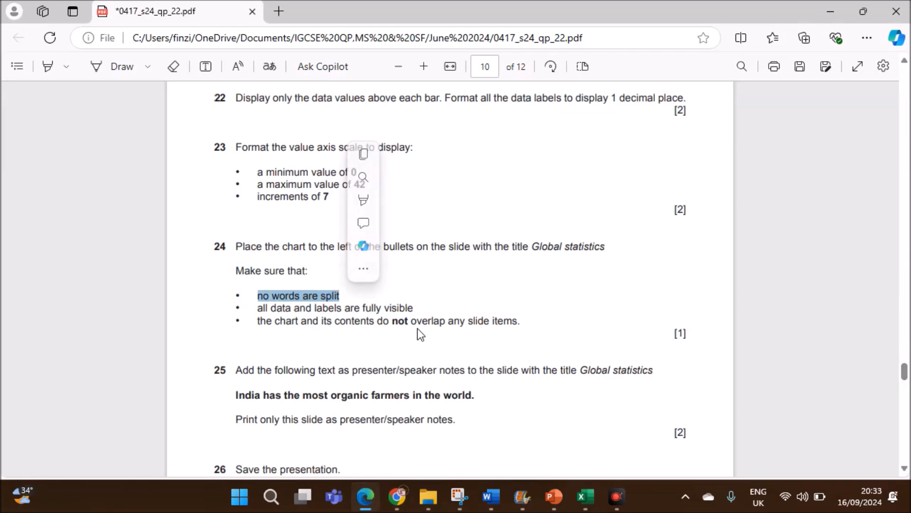
{"action": "left_click", "coordinate": [551, 496]}
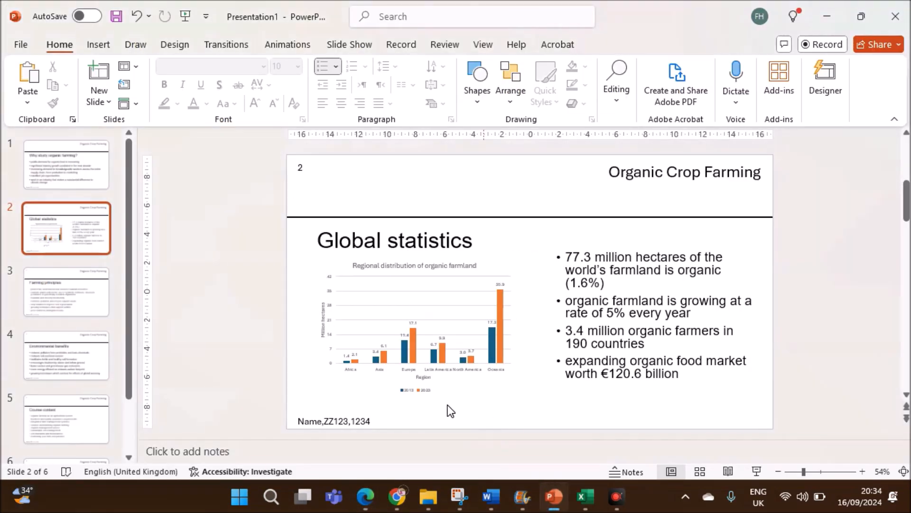
Resize the chart so it sits beside the bullets with all bar labels visible.
{"action": "left_click", "coordinate": [415, 328]}
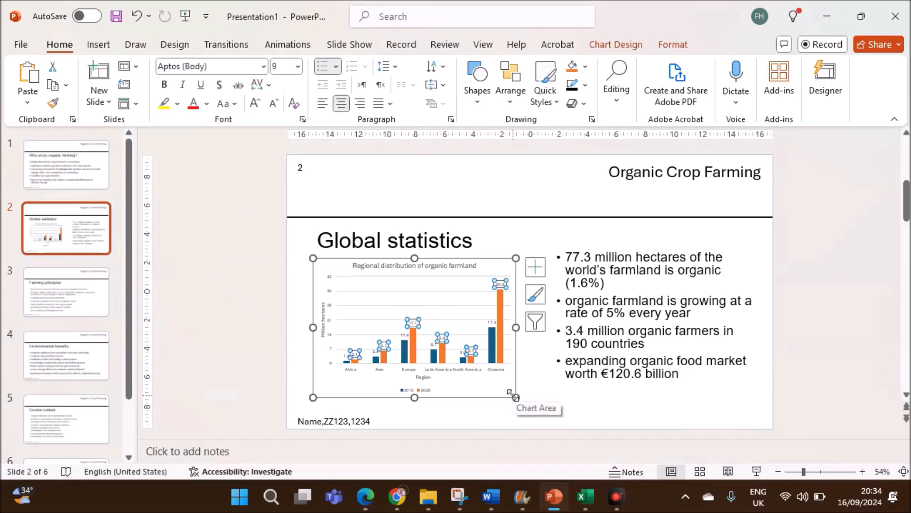
{"action": "left_click_drag", "start_coordinate": [511, 393], "coordinate": [518, 404]}
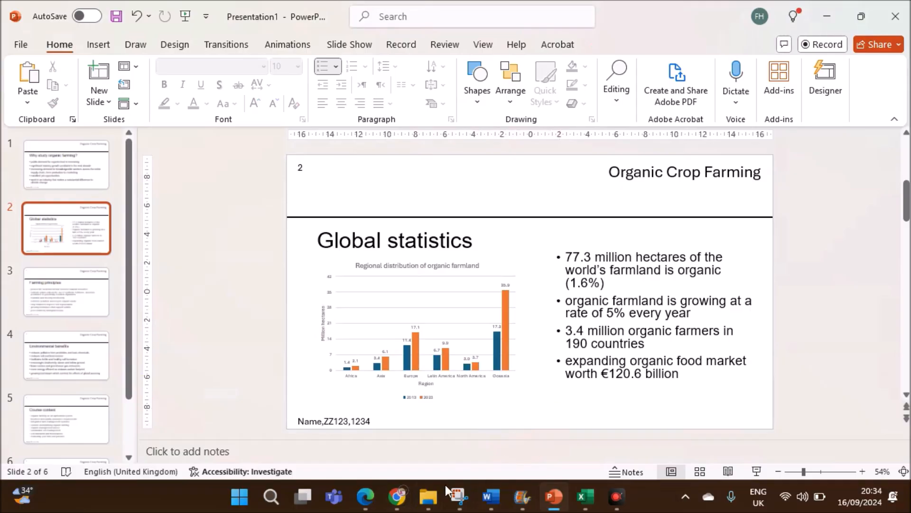
{"action": "left_click", "coordinate": [364, 496]}
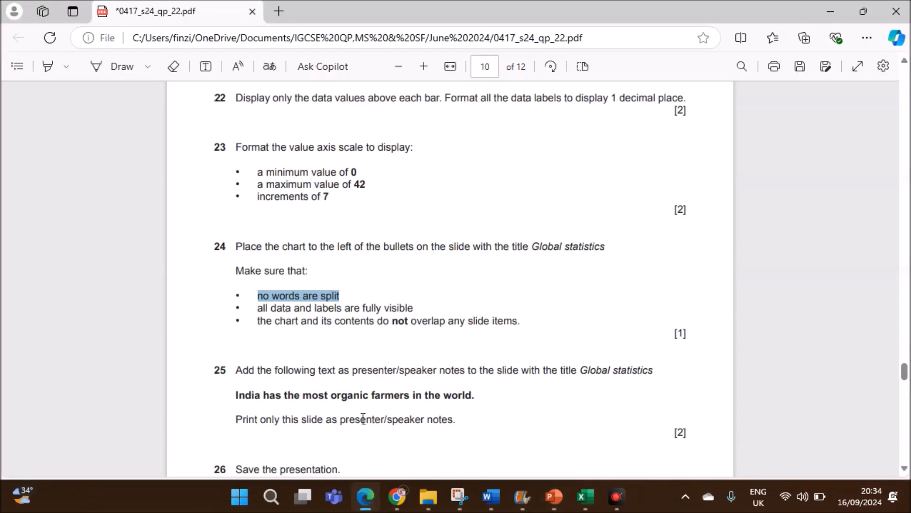
Read question 25's speaker-notes sentence about India's organic farmers and return to PowerPoint.
{"action": "scroll", "scroll_direction": "down", "scroll_amount": 3}
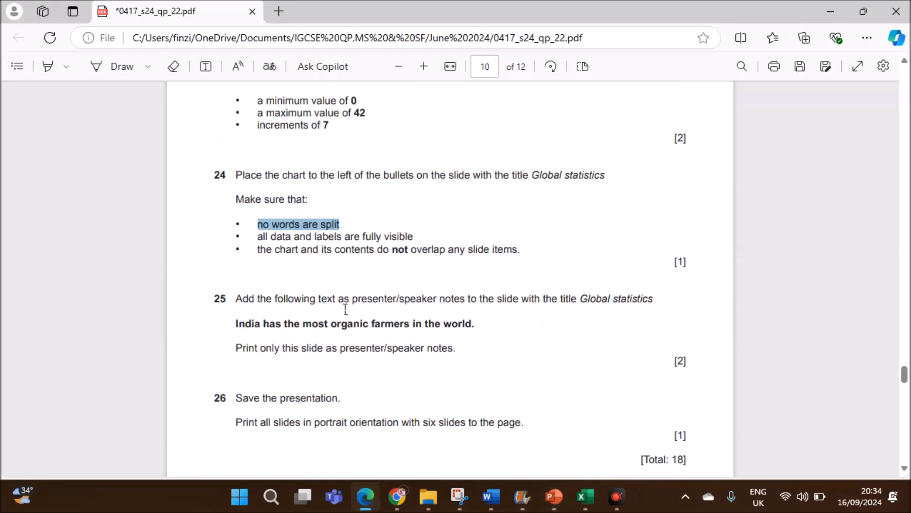
{"action": "mouse_move", "coordinate": [616, 298]}
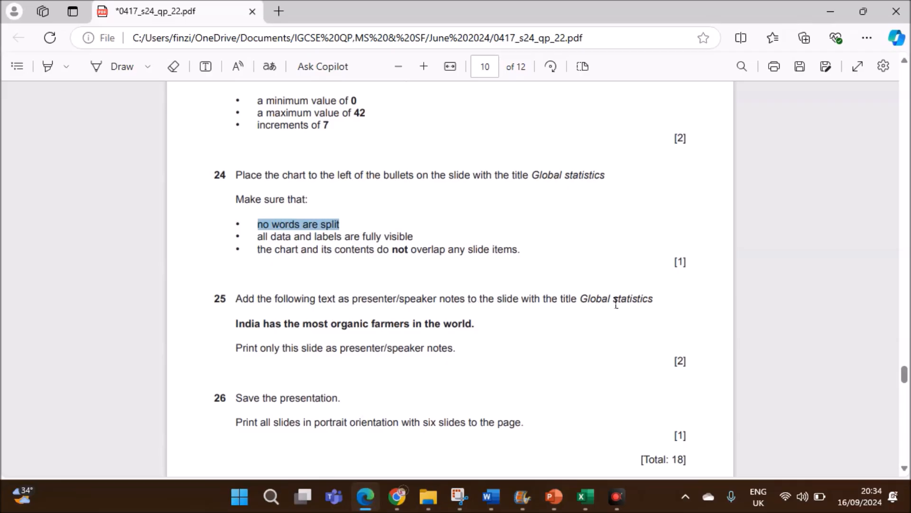
{"action": "mouse_move", "coordinate": [346, 329]}
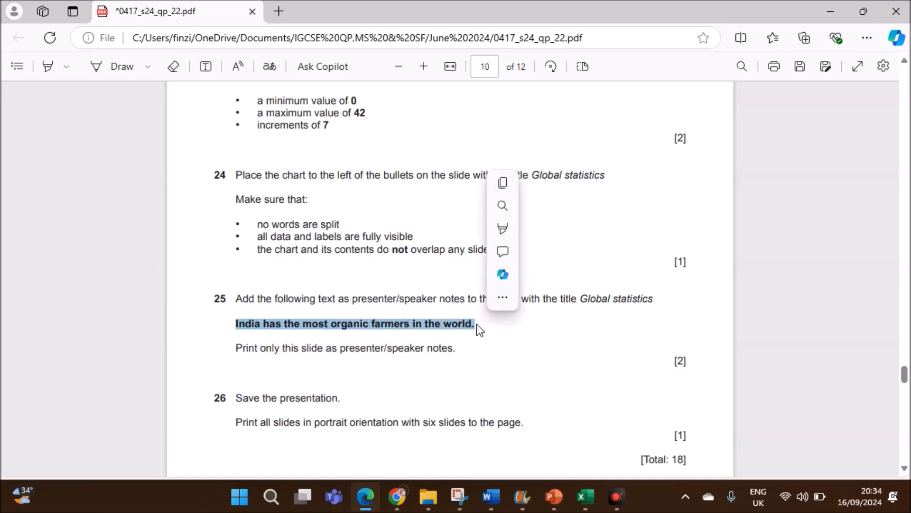
{"action": "left_click", "coordinate": [361, 377]}
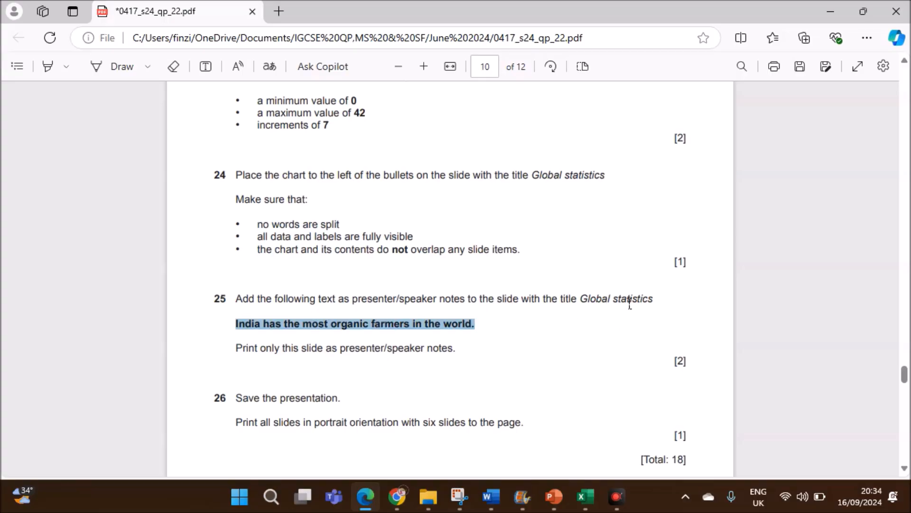
{"action": "left_click", "coordinate": [551, 496]}
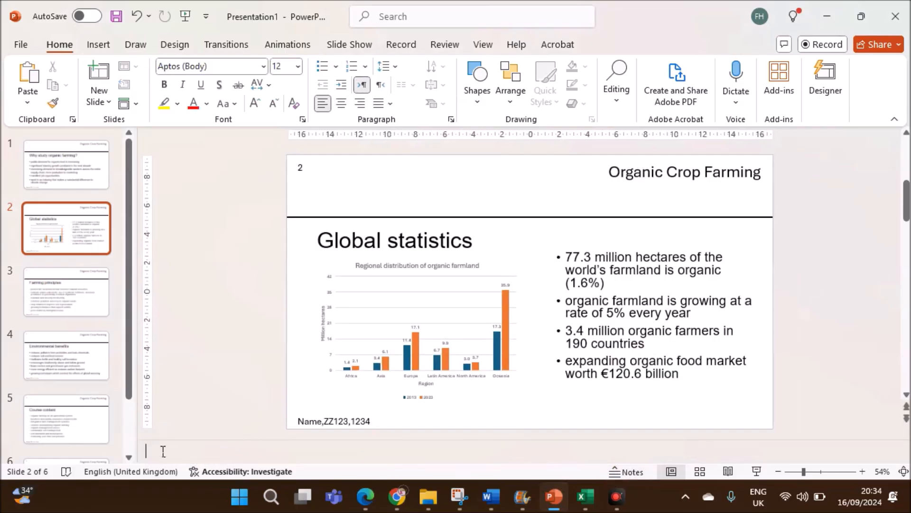
Add the speaker note 'India has the most organic farmers in the world.' to the Global statistics slide.
{"action": "type", "text": "India has the most organic farmers in the world."}
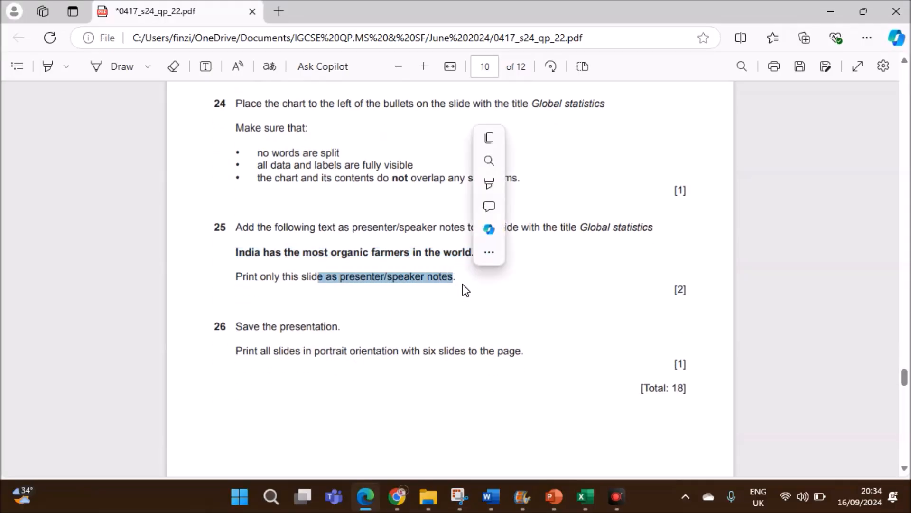
{"action": "left_click", "coordinate": [553, 496]}
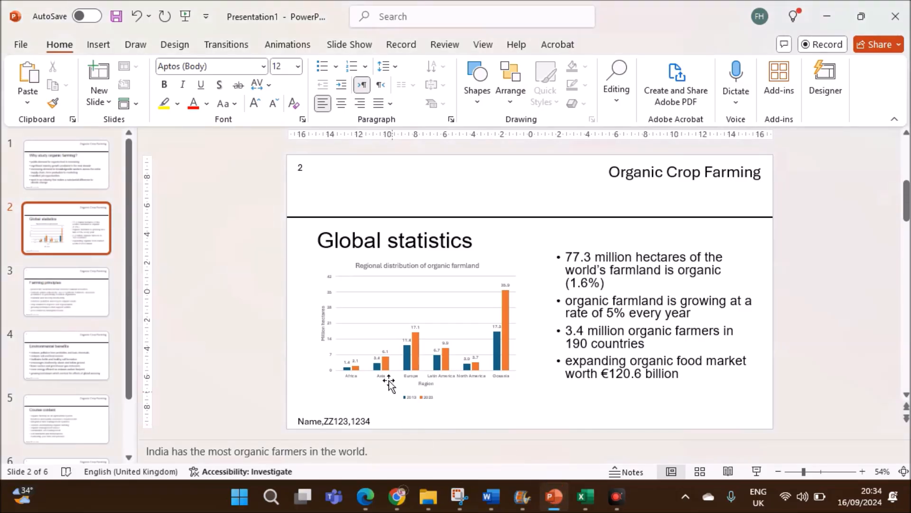
{"action": "left_click", "coordinate": [366, 451]}
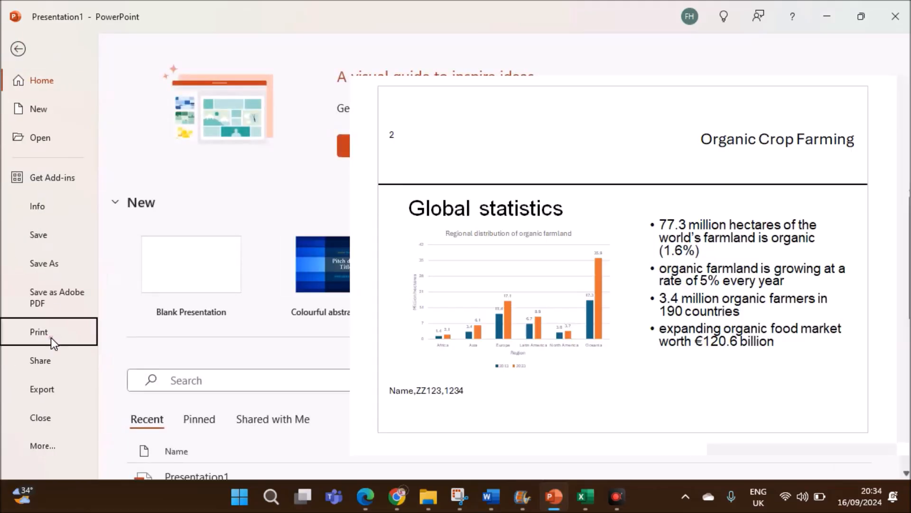
Set printing to Notes Pages layout for slide 2 only.
{"action": "left_click", "coordinate": [39, 332]}
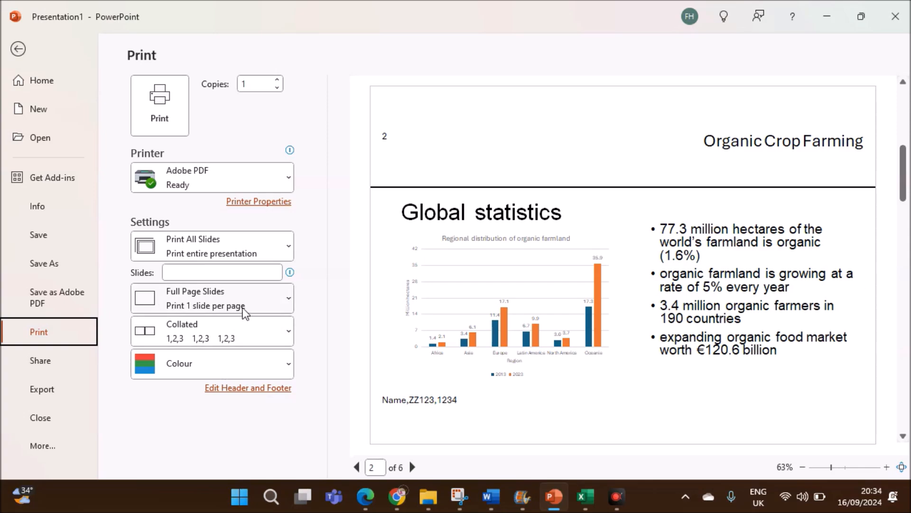
{"action": "left_click", "coordinate": [211, 297]}
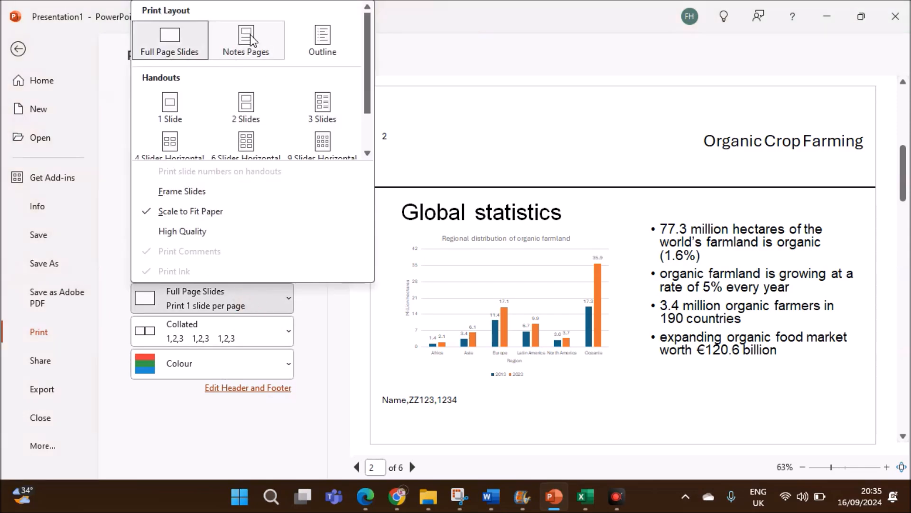
{"action": "left_click", "coordinate": [246, 41]}
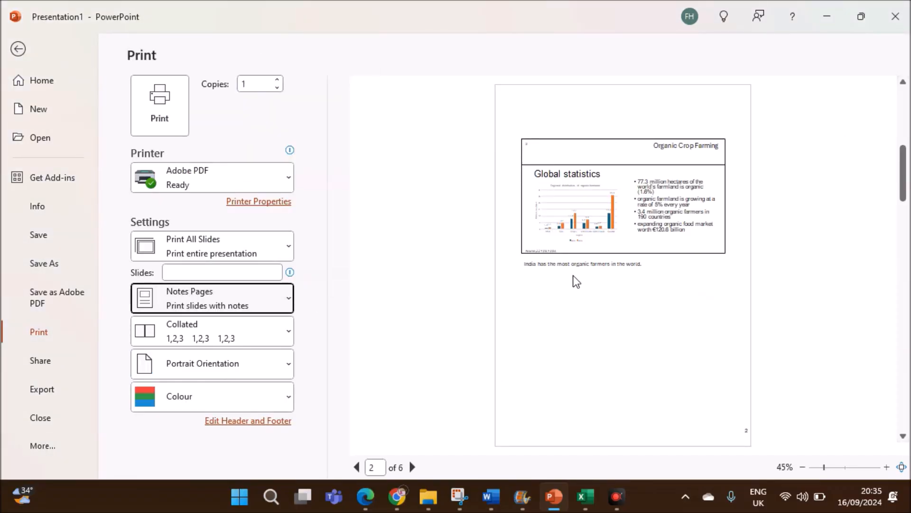
{"action": "left_click", "coordinate": [223, 273]}
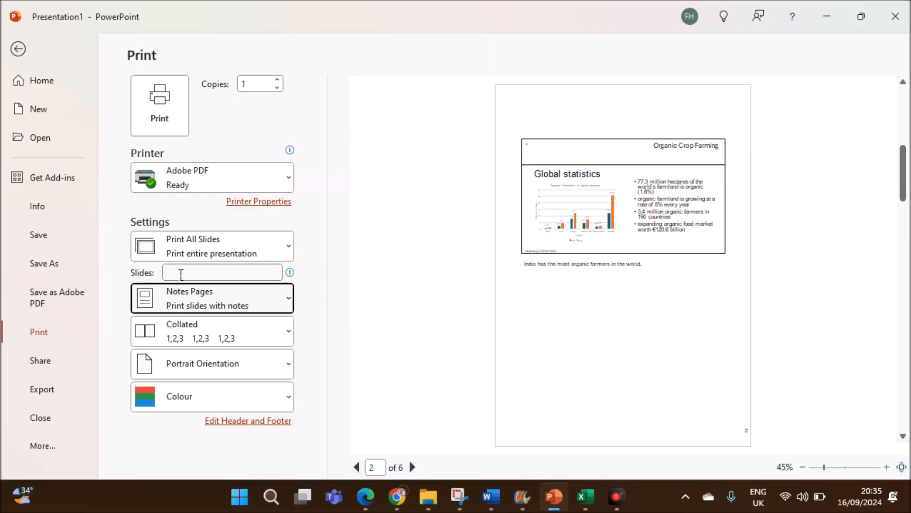
{"action": "type", "text": "2"}
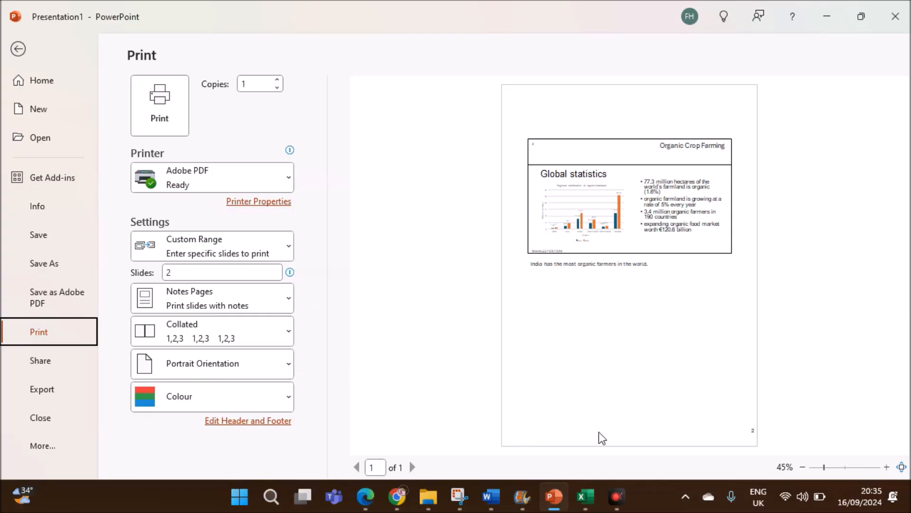
{"action": "mouse_move", "coordinate": [247, 421]}
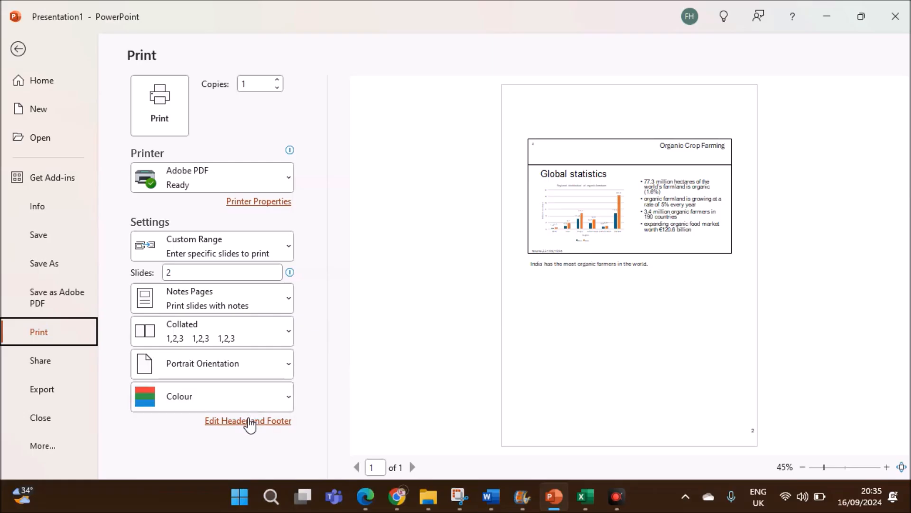
Add a notes-and-handouts header 'Name, ZZ123,1234' and apply it to all.
{"action": "left_click", "coordinate": [248, 420]}
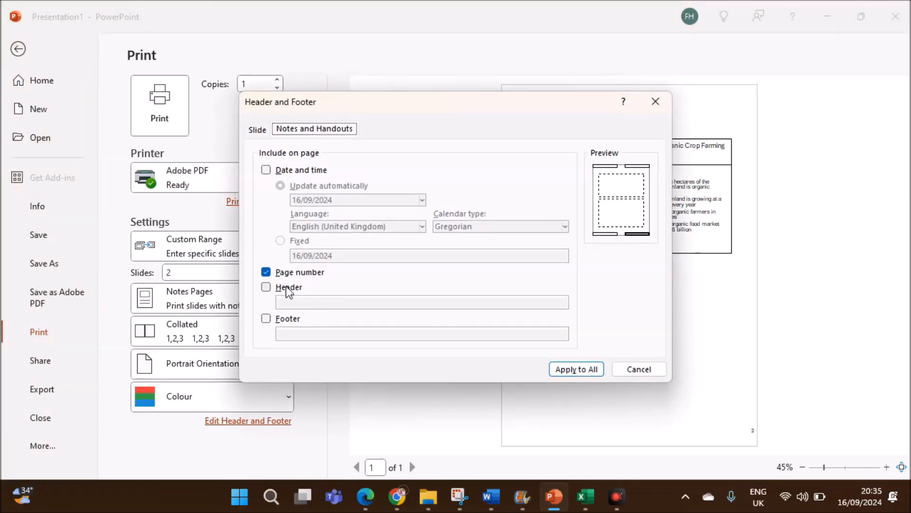
{"action": "left_click", "coordinate": [266, 286]}
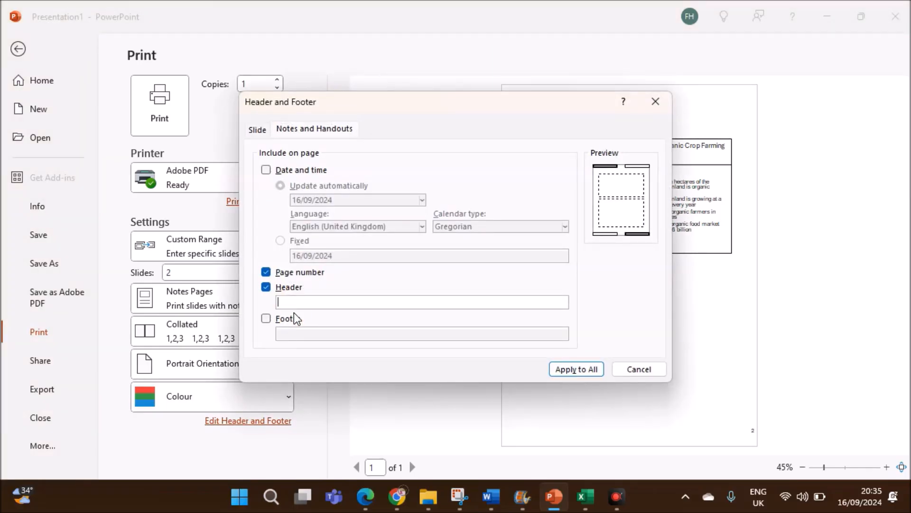
{"action": "type", "text": "Name,"}
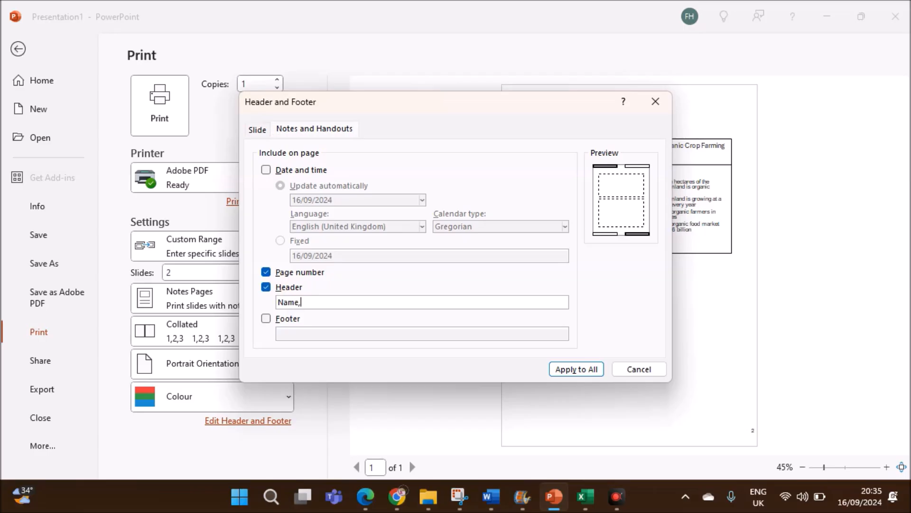
{"action": "type", "text": "ZZ12"}
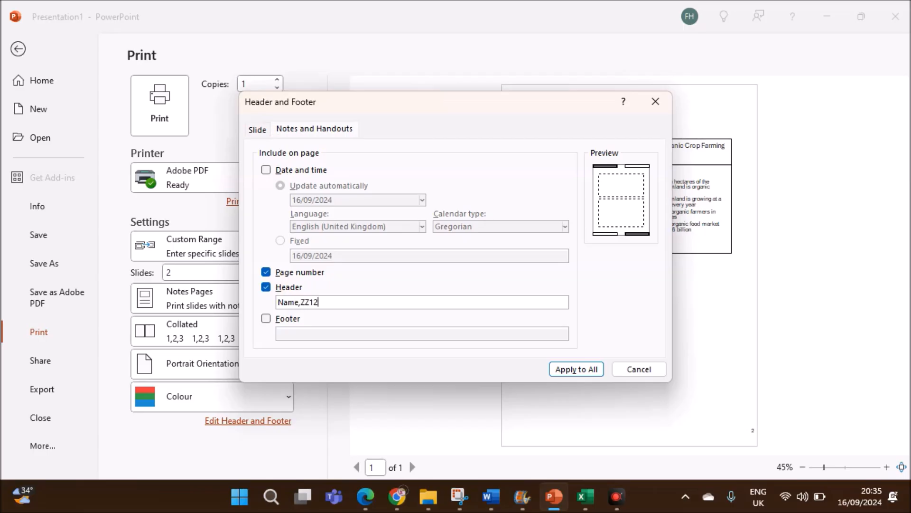
{"action": "type", "text": "3,1234"}
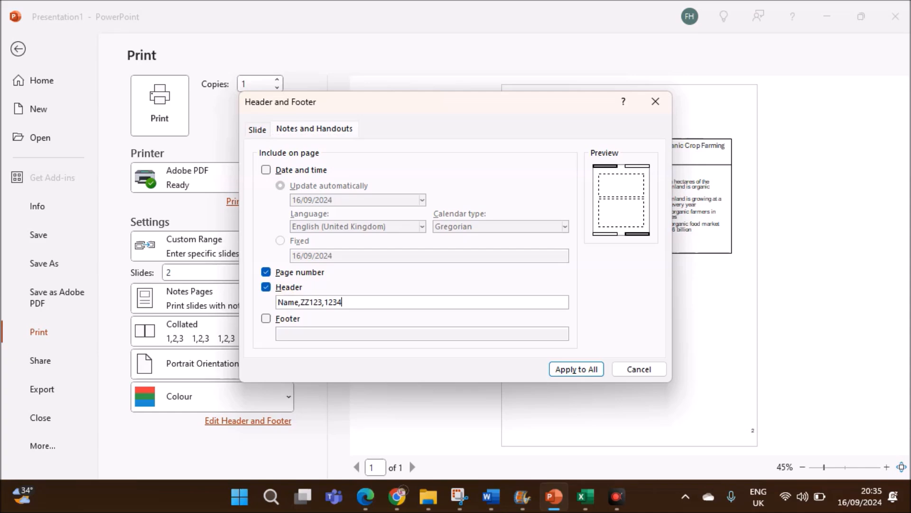
{"action": "left_click", "coordinate": [576, 368]}
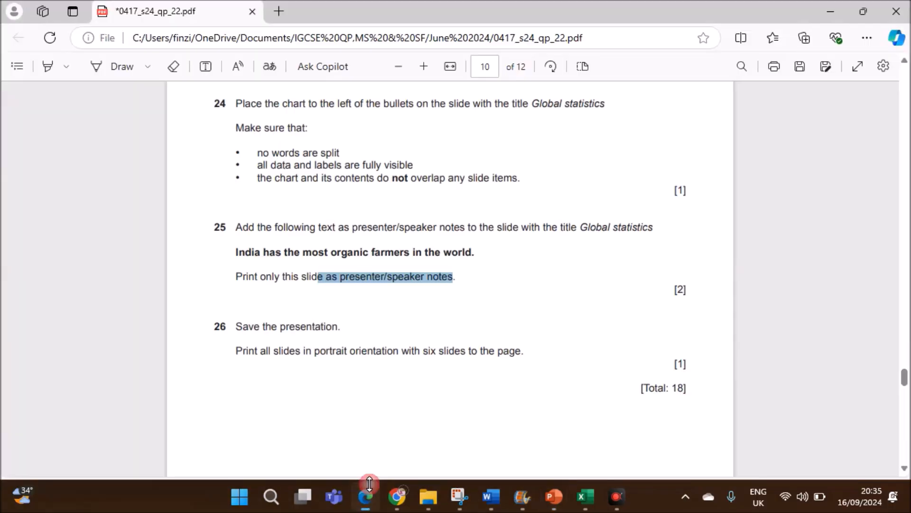
Highlight question 26's six-slides-per-page print instruction and return to PowerPoint.
{"action": "scroll", "scroll_direction": "down", "scroll_amount": 3}
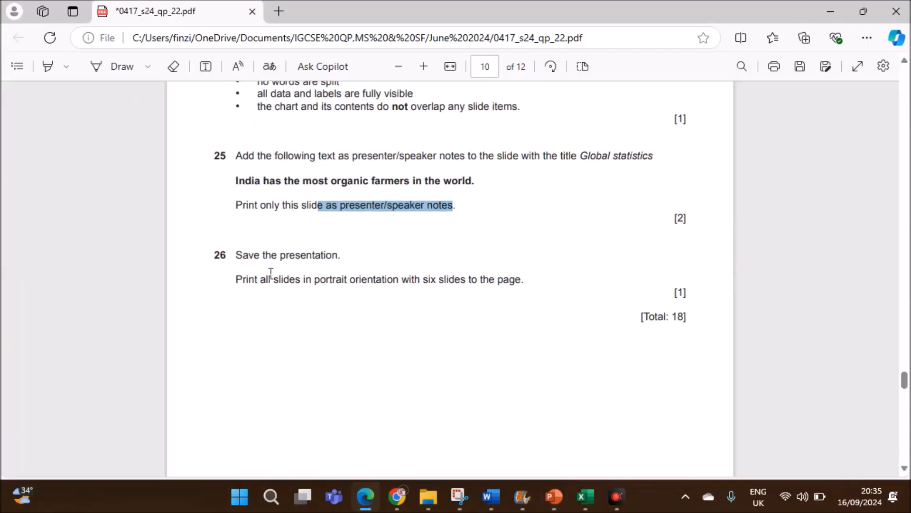
{"action": "left_click_drag", "start_coordinate": [269, 279], "coordinate": [521, 279]}
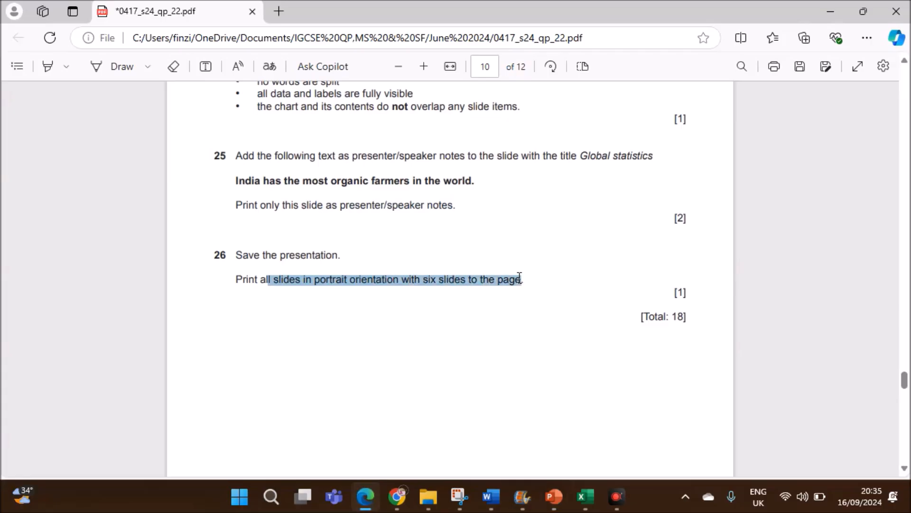
{"action": "left_click", "coordinate": [538, 497]}
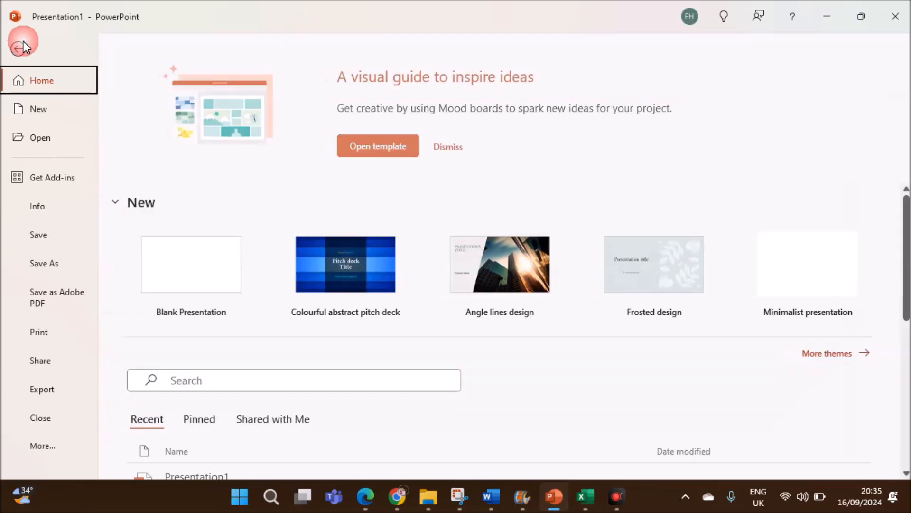
Print all six slides as 6 Slides Horizontal handouts from the File > Print preview.
{"action": "left_click", "coordinate": [38, 331]}
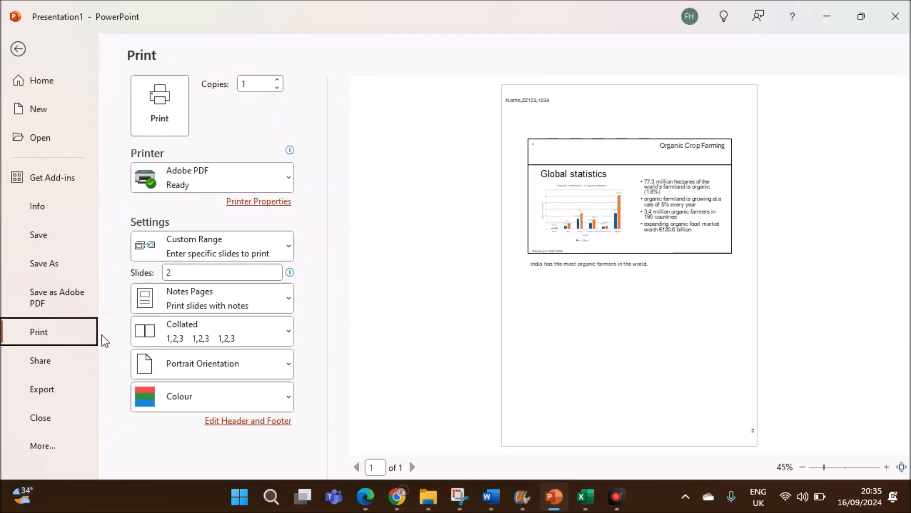
{"action": "mouse_move", "coordinate": [253, 301]}
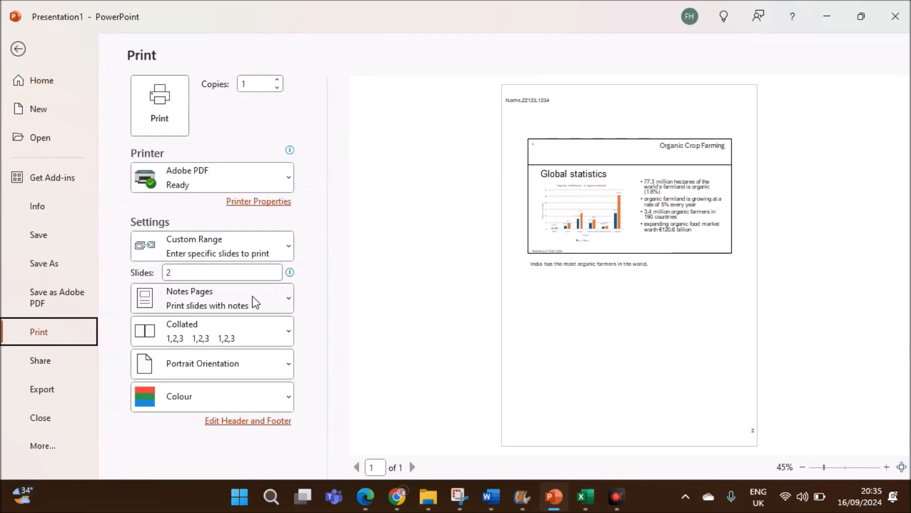
{"action": "left_click", "coordinate": [212, 297]}
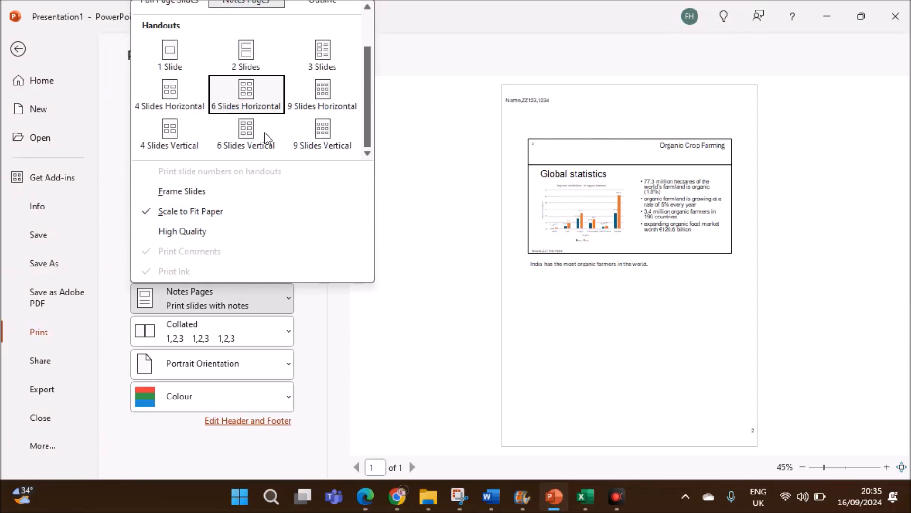
{"action": "mouse_move", "coordinate": [255, 106]}
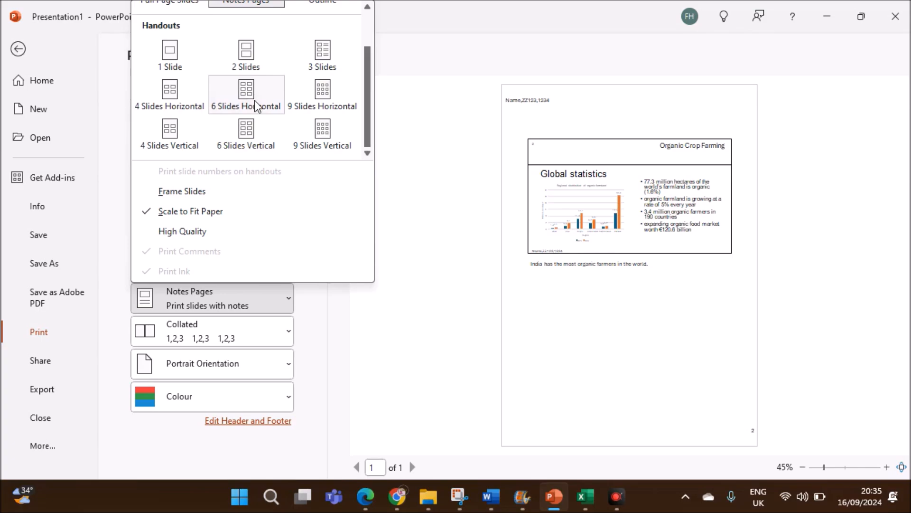
{"action": "left_click", "coordinate": [244, 94]}
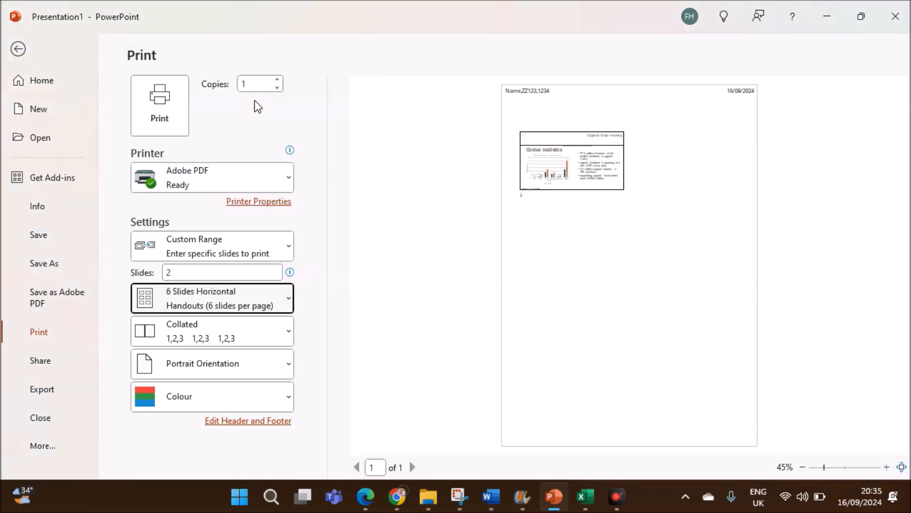
{"action": "left_click", "coordinate": [222, 272]}
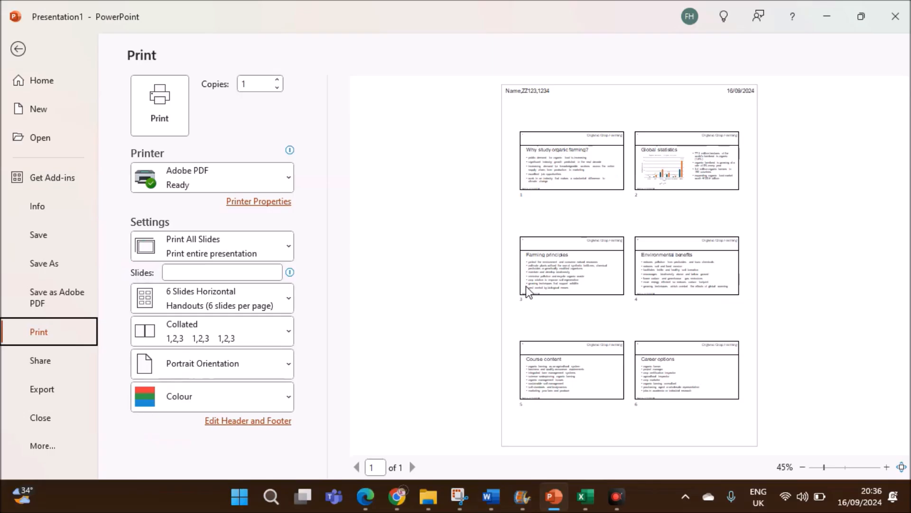
{"action": "mouse_move", "coordinate": [656, 317]}
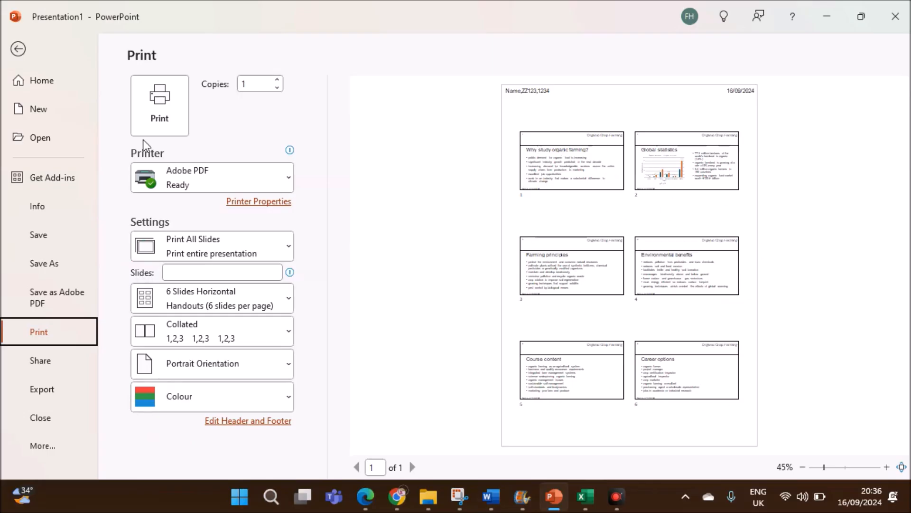
{"action": "left_click", "coordinate": [18, 48]}
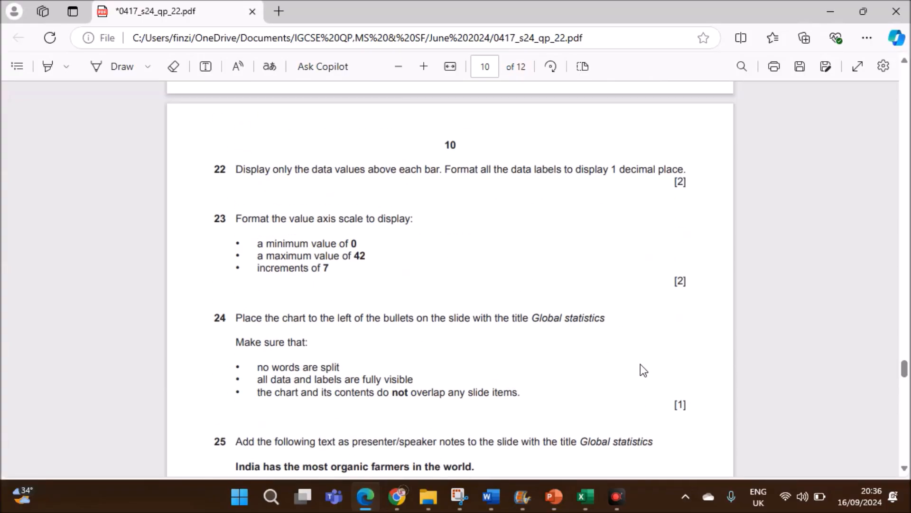
Scroll the question paper in Edge down to tasks 25 and 26 at the paper's end.
{"action": "scroll", "scroll_direction": "down", "scroll_amount": 3}
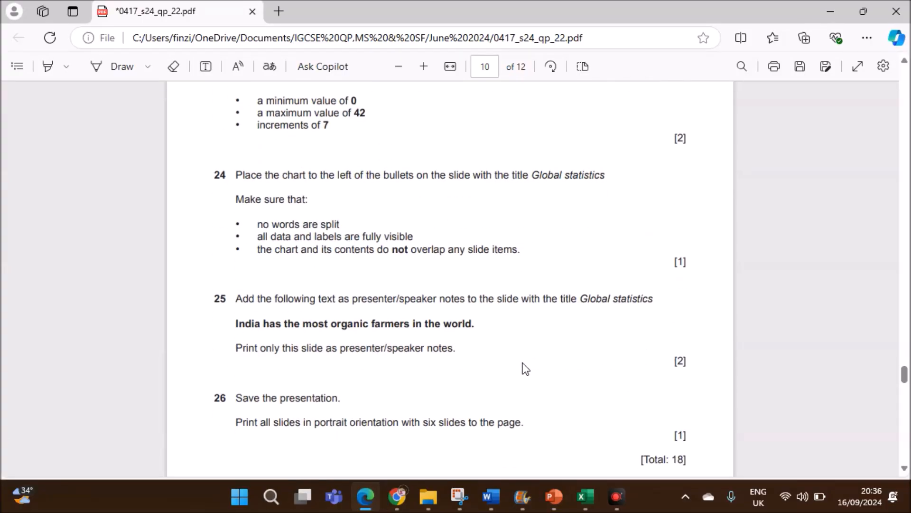